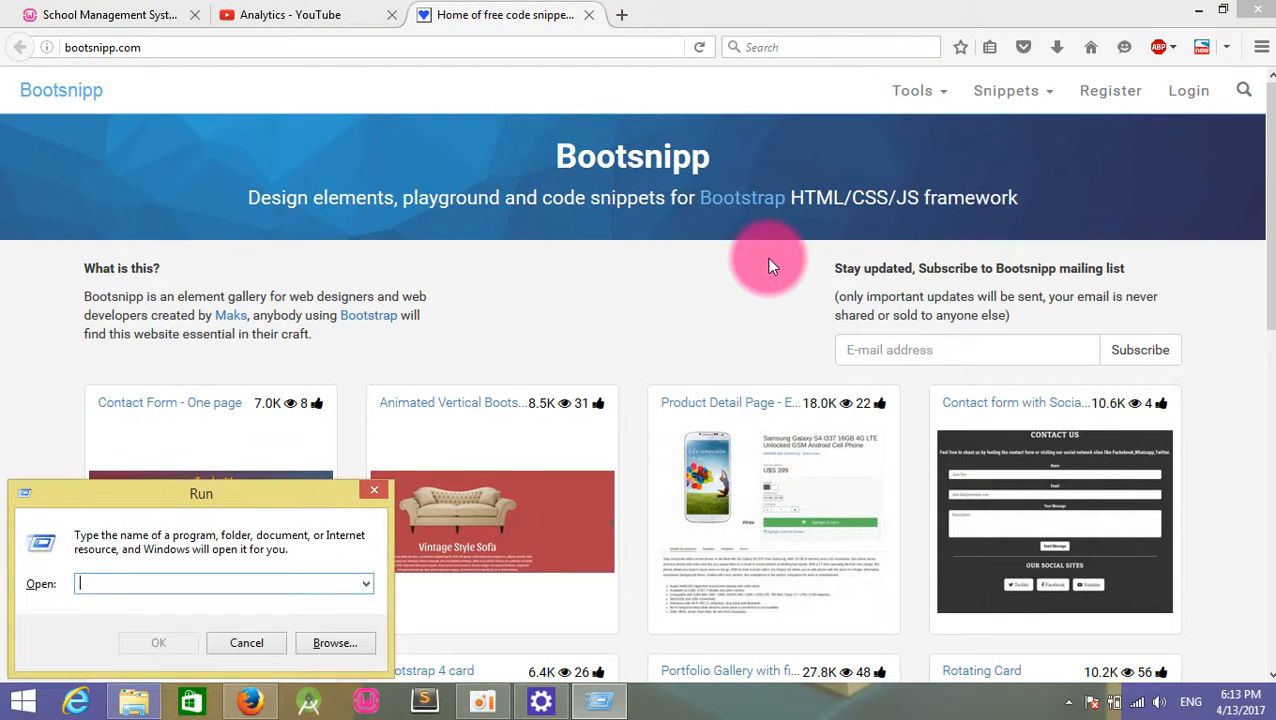
Launch Notepad via Run and head the note 'How to create a project in PHP'.
type("not")
type("H")
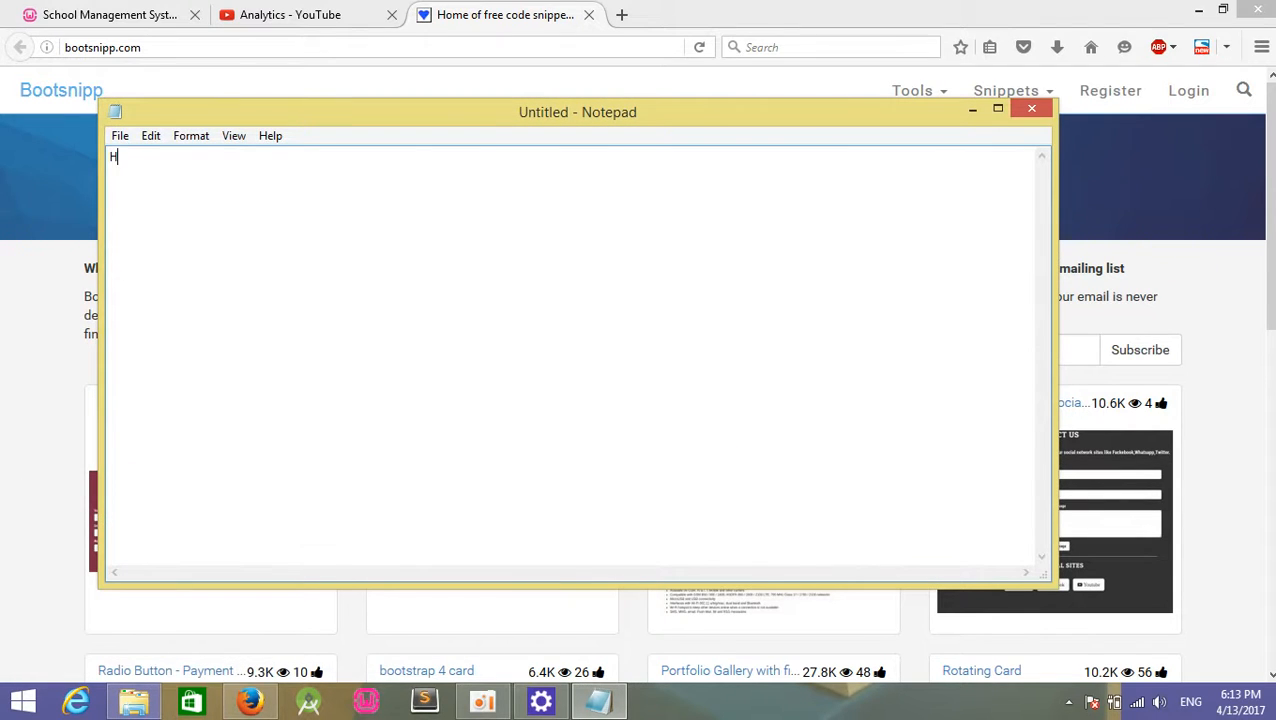
type("ow to creat")
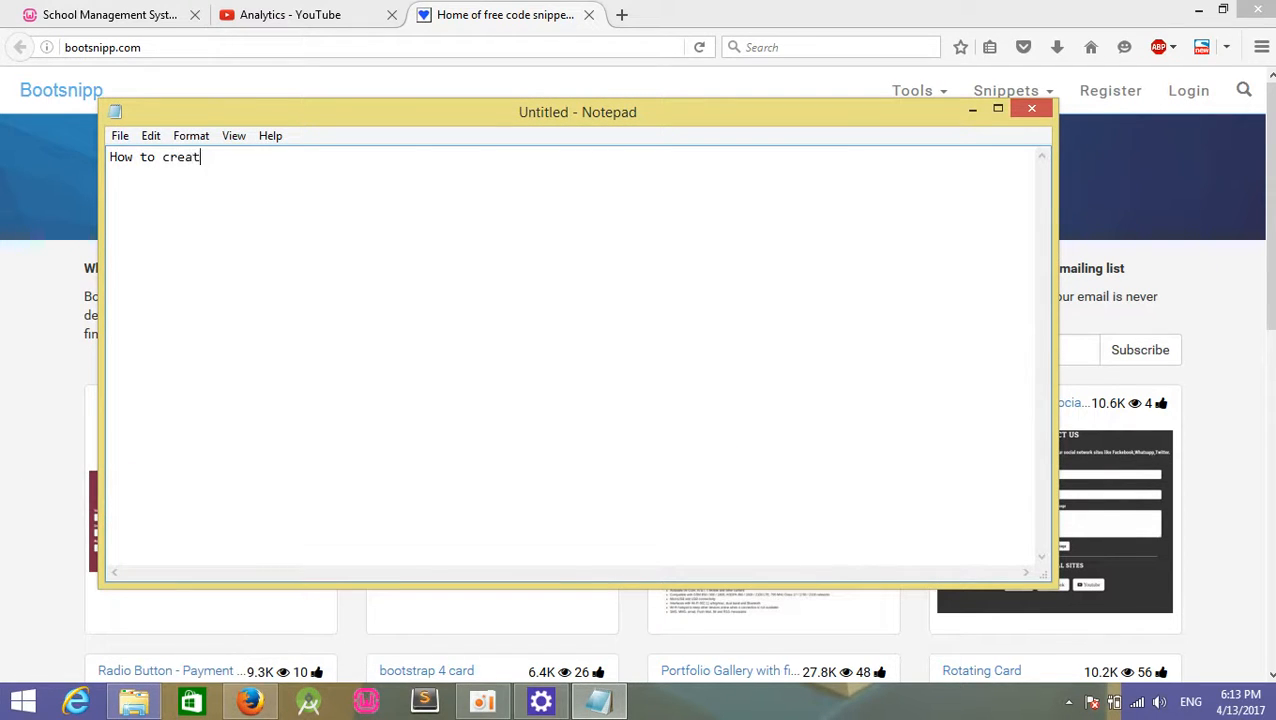
type("e a project")
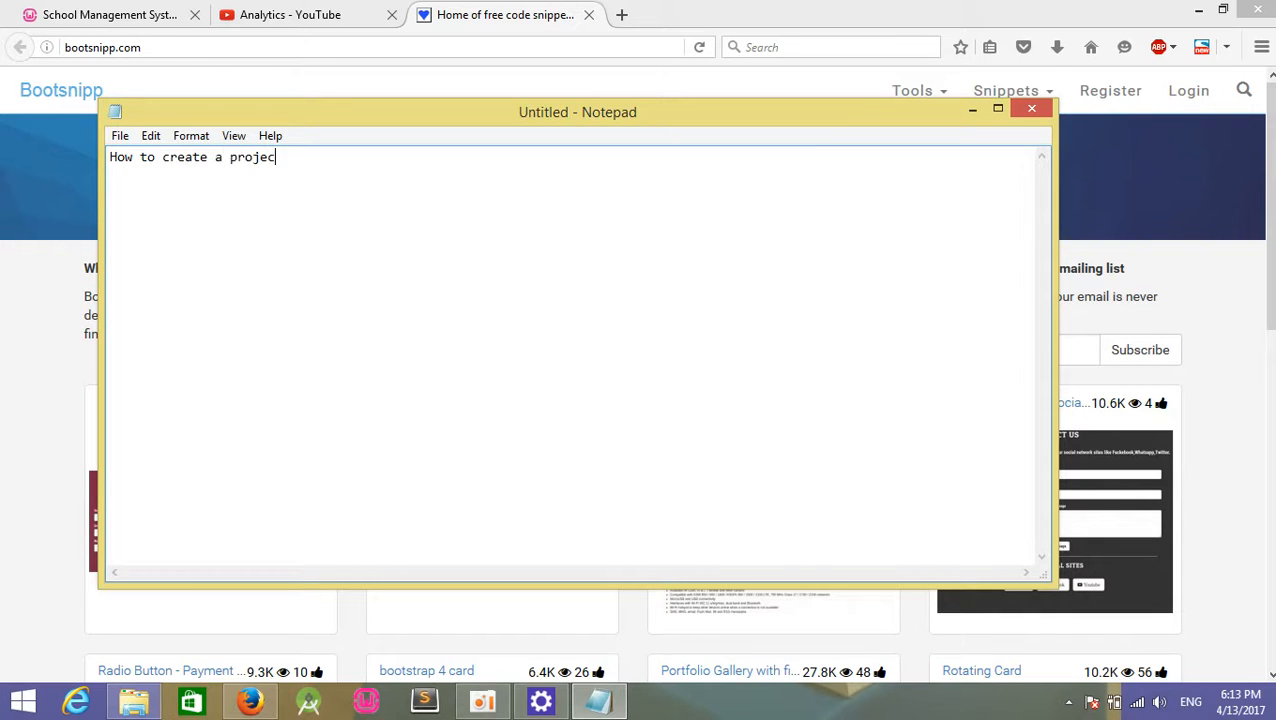
type("in PHP")
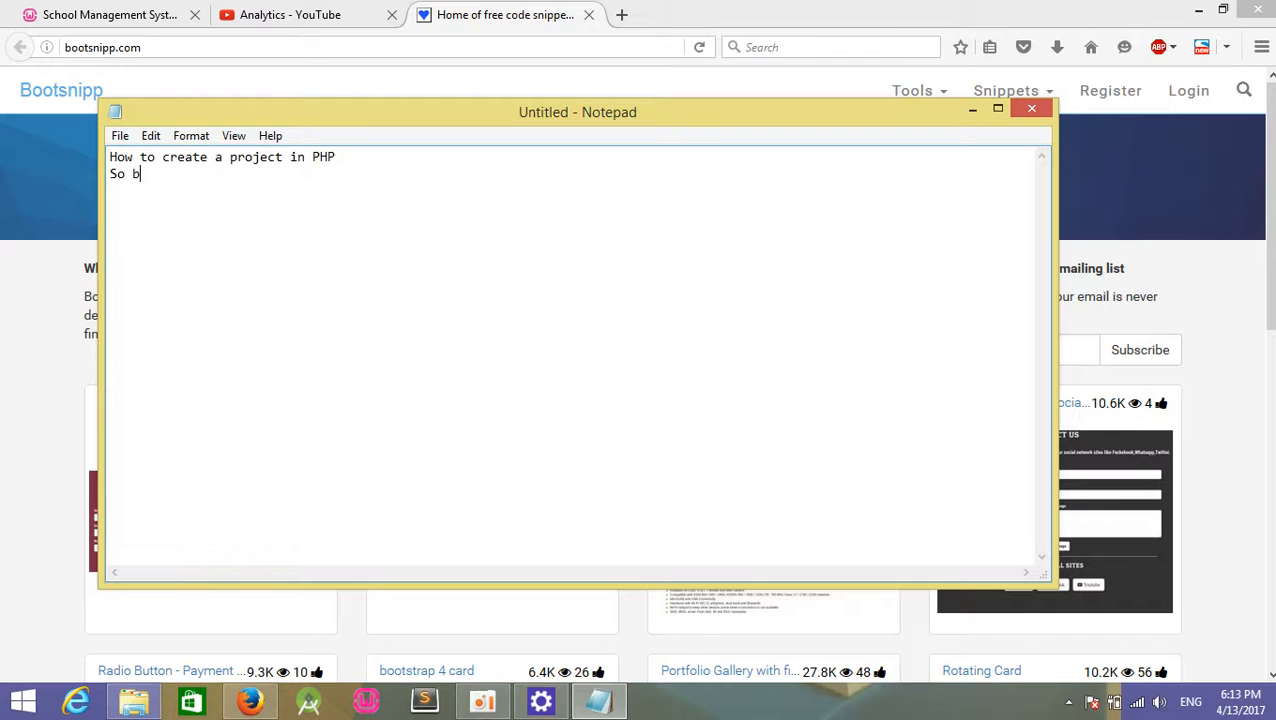
Note that before starting a project I need to download bootstrap, then move to File Explorer.
type("efore starti")
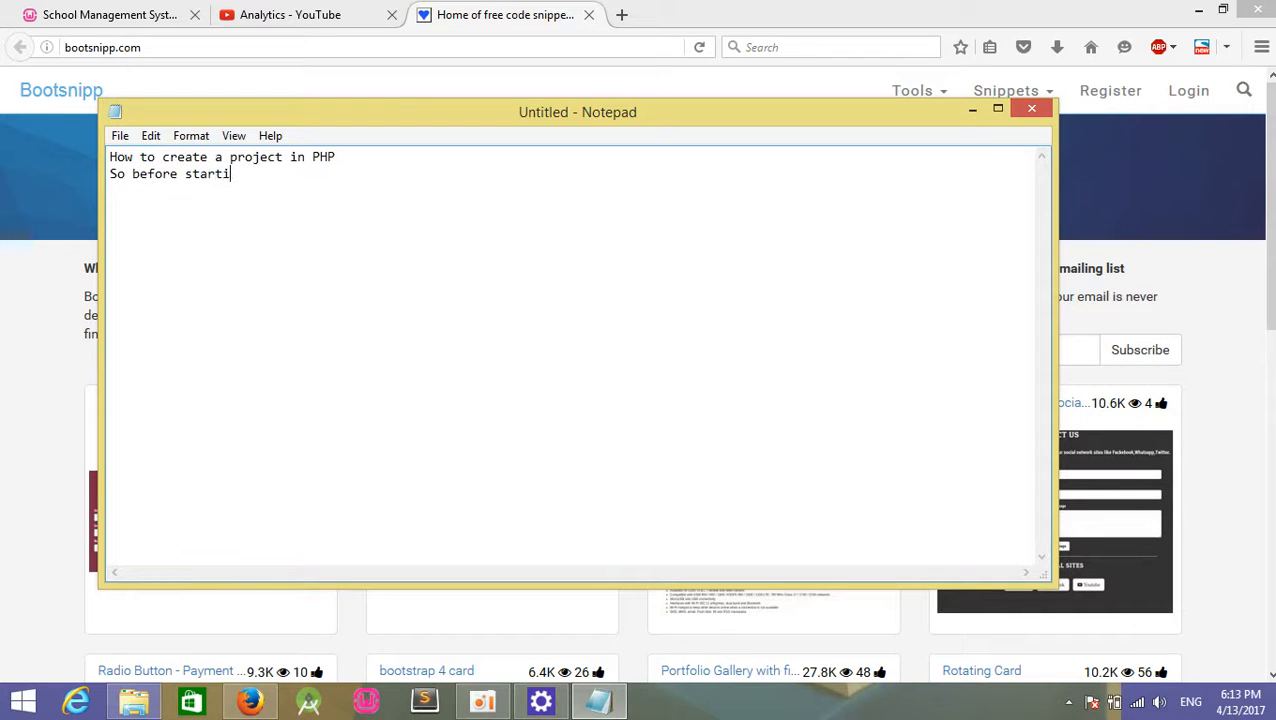
type("ng a proj")
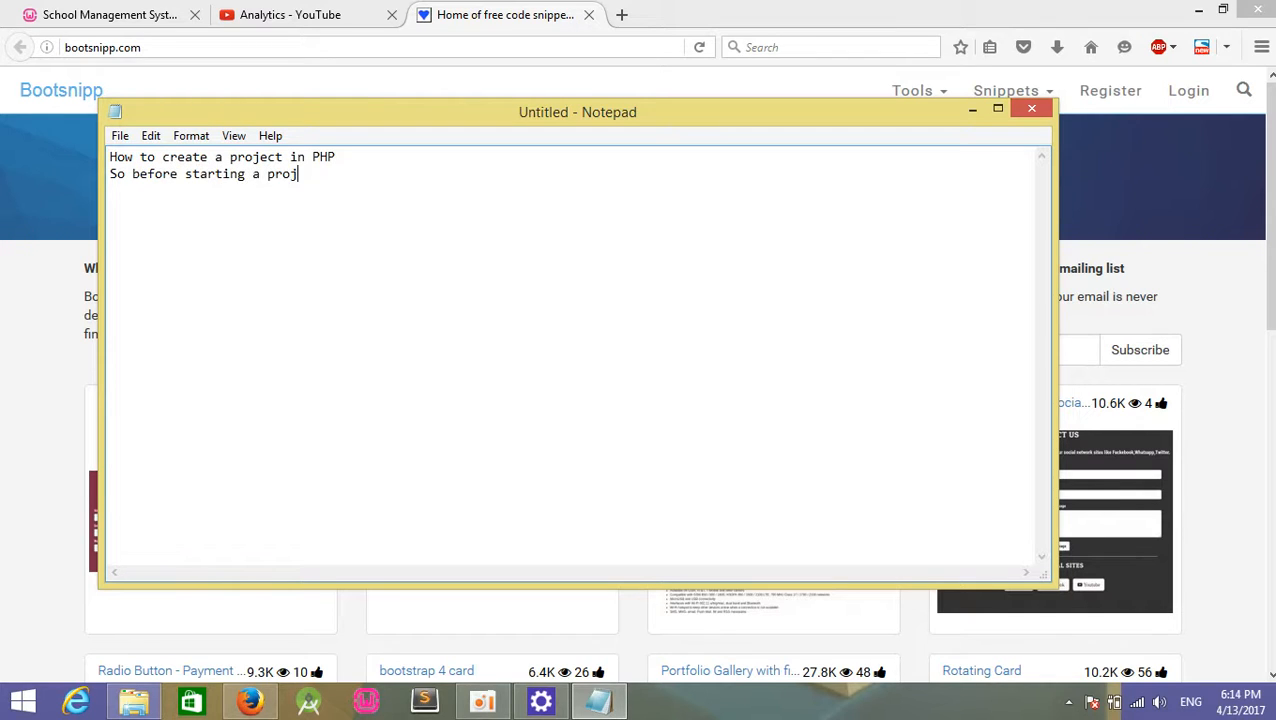
type("ect i")
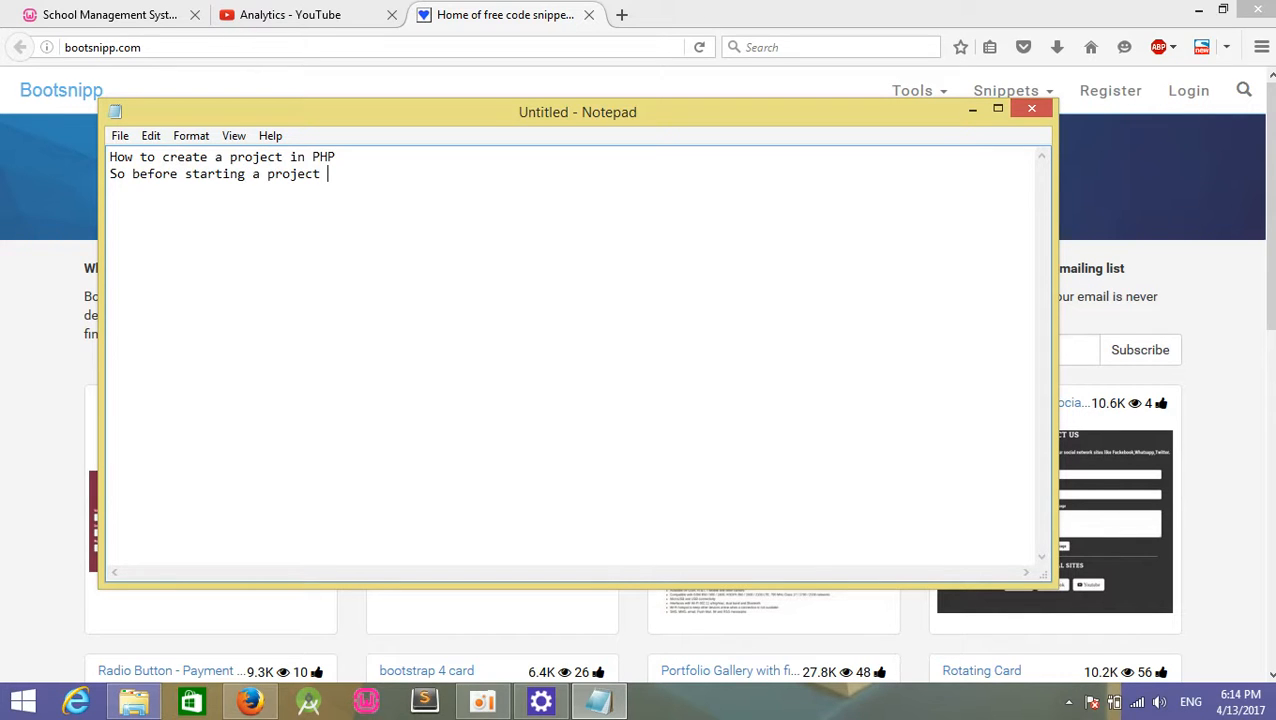
type("I need t")
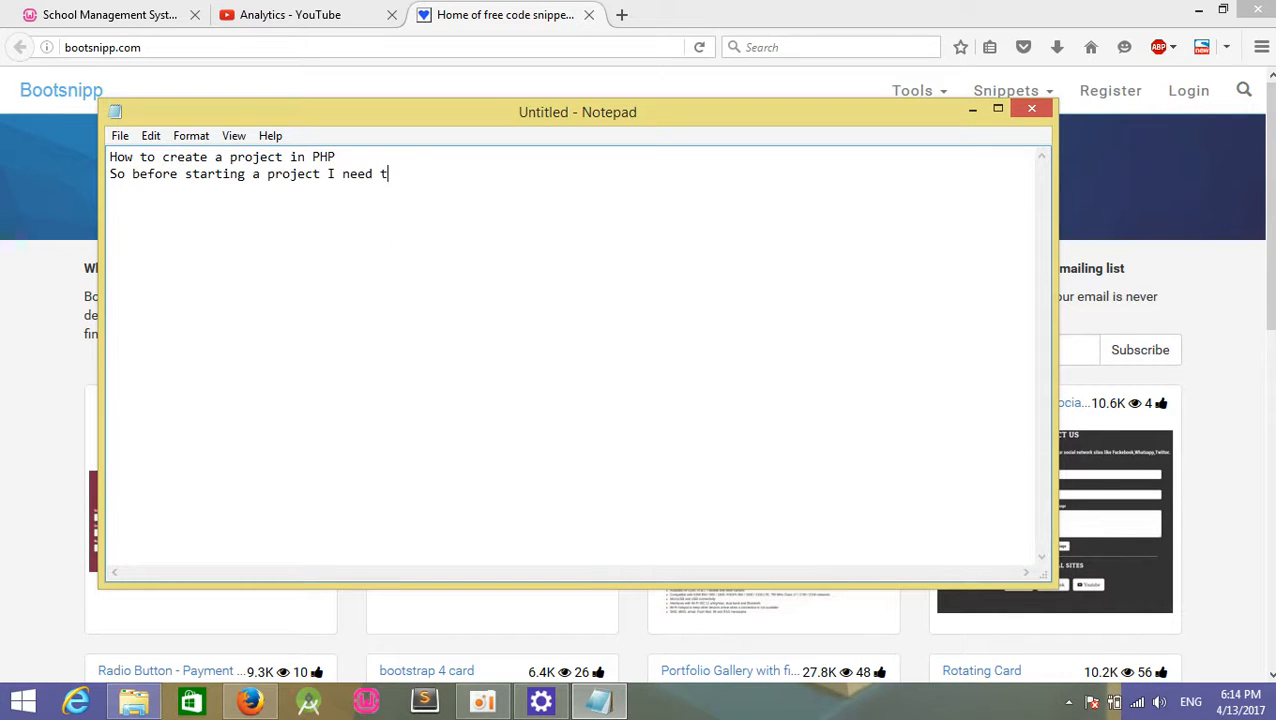
type("o d")
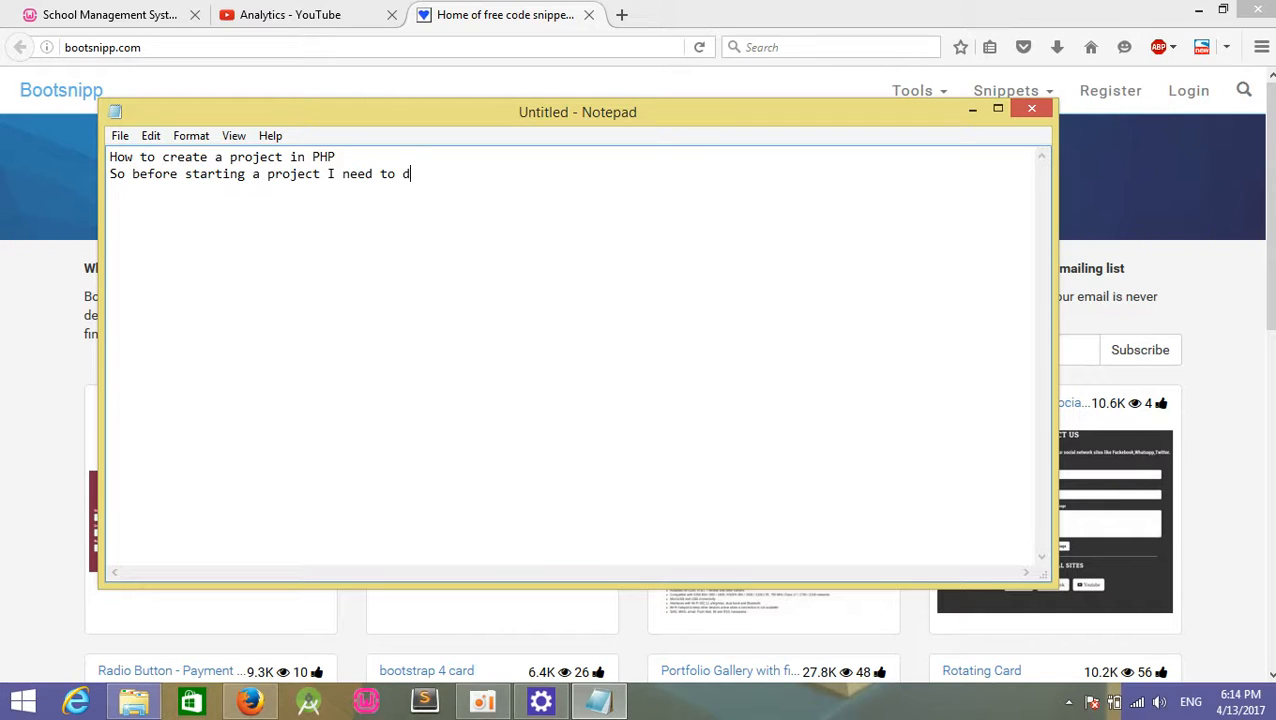
type("ownload")
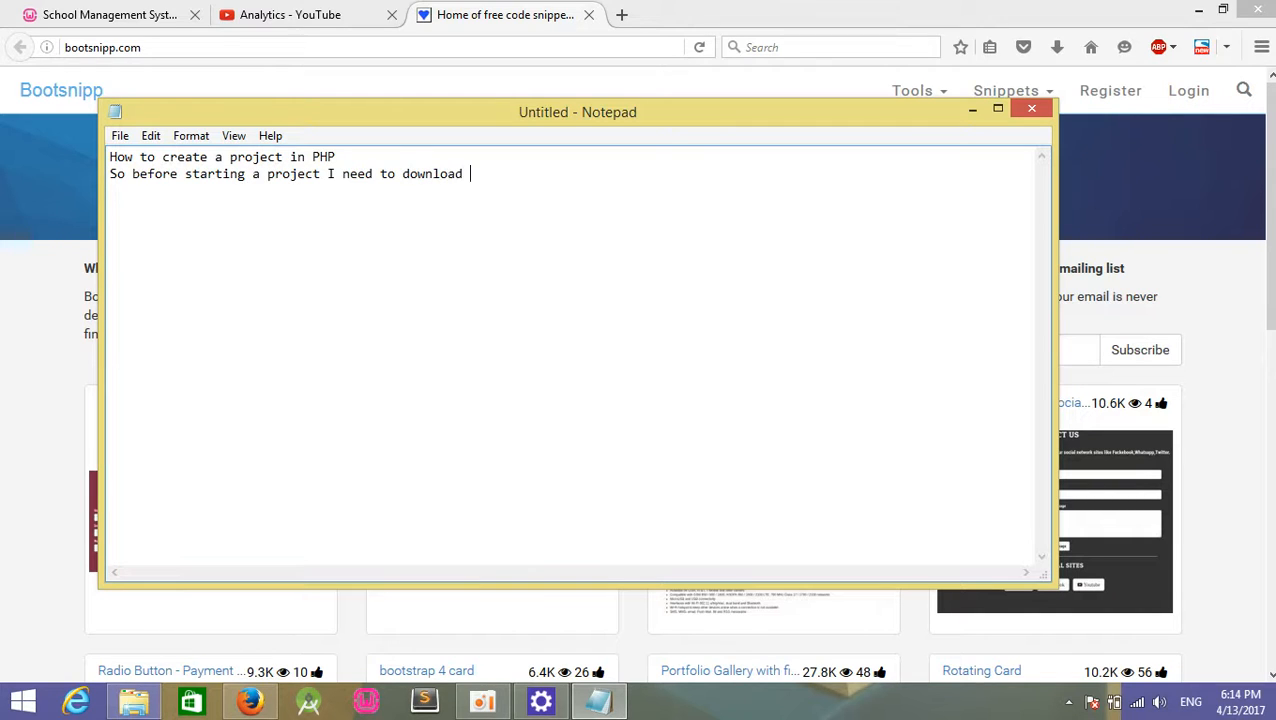
type("bootstrap")
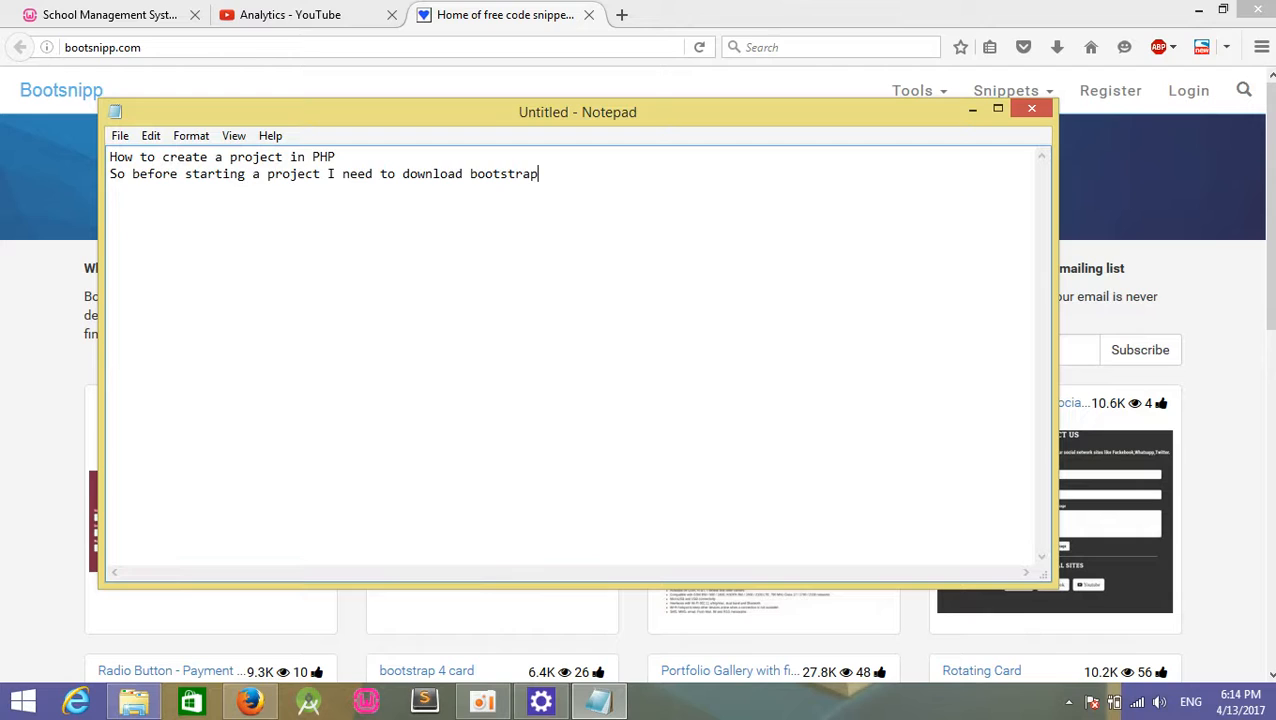
type("...")
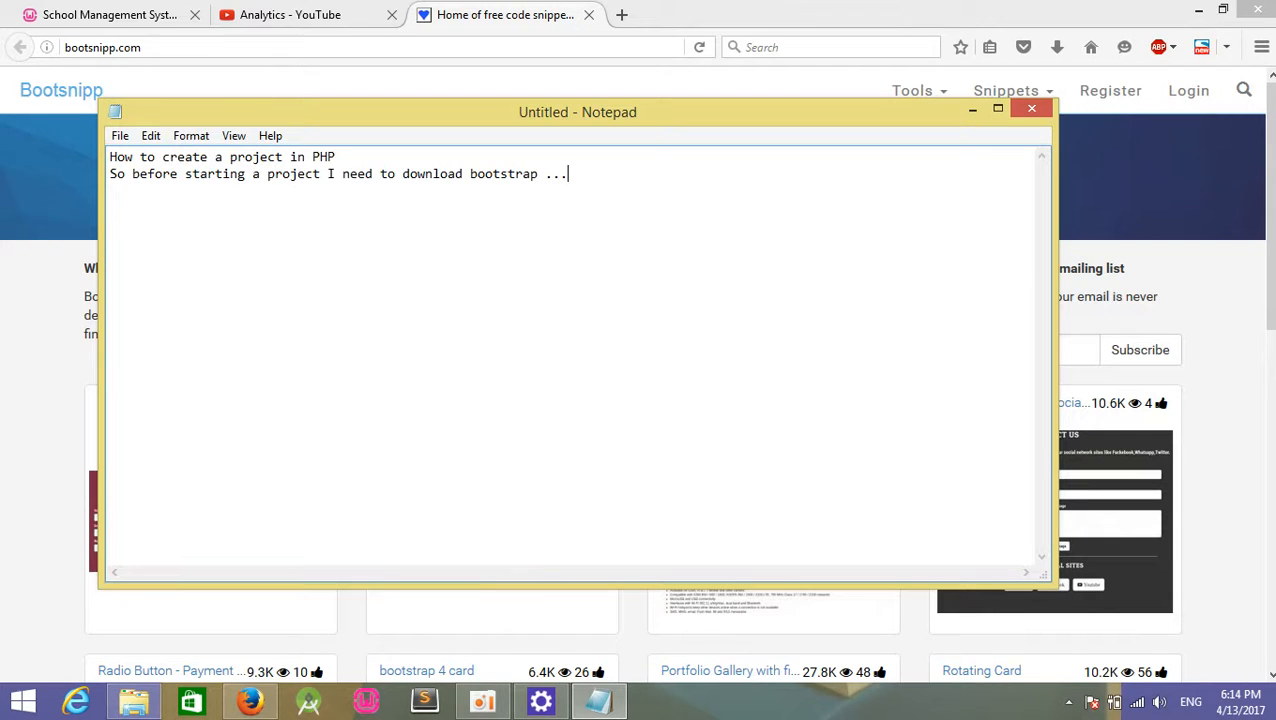
left_click(509, 354)
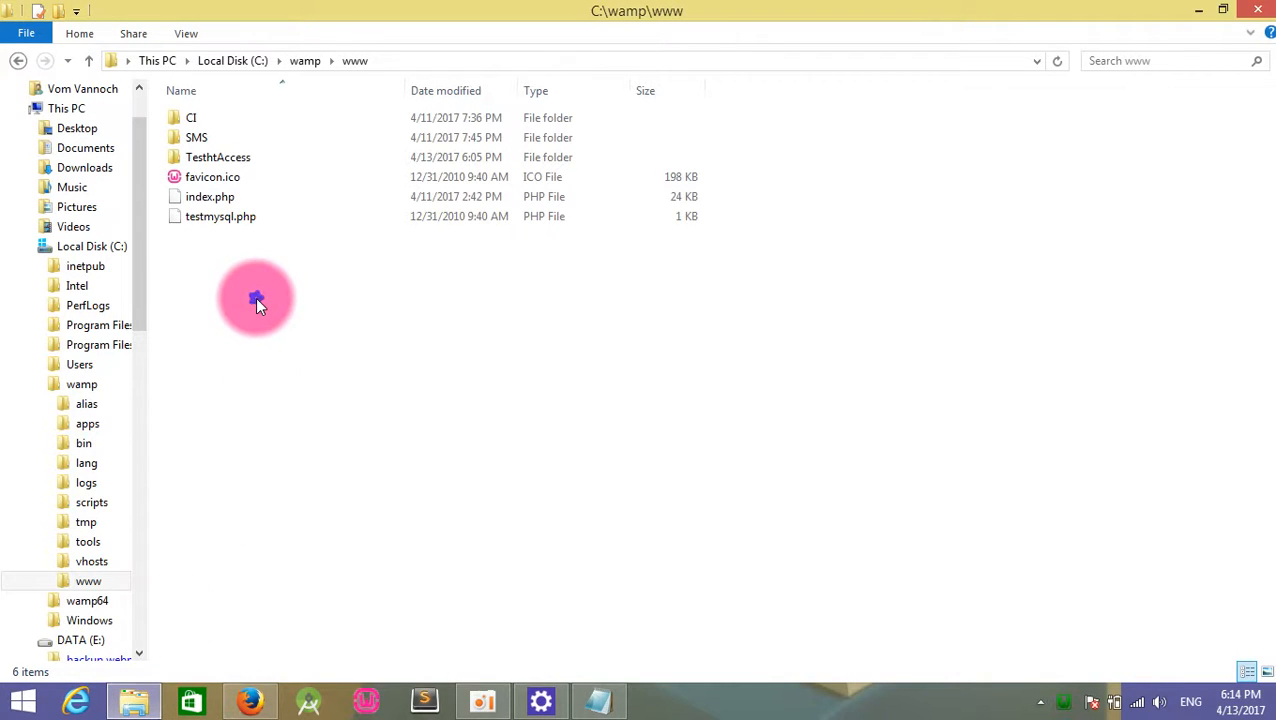
Create a new folder named JOBONLINE in C:\wamp\www and go into it.
right_click(256, 298)
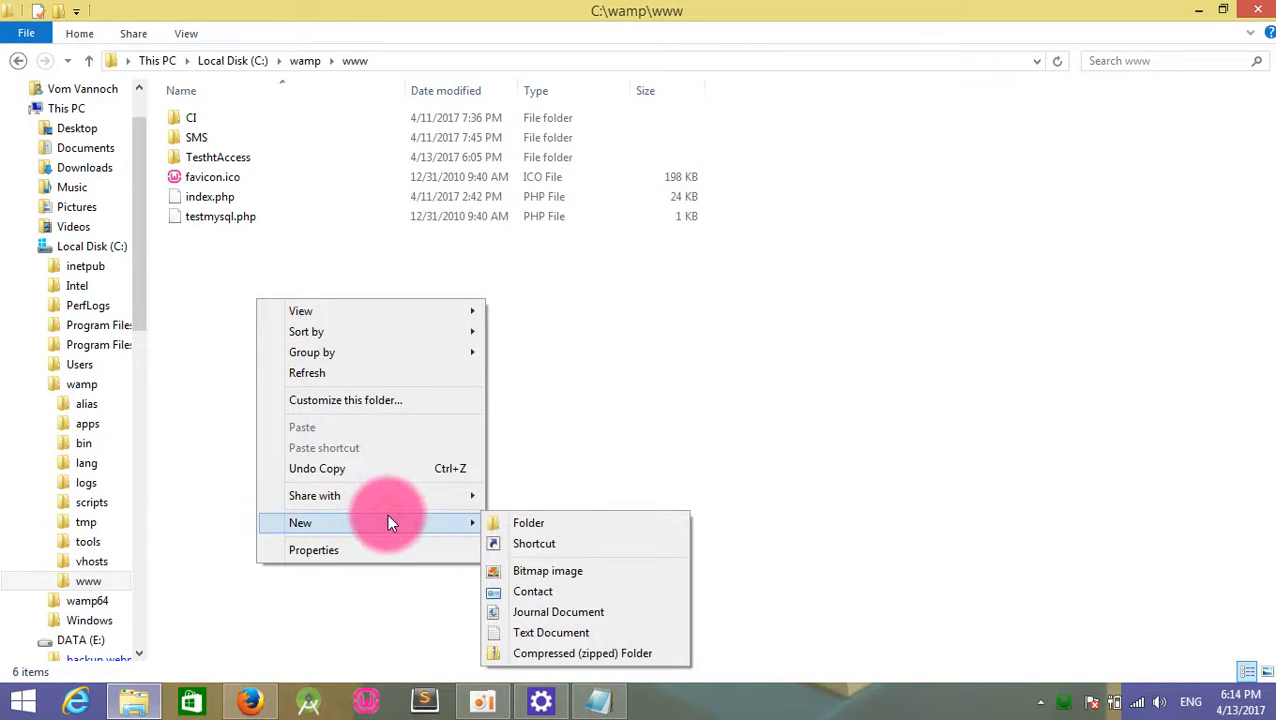
left_click(528, 522)
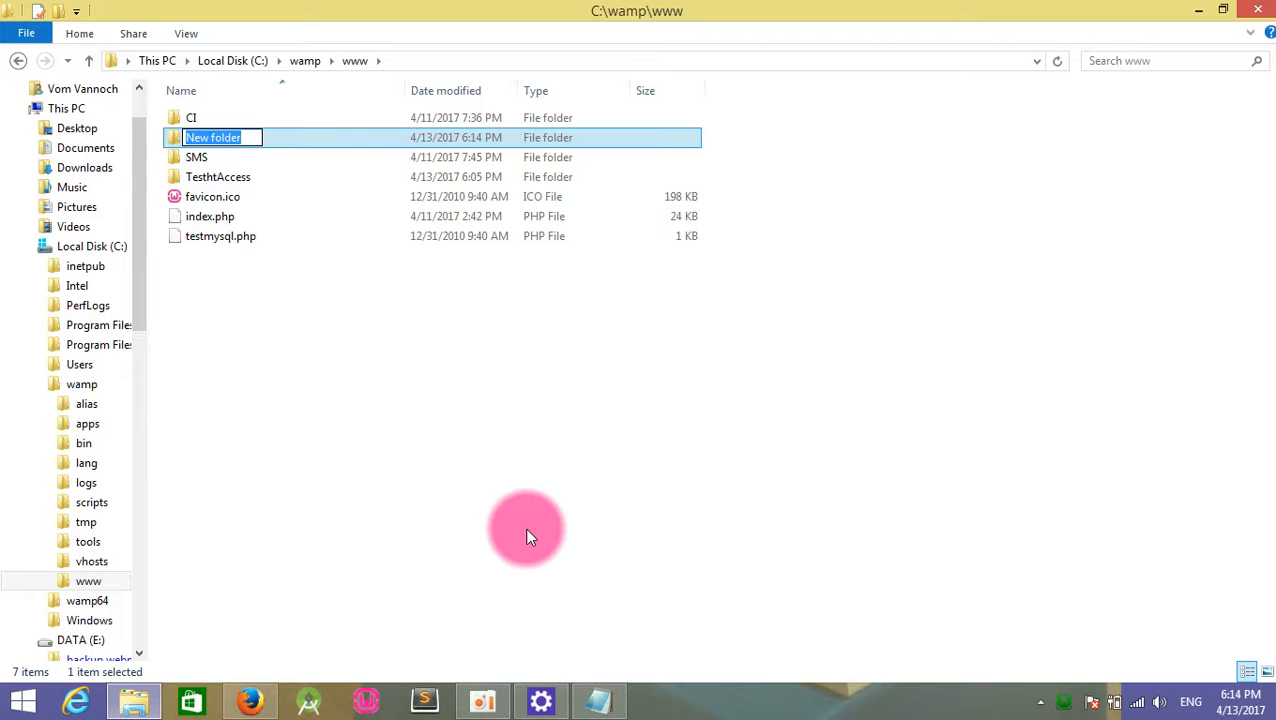
type("JOBONLINE")
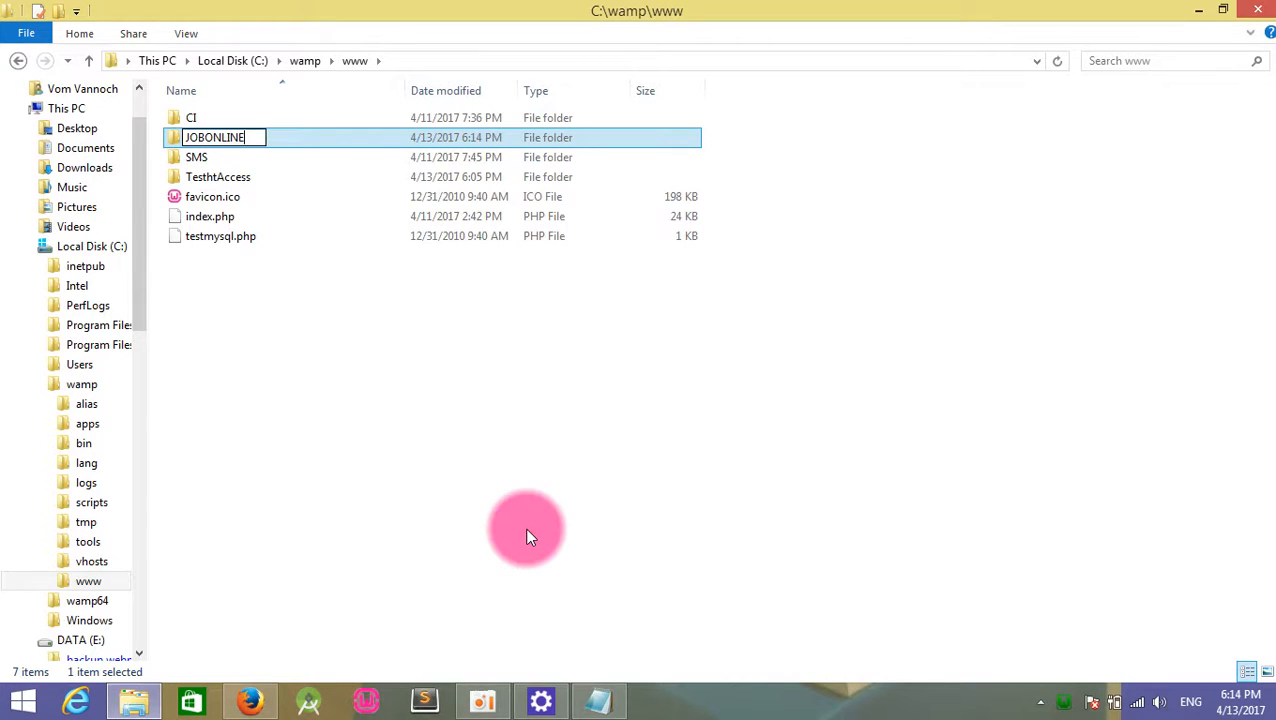
double_click(214, 137)
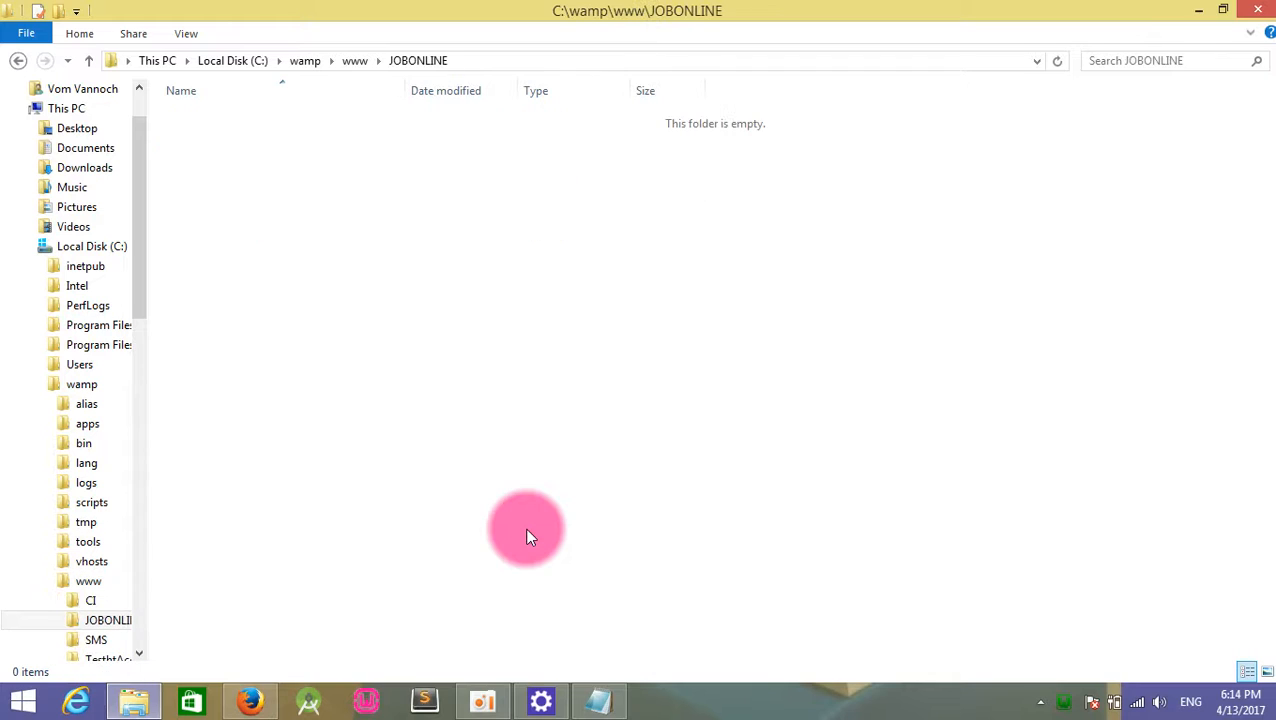
mouse_move(417, 330)
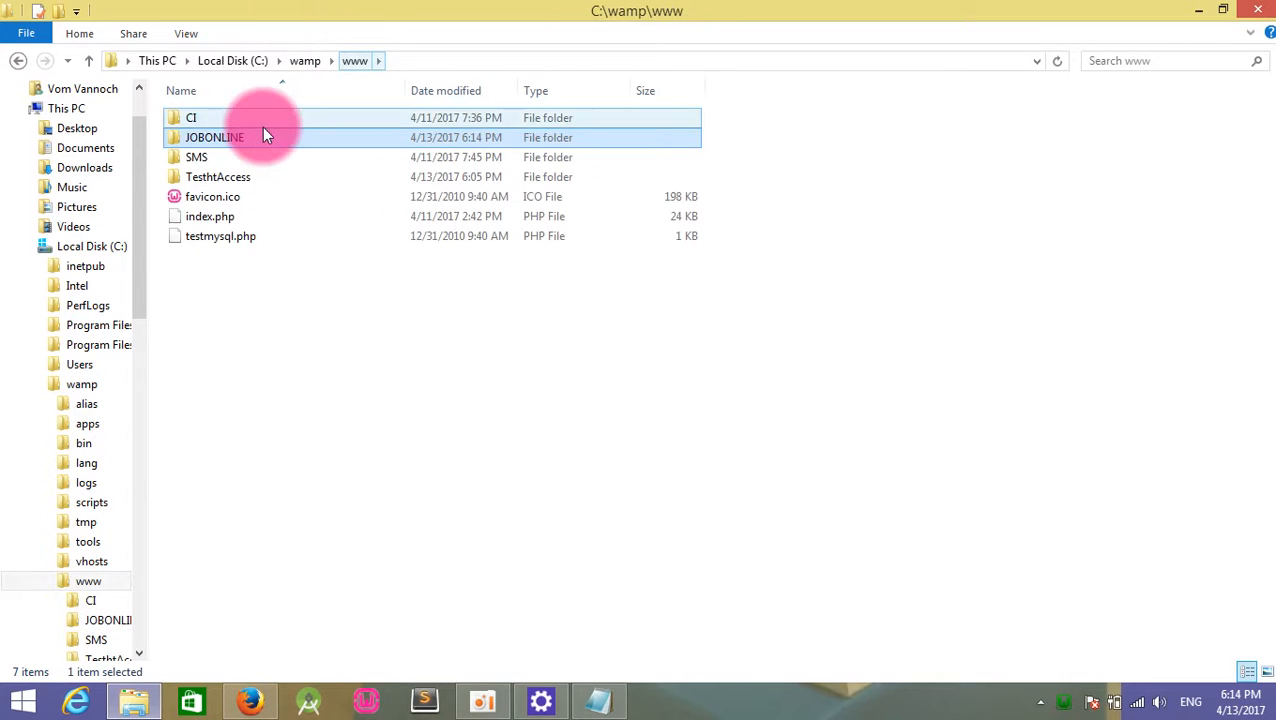
Browse DATA (E:) through Generally and the Wamp Data backup into the ccccenter project folder.
left_click(196, 157)
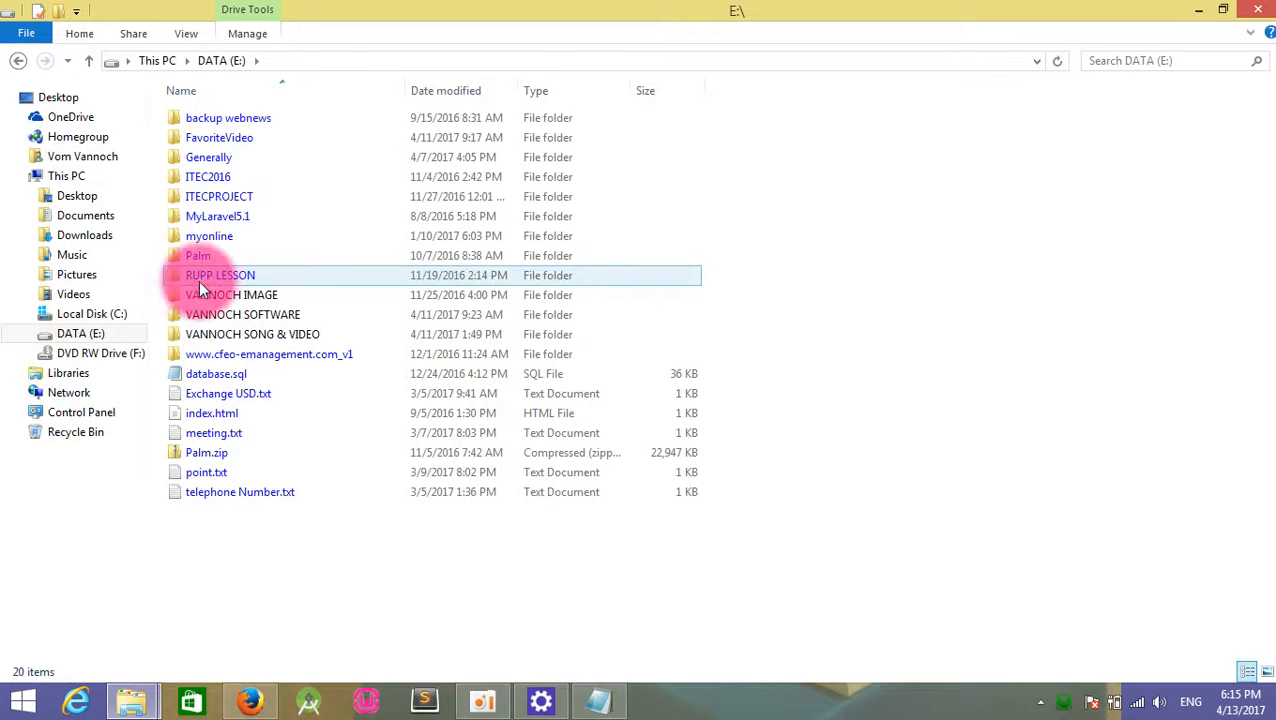
double_click(208, 157)
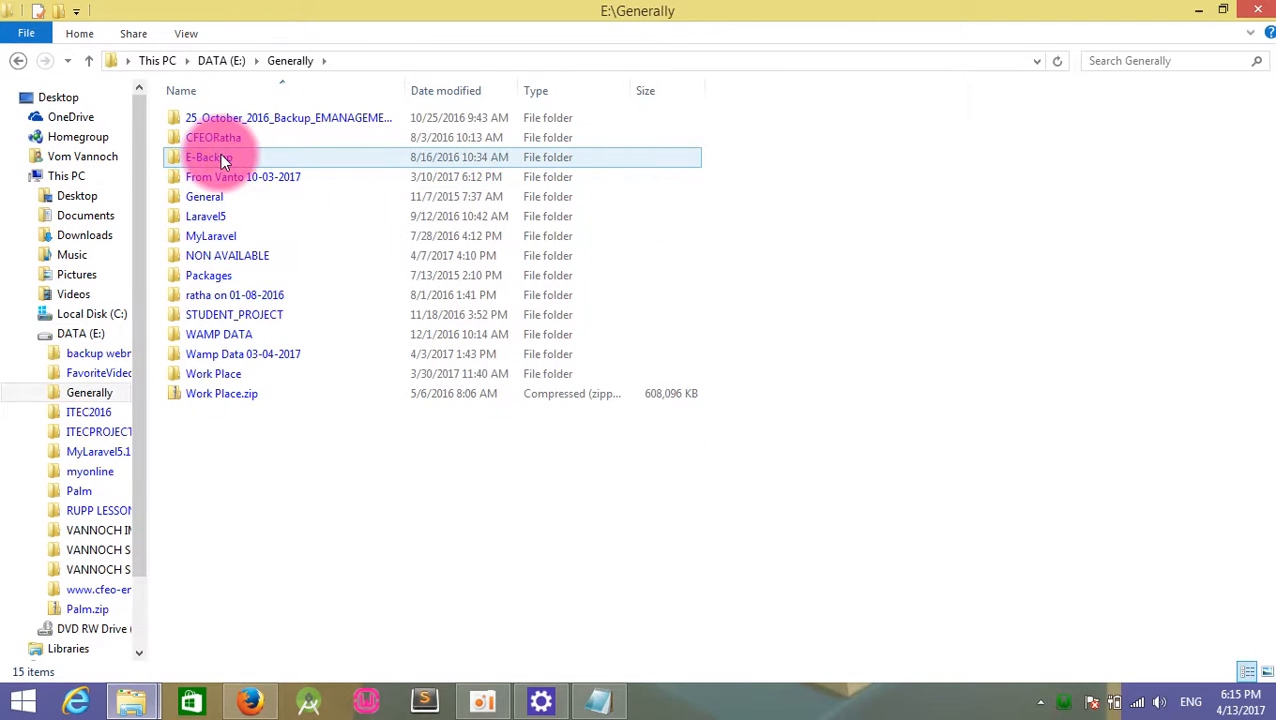
left_click(207, 275)
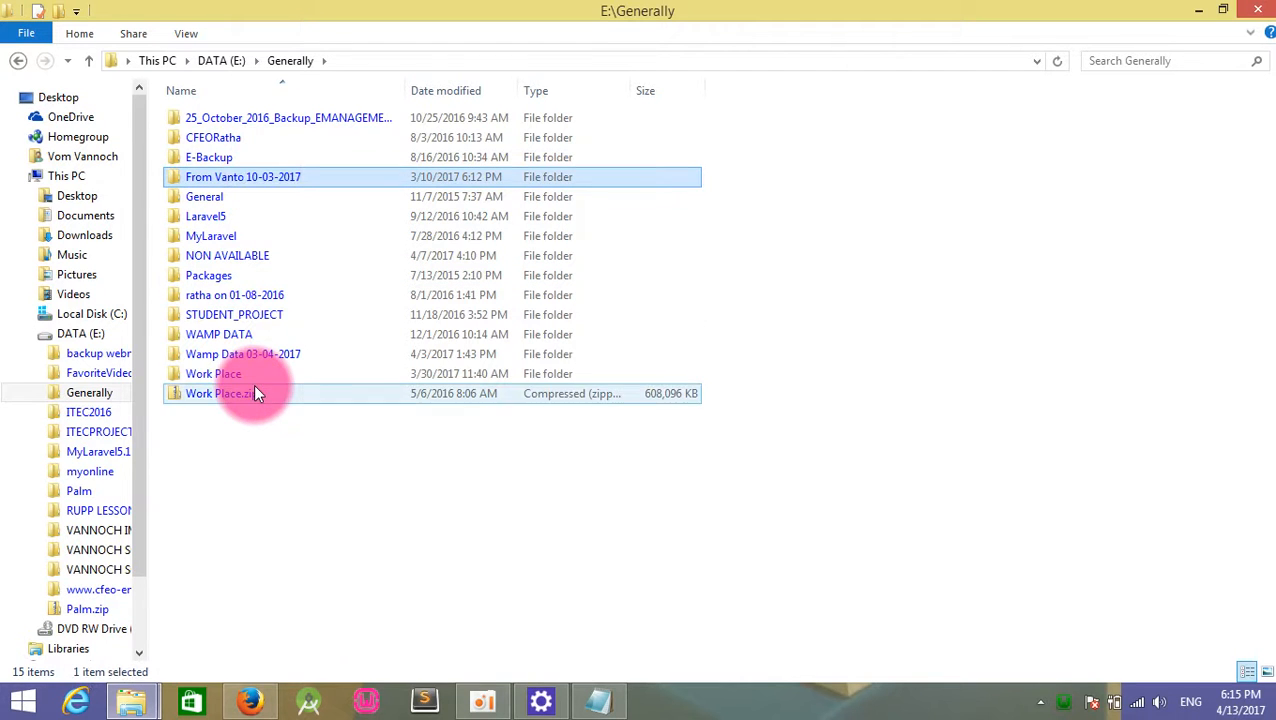
double_click(242, 353)
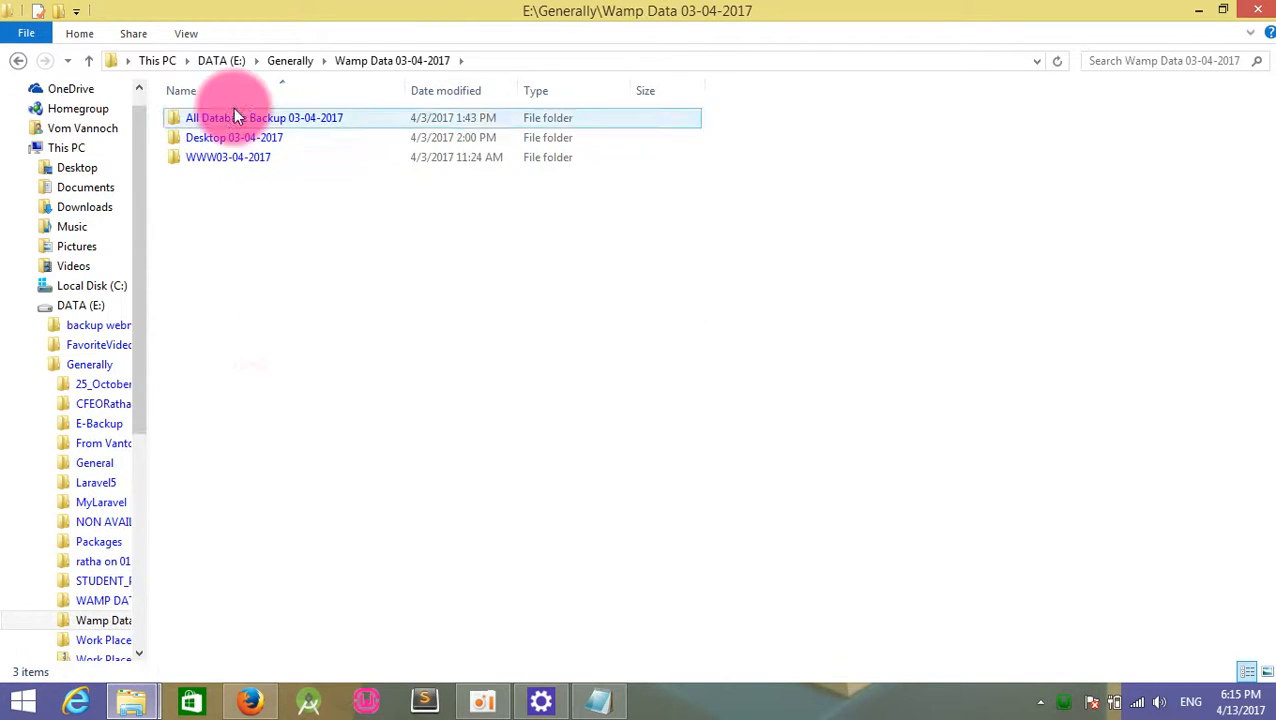
double_click(228, 157)
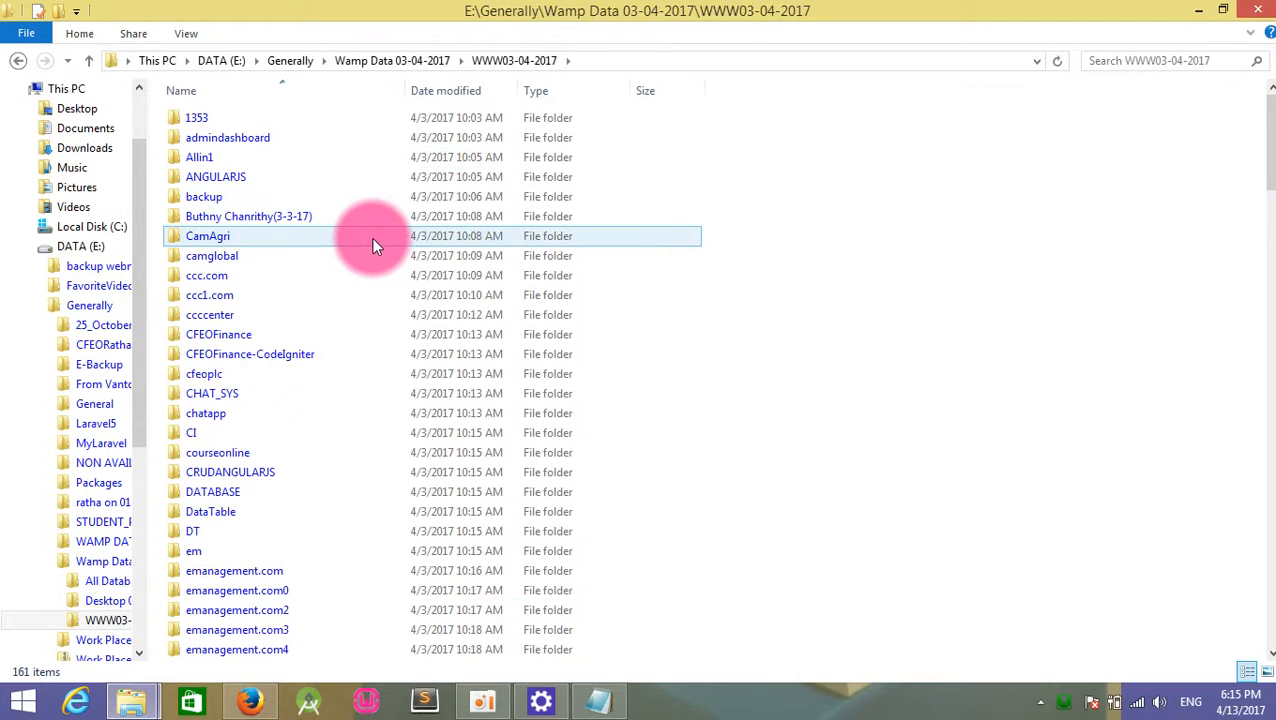
left_click(212, 393)
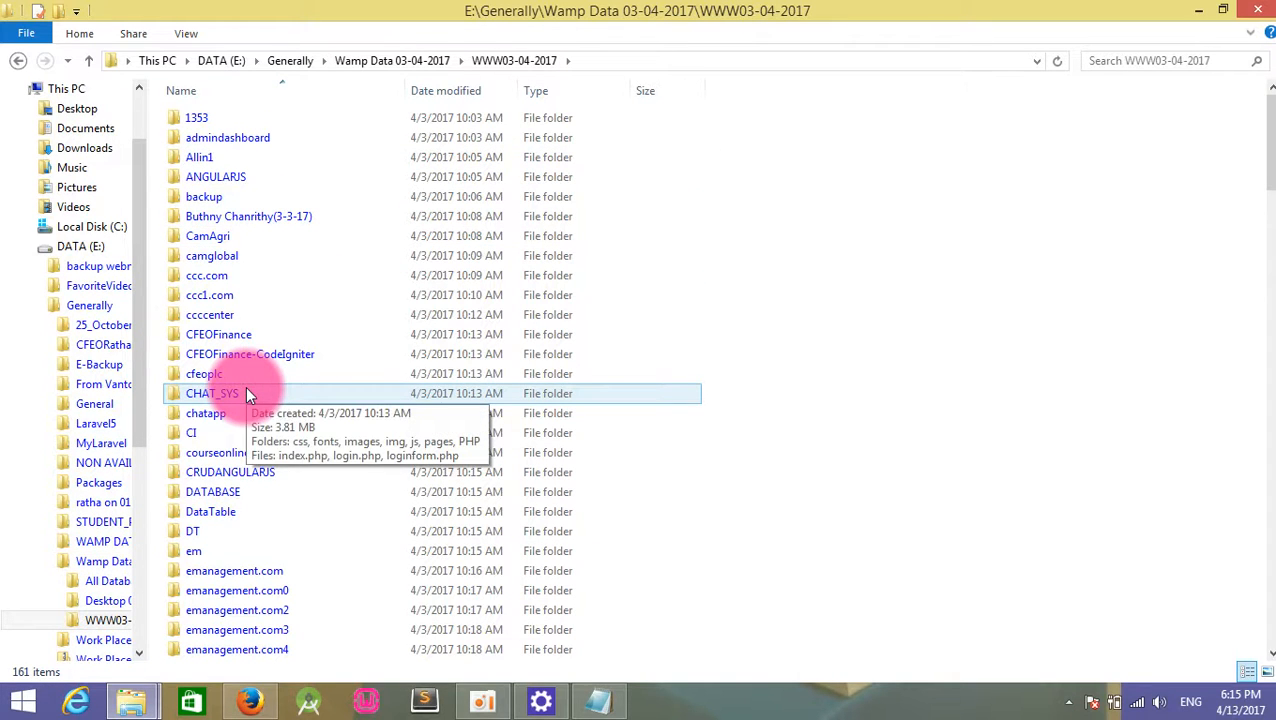
left_click(218, 334)
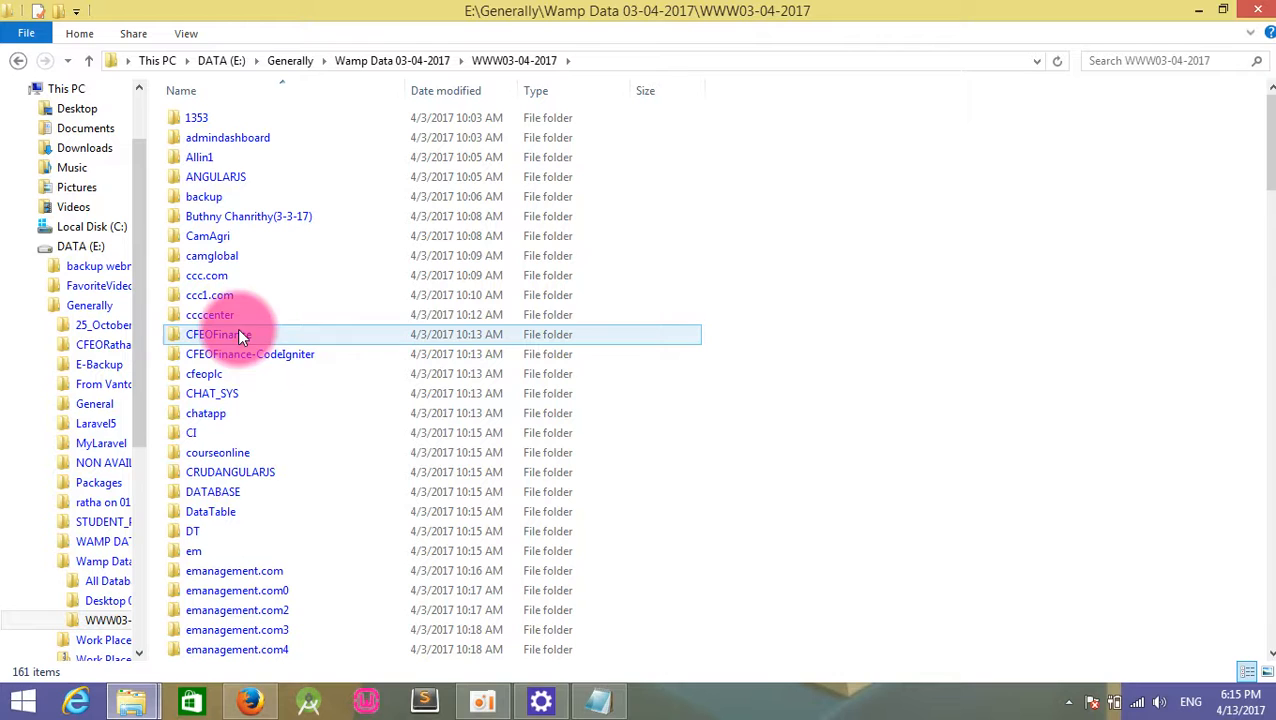
double_click(210, 314)
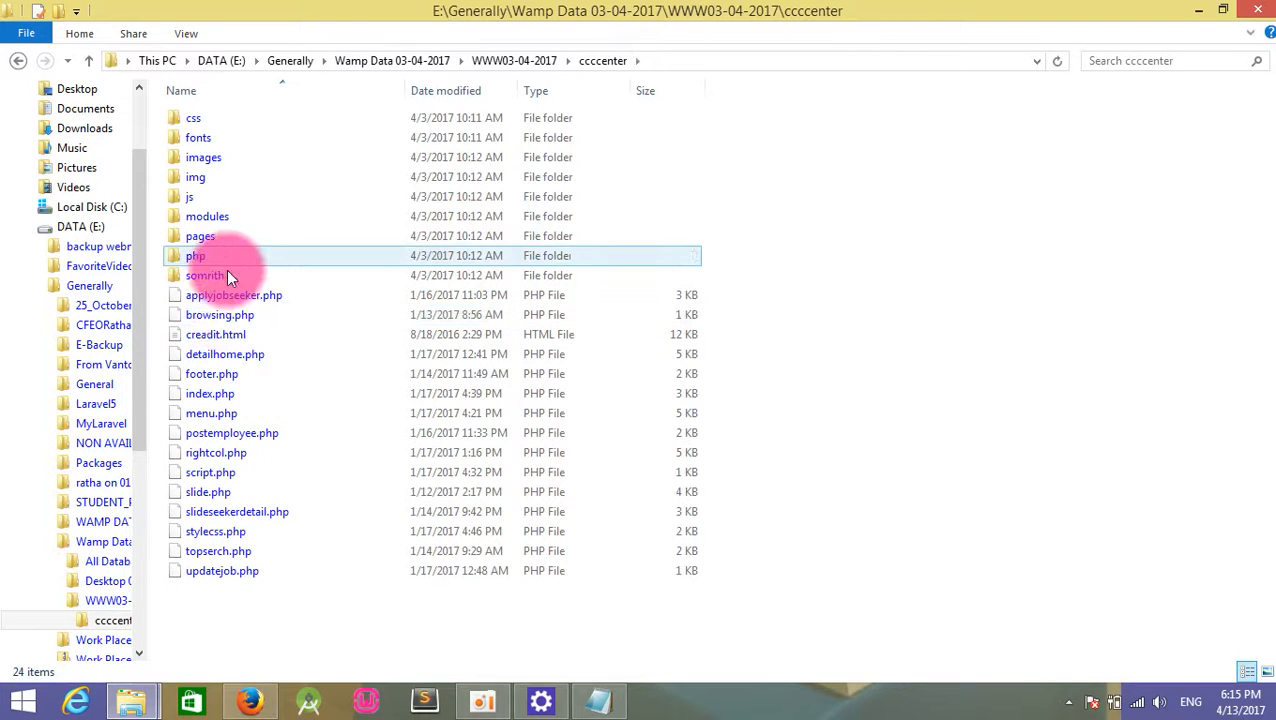
Select the css, fonts, images, js and php folders in ccccenter and copy them.
left_click(195, 177)
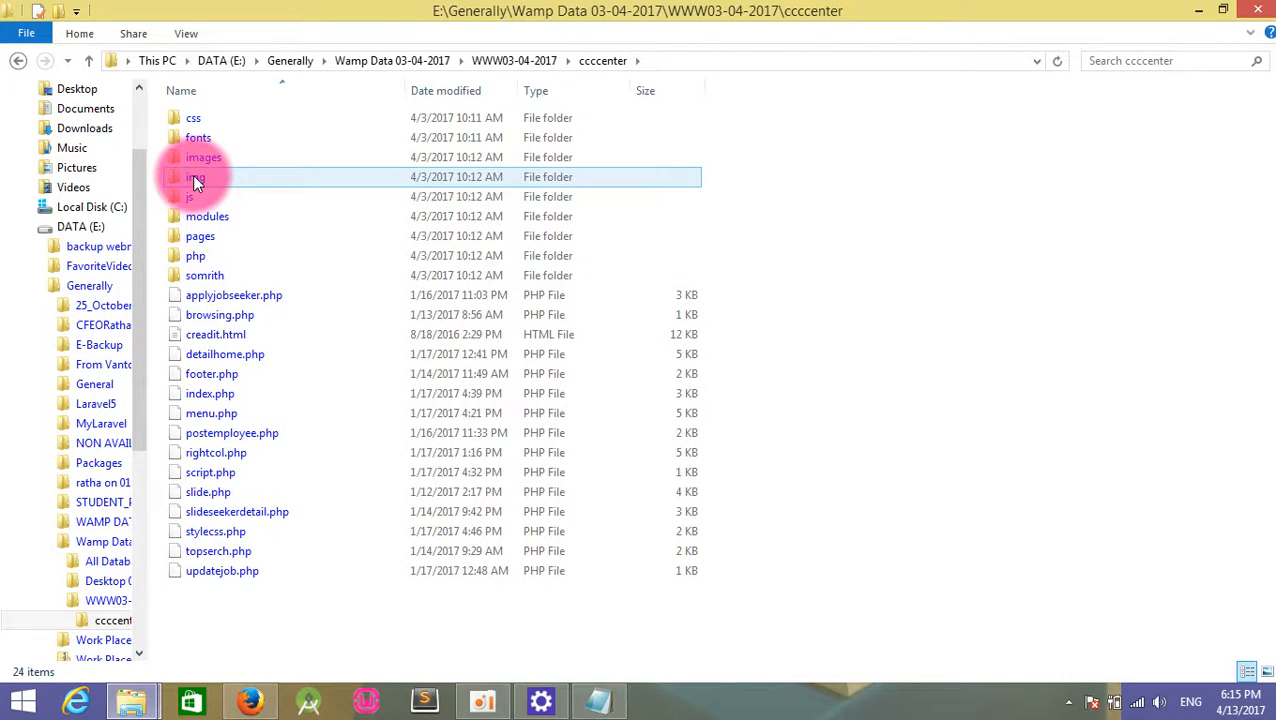
left_click(197, 137)
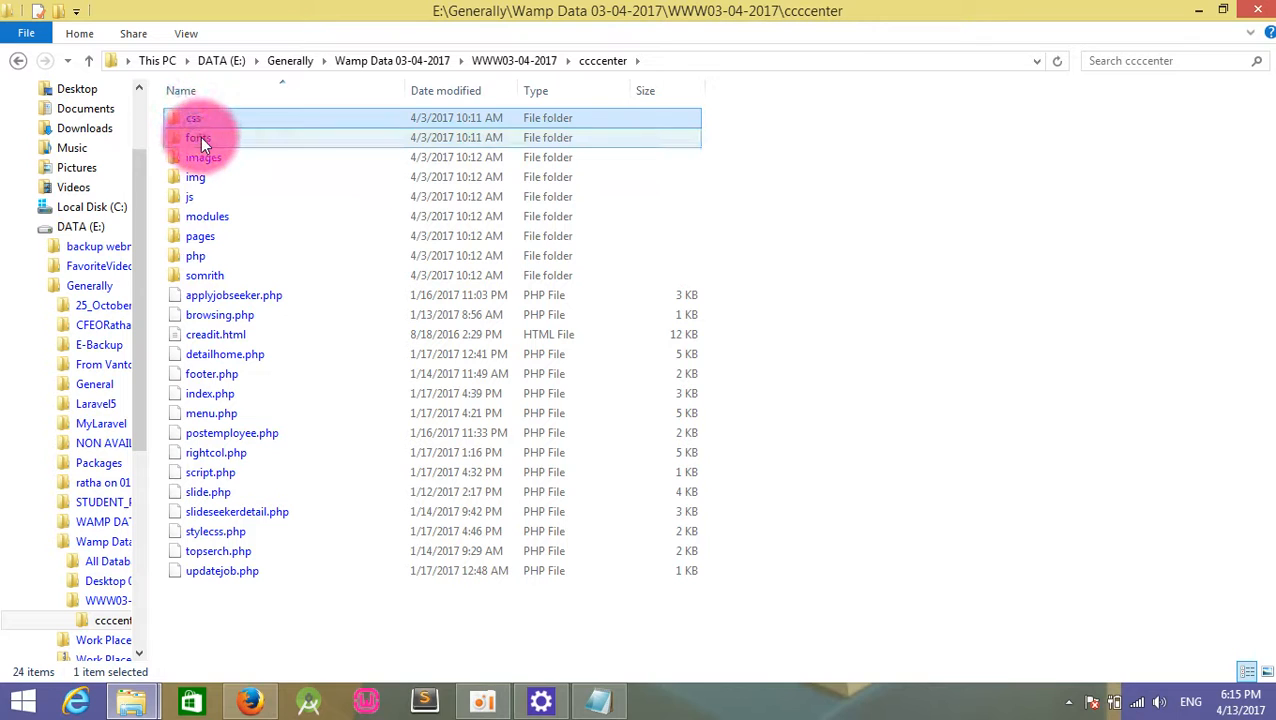
left_click(203, 157)
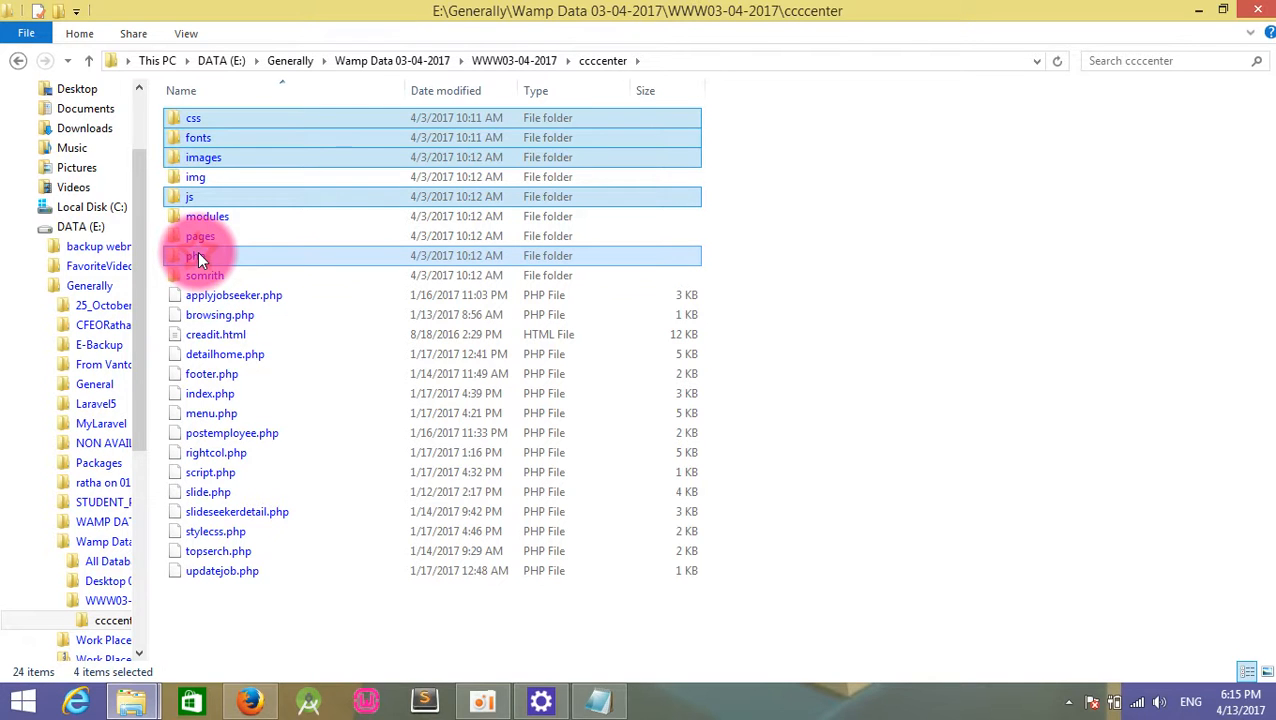
left_click(200, 255)
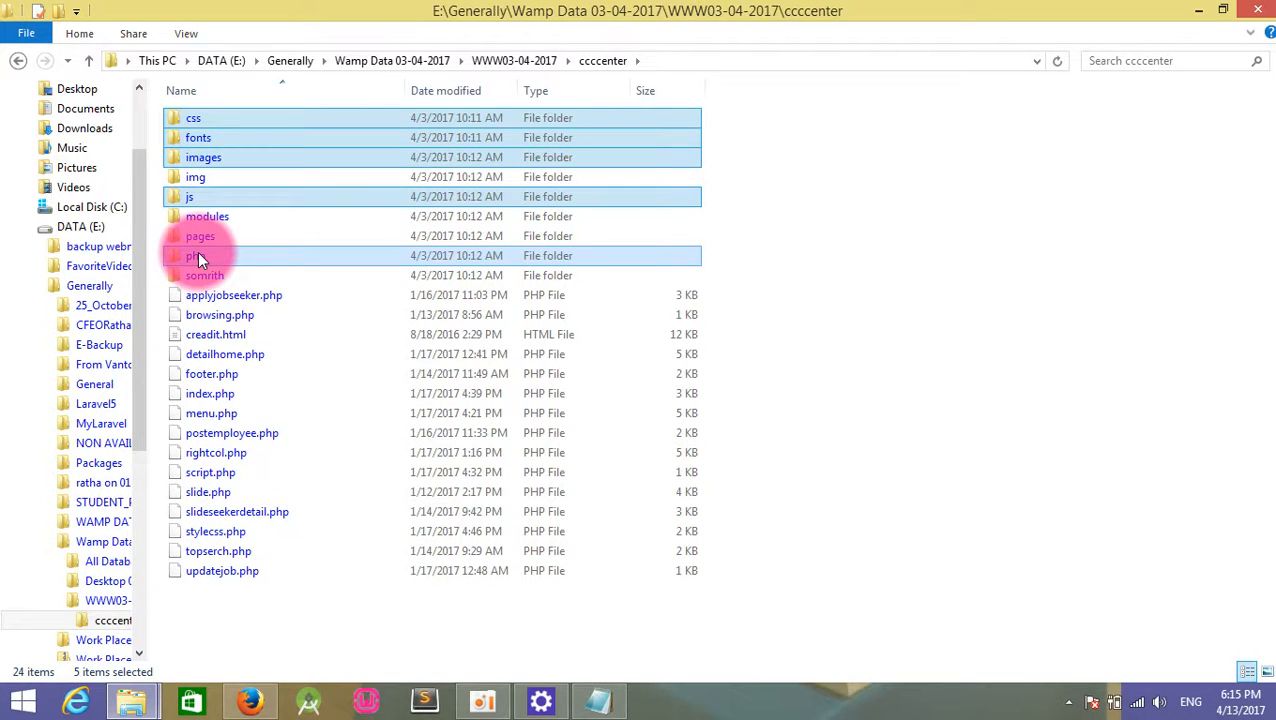
mouse_move(290, 177)
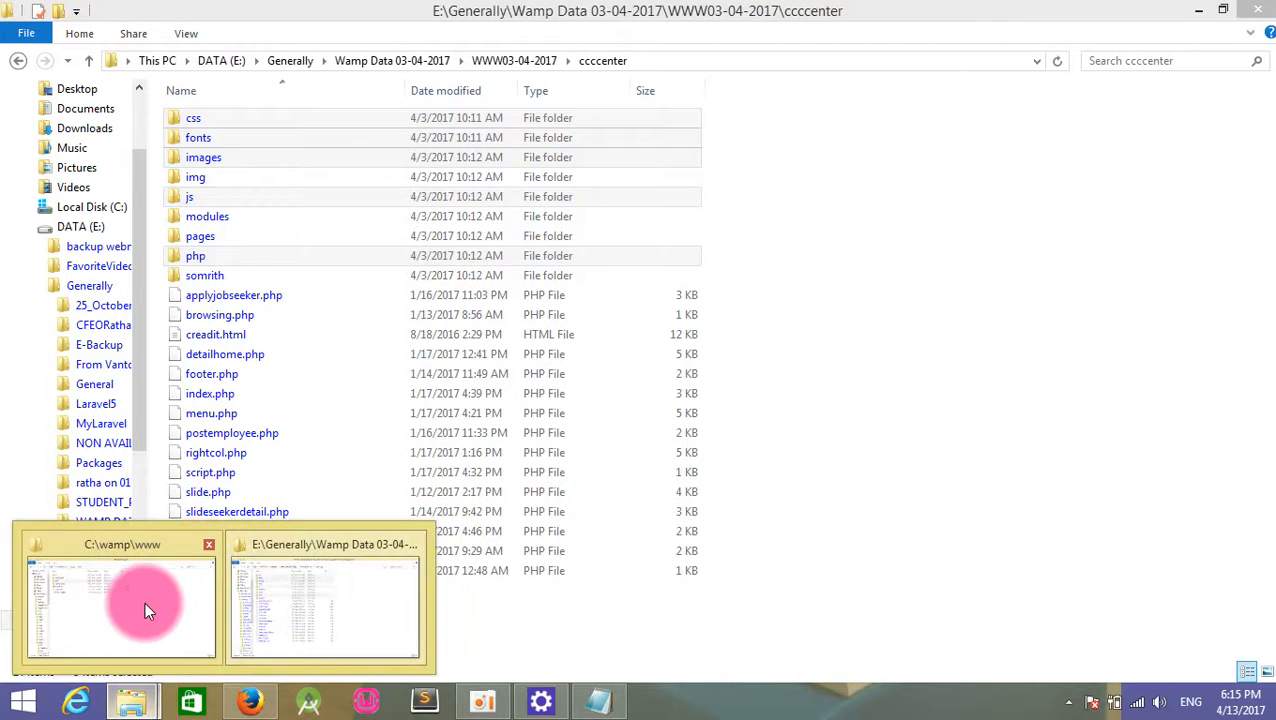
Paste the copied folders into JOBONLINE and delete the unneeded stylesheets from css.
left_click(120, 605)
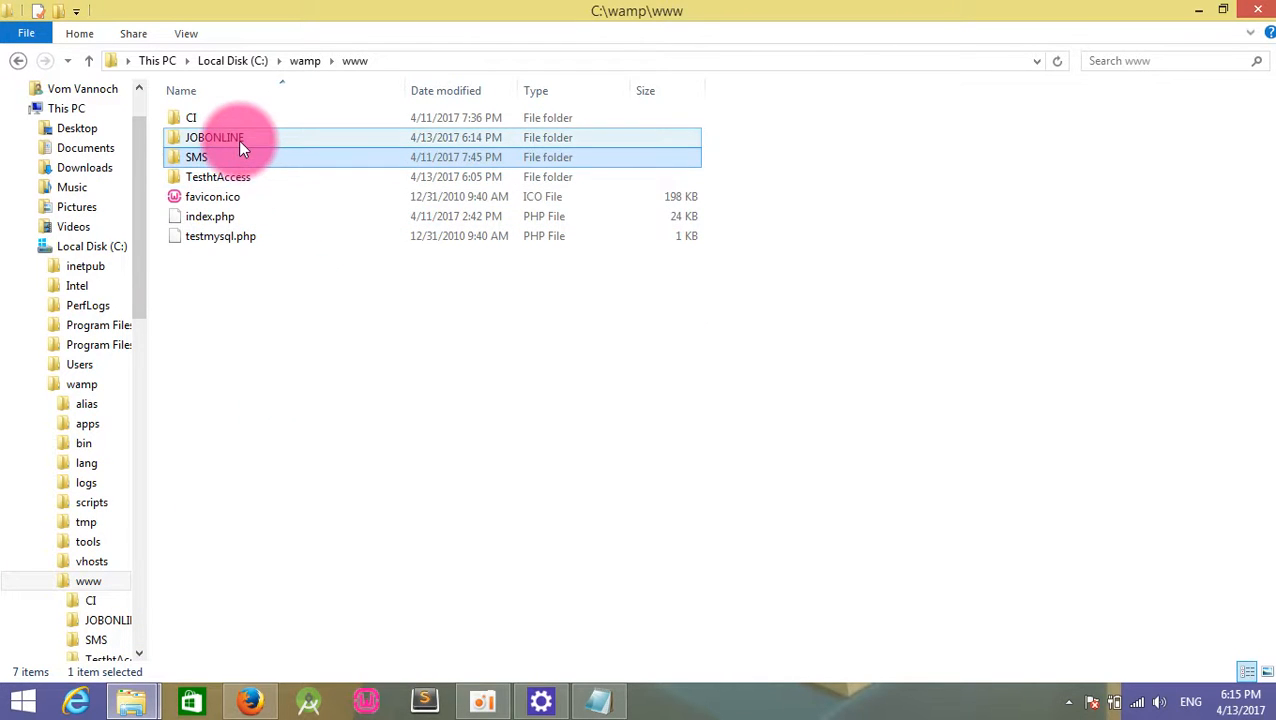
double_click(214, 137)
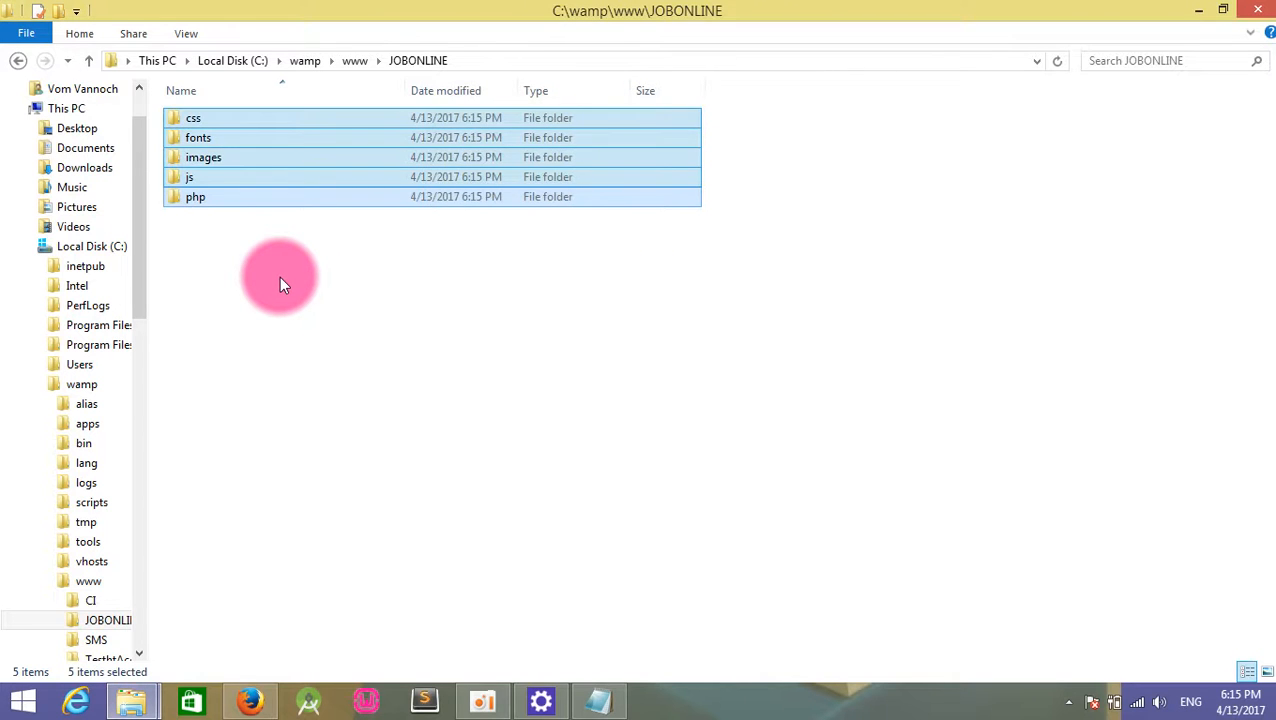
left_click(193, 117)
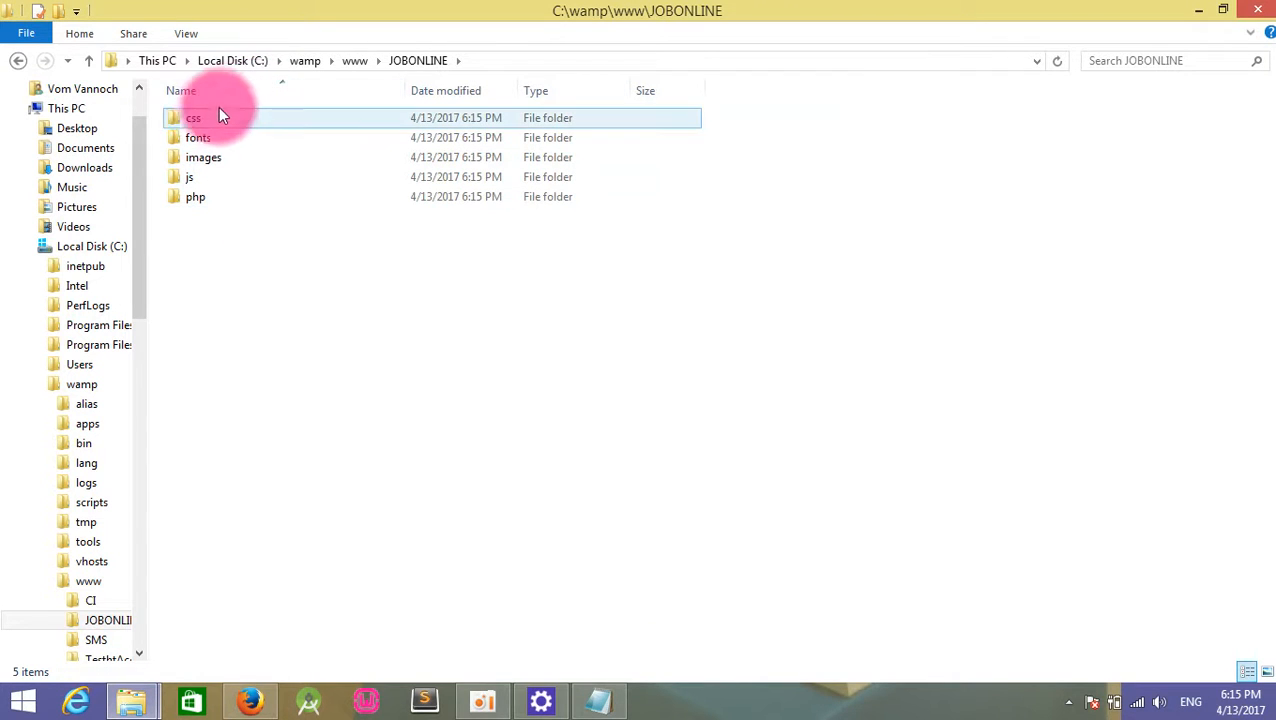
double_click(193, 117)
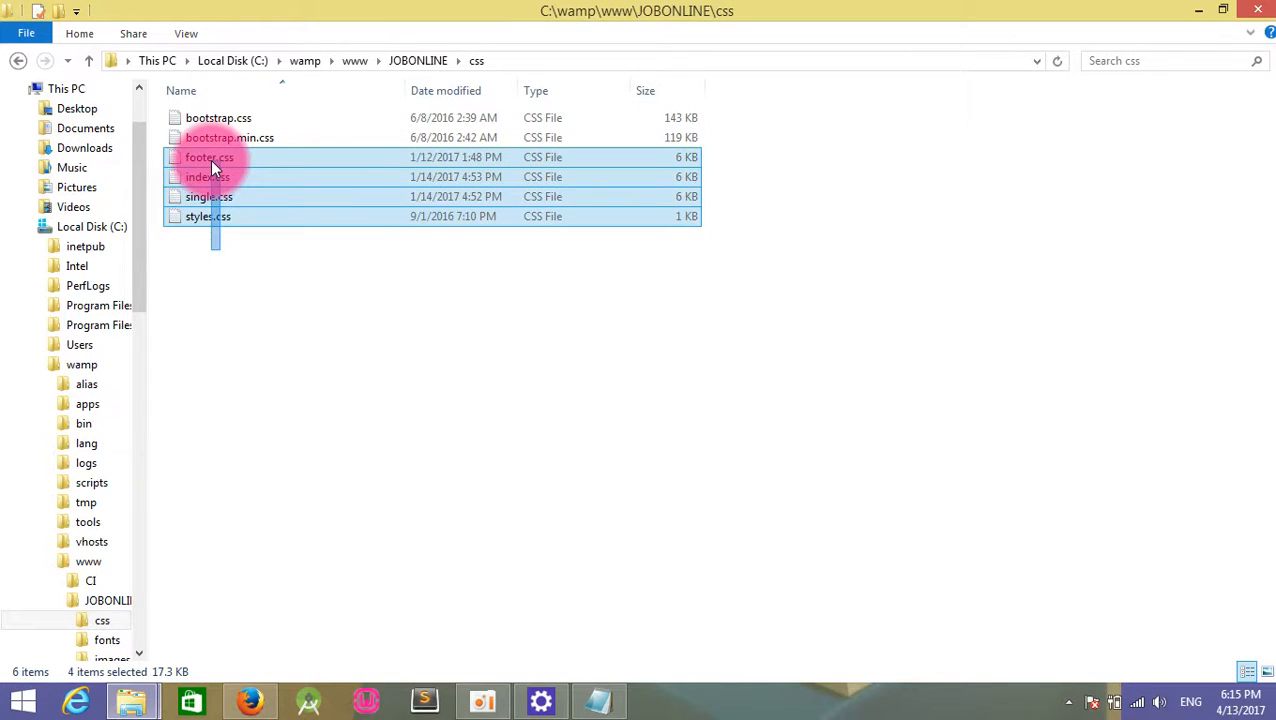
key("Delete")
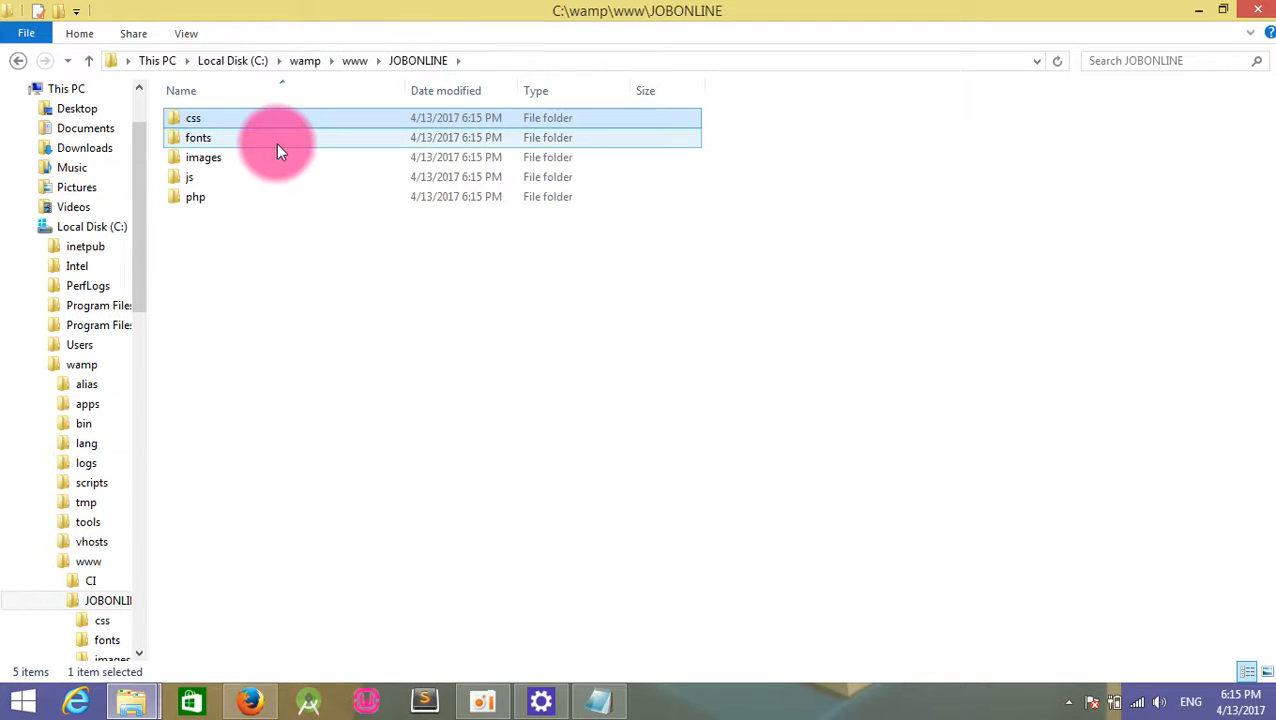
Check the fonts folder, then remove the unwanted photos from the images folder.
double_click(198, 137)
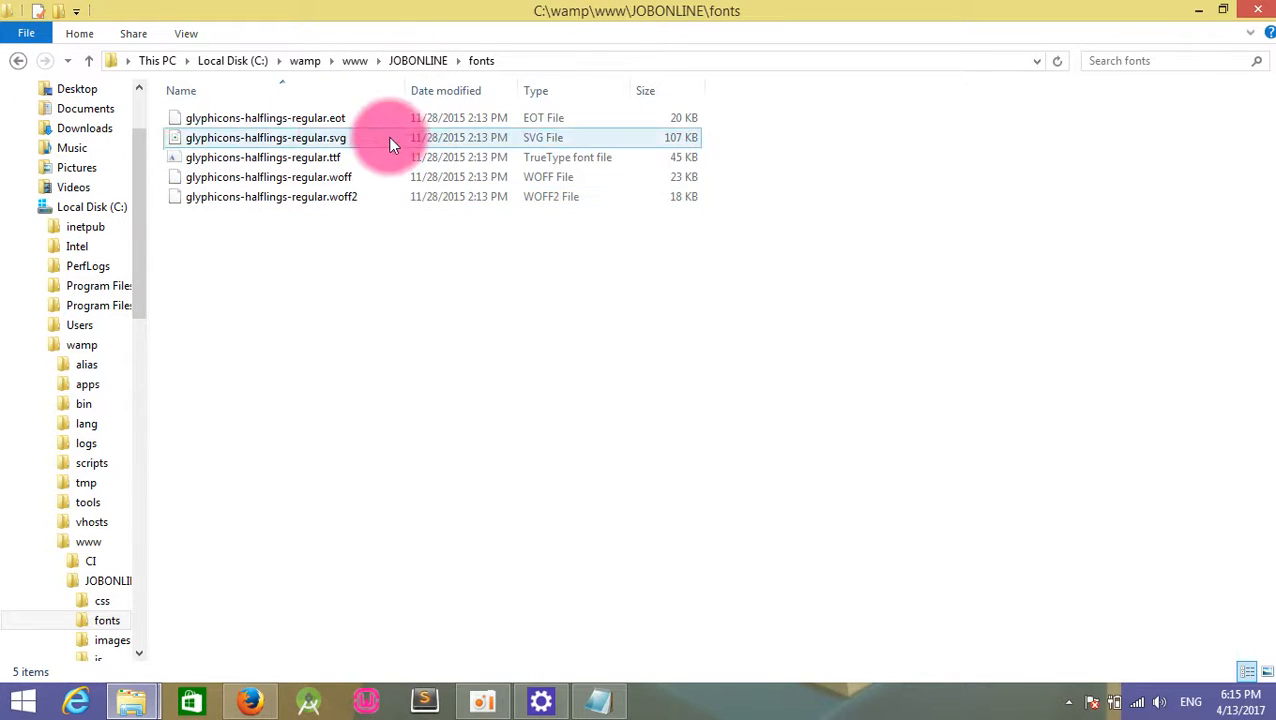
left_click(418, 60)
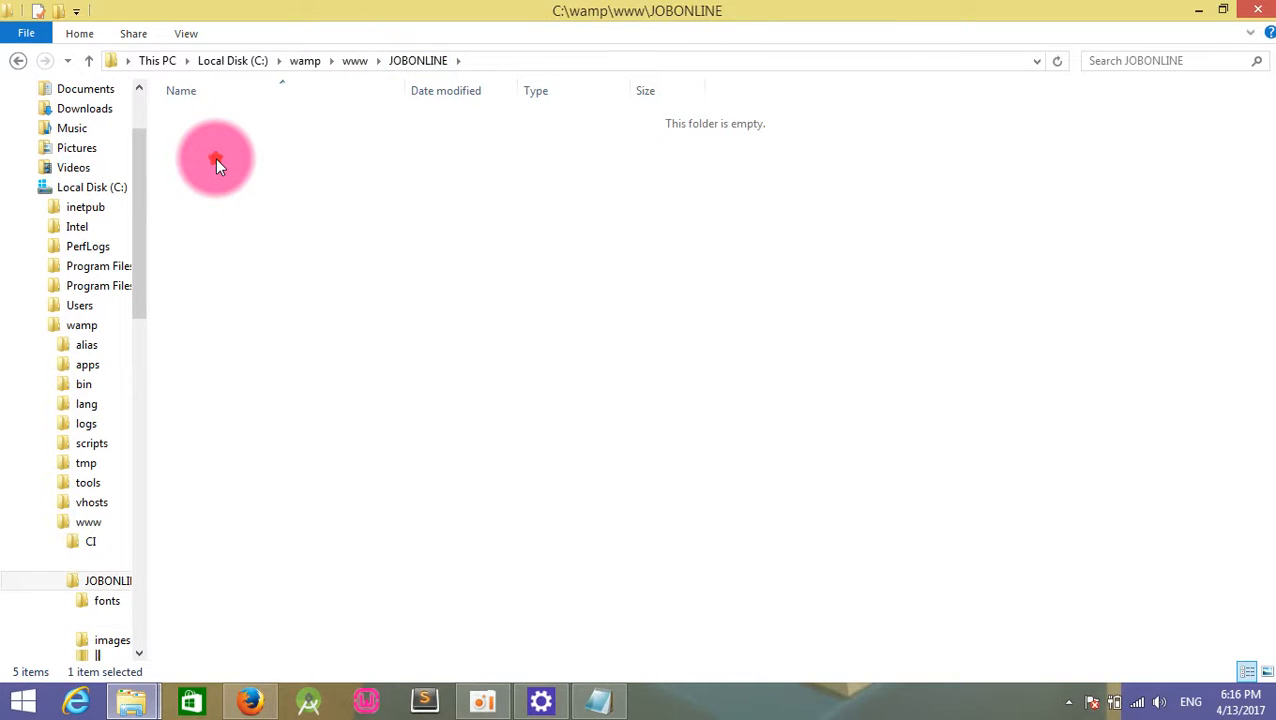
double_click(112, 640)
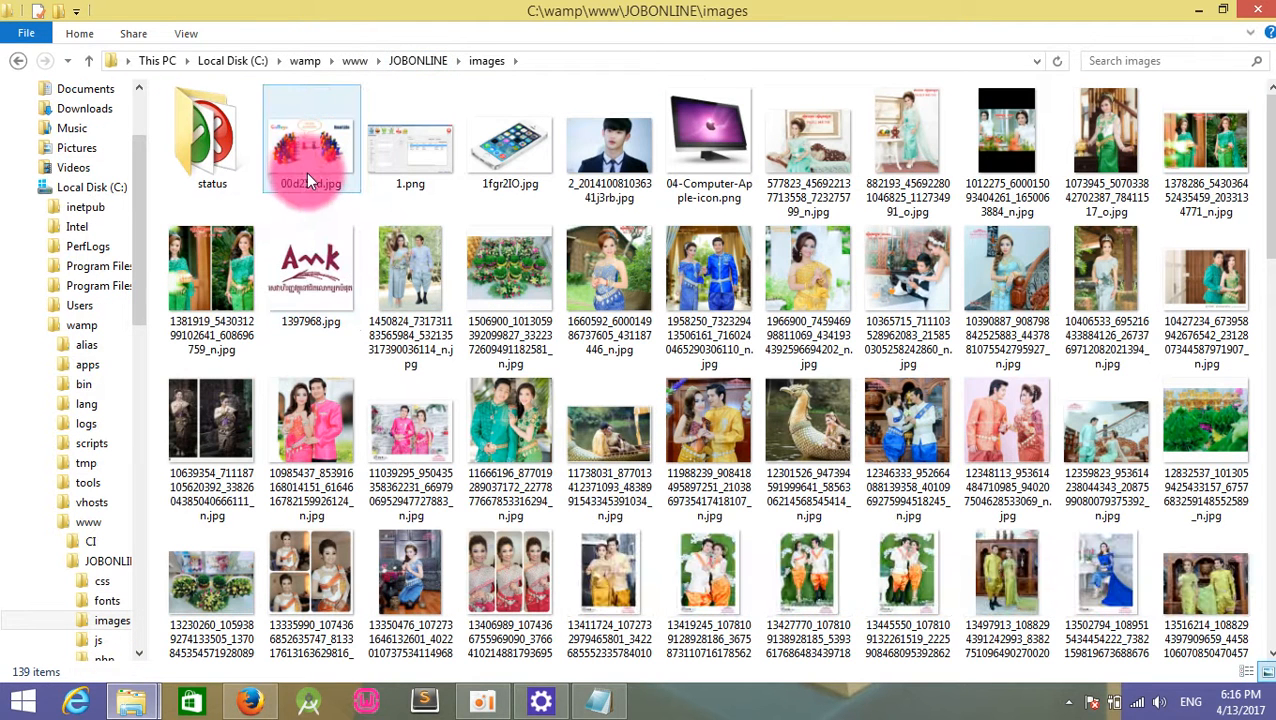
left_click(311, 130)
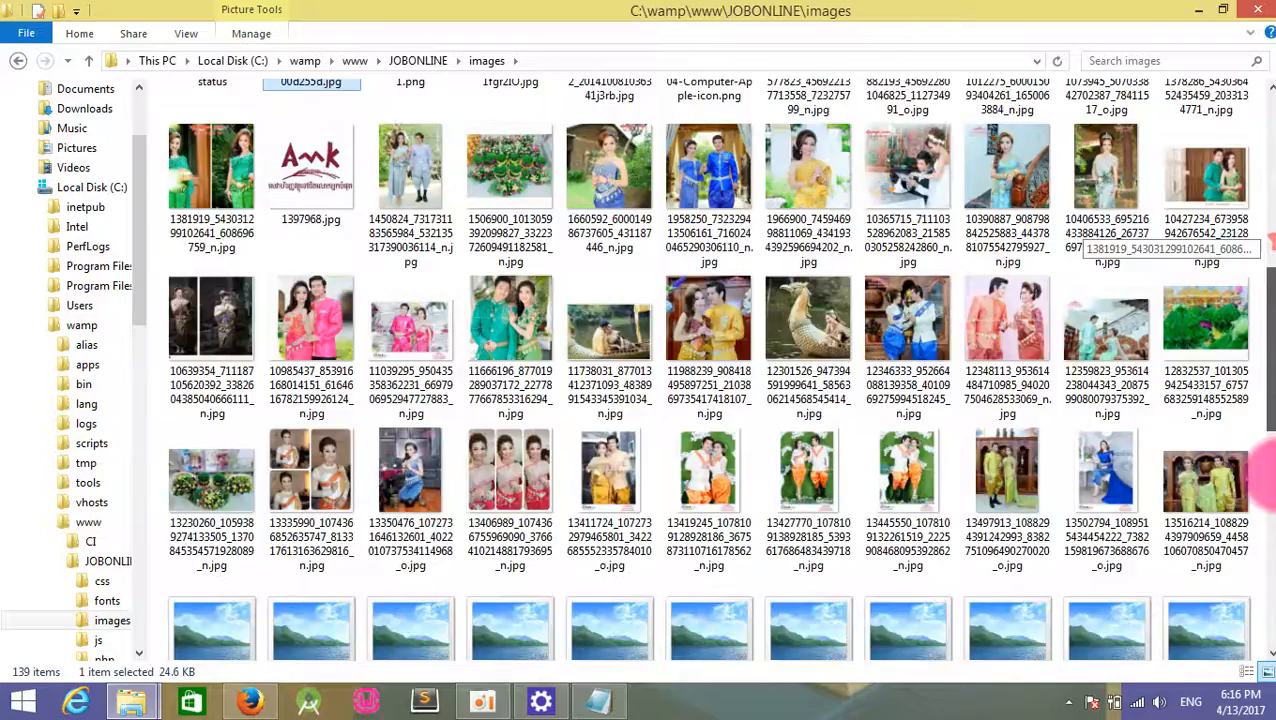
scroll("down", 3)
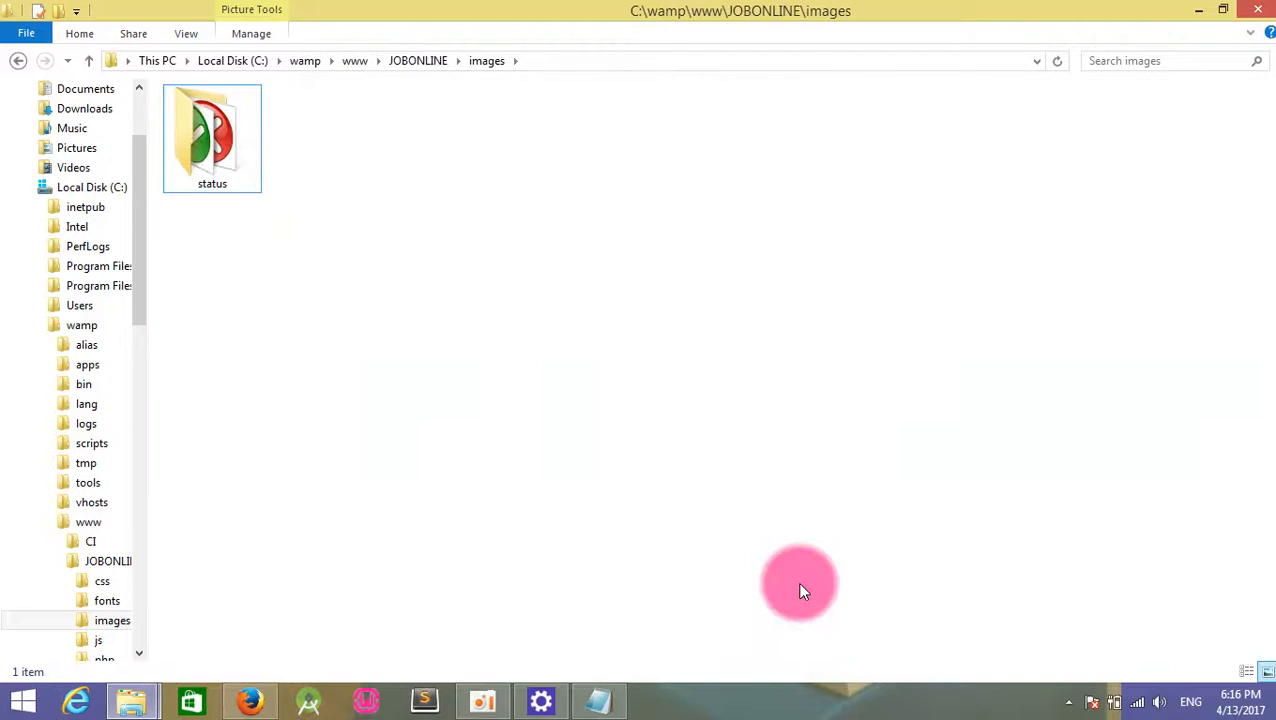
double_click(212, 137)
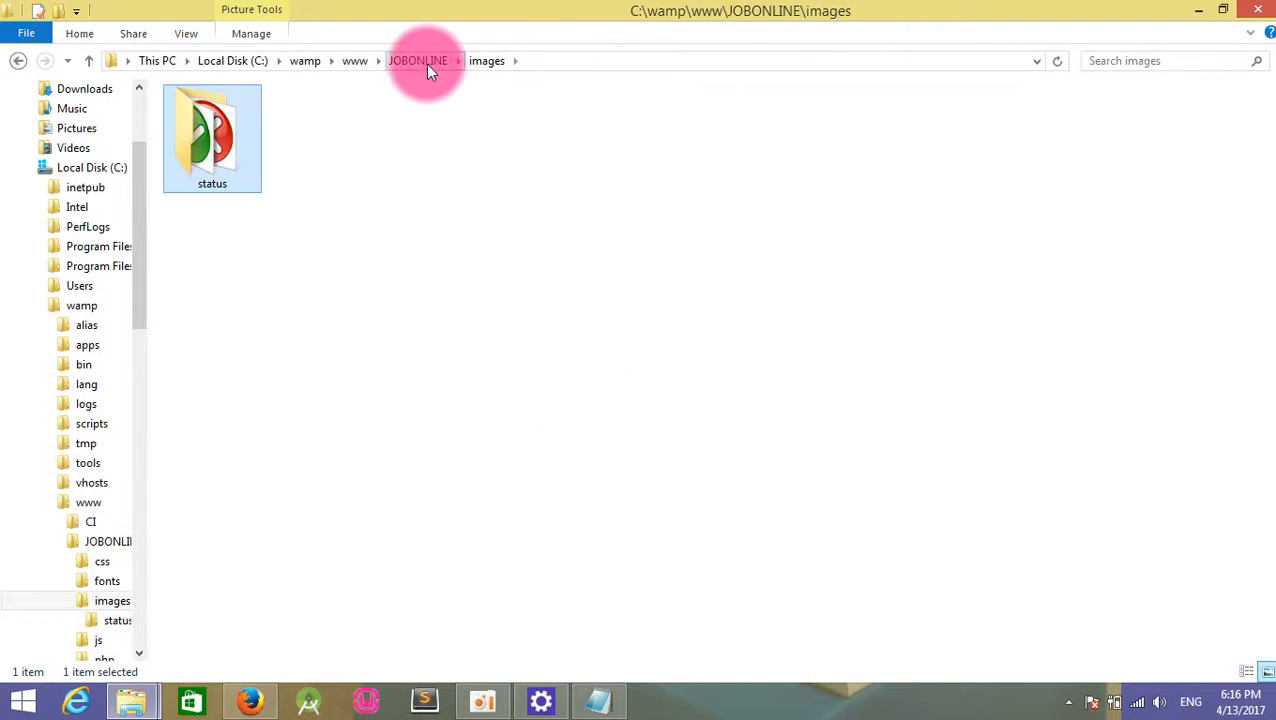
left_click(418, 60)
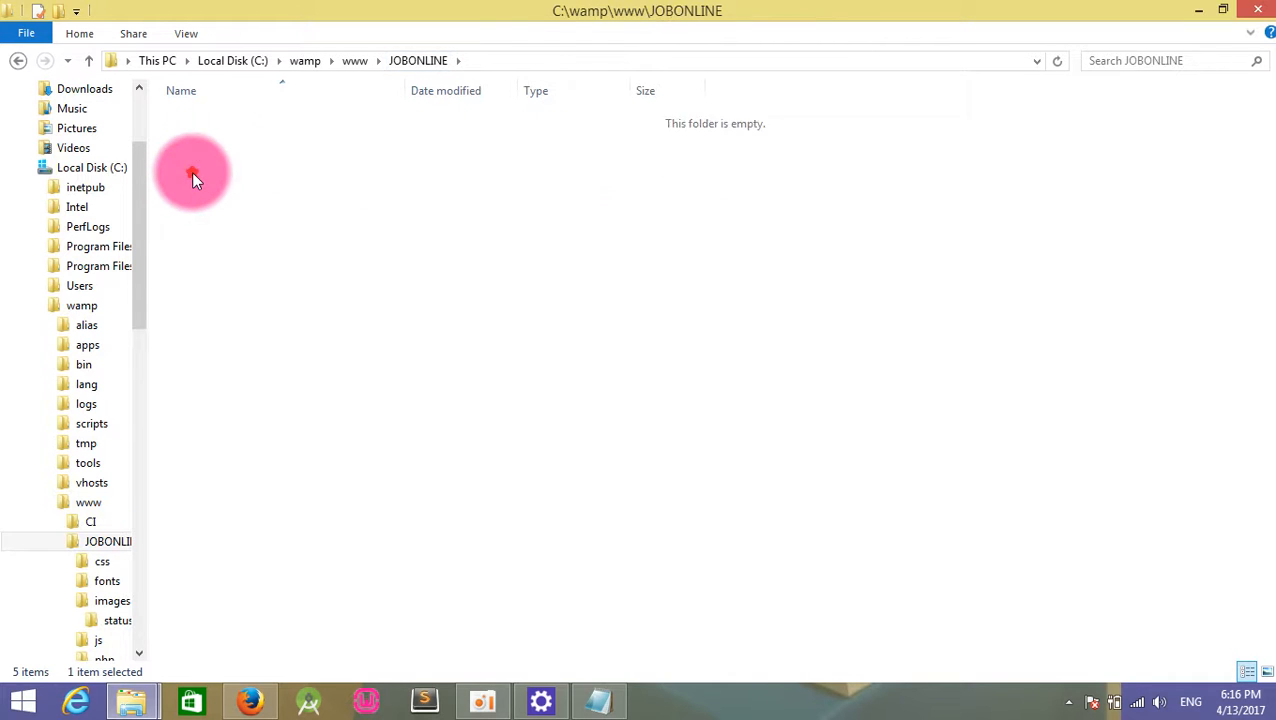
Trim the js folder to the bootstrap and jquery scripts and leave the php folder empty.
double_click(98, 620)
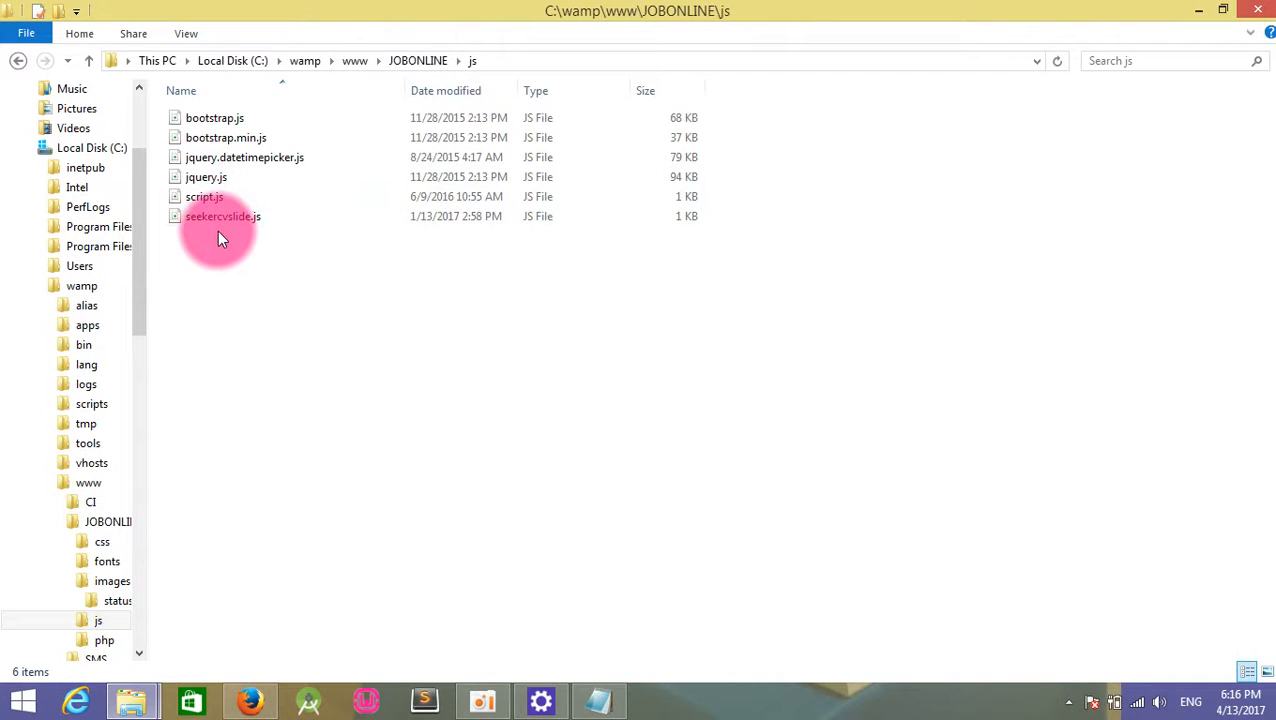
left_click(222, 216)
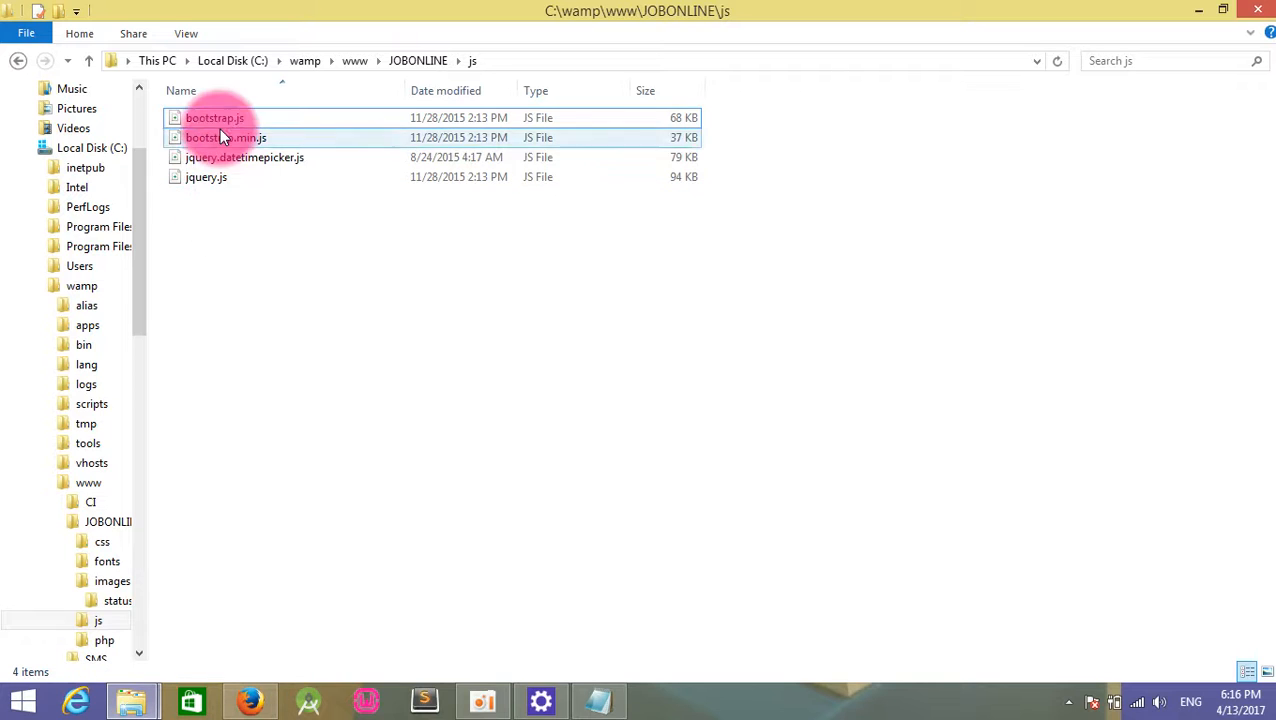
left_click(245, 157)
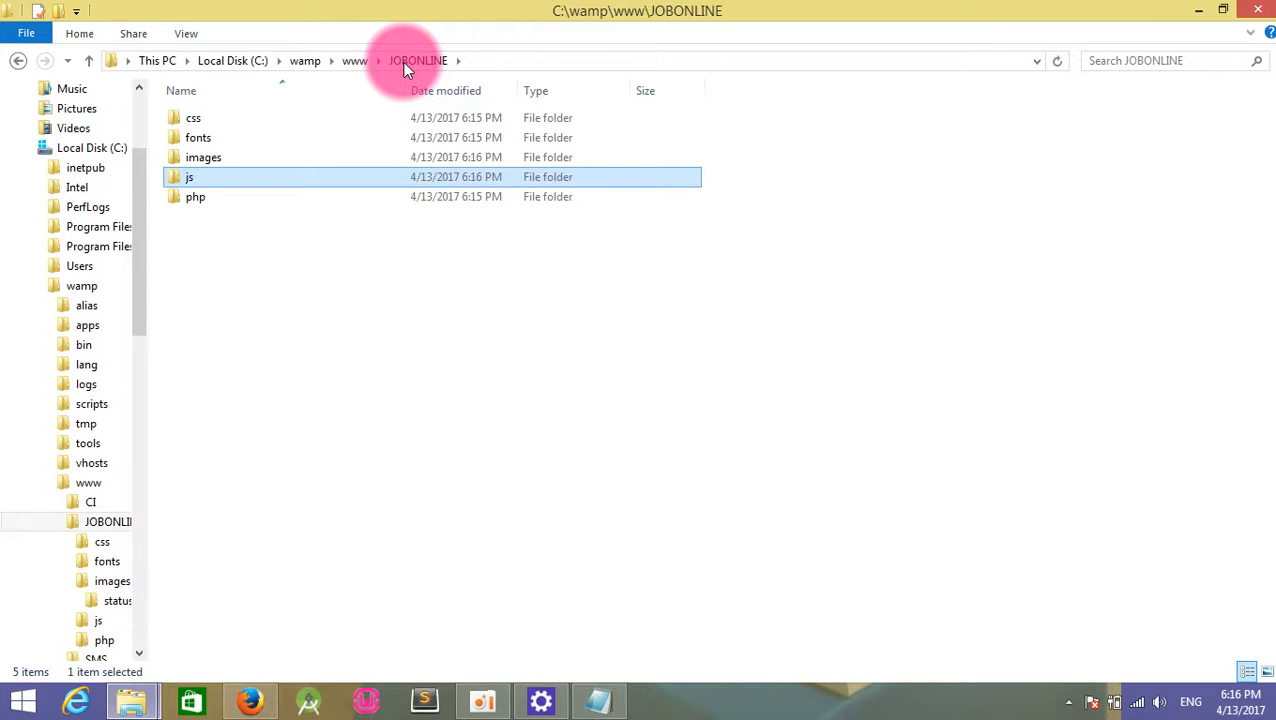
double_click(195, 196)
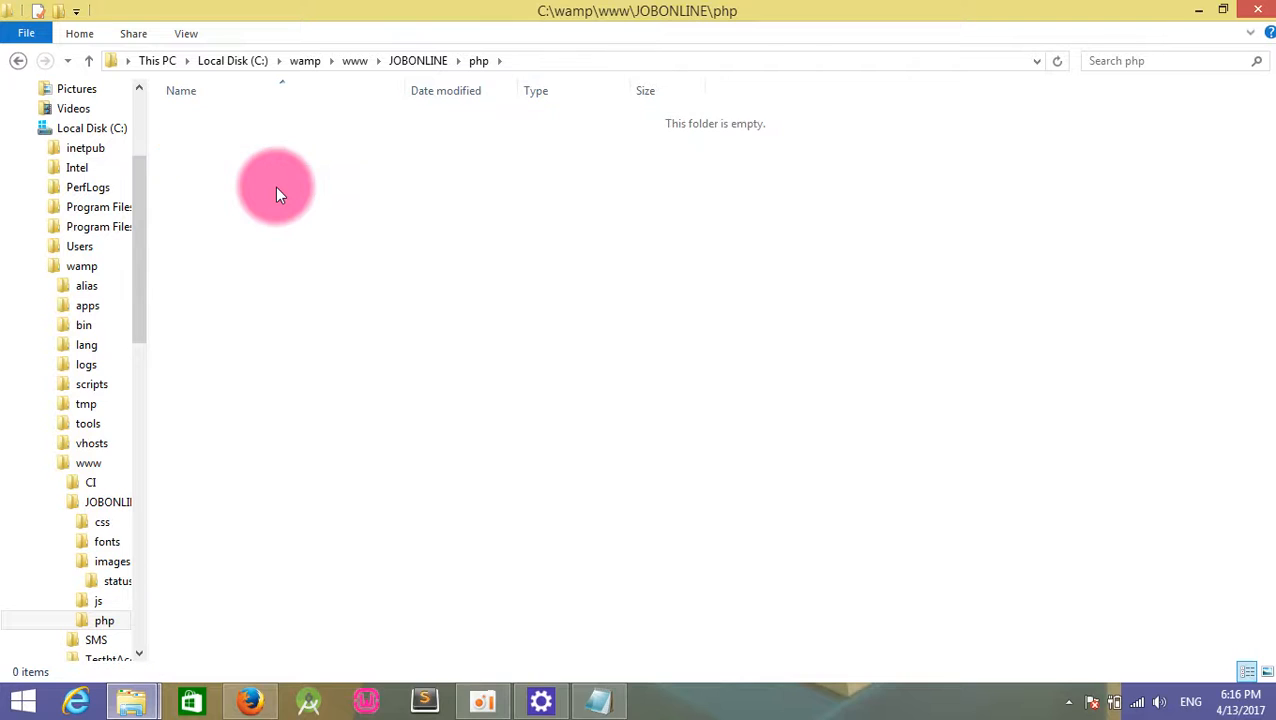
left_click(417, 60)
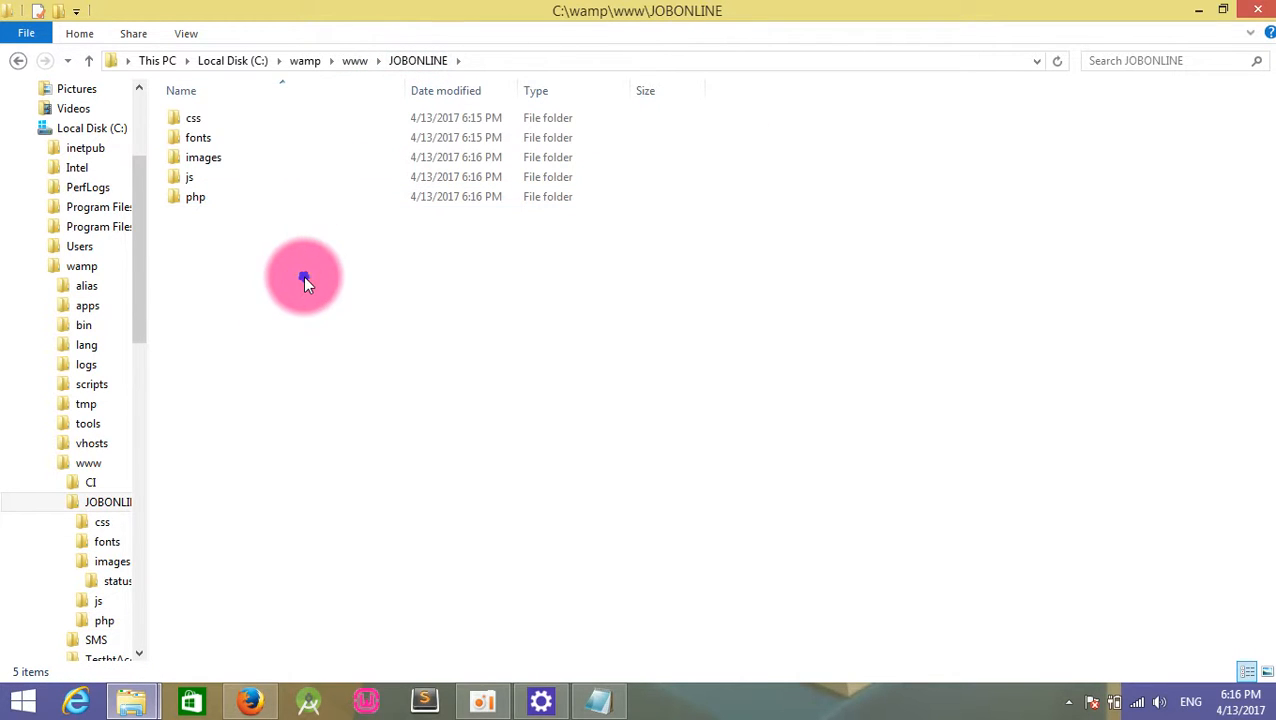
Create a new text document named index.php in JOBONLINE, then move to Sublime Text.
right_click(305, 278)
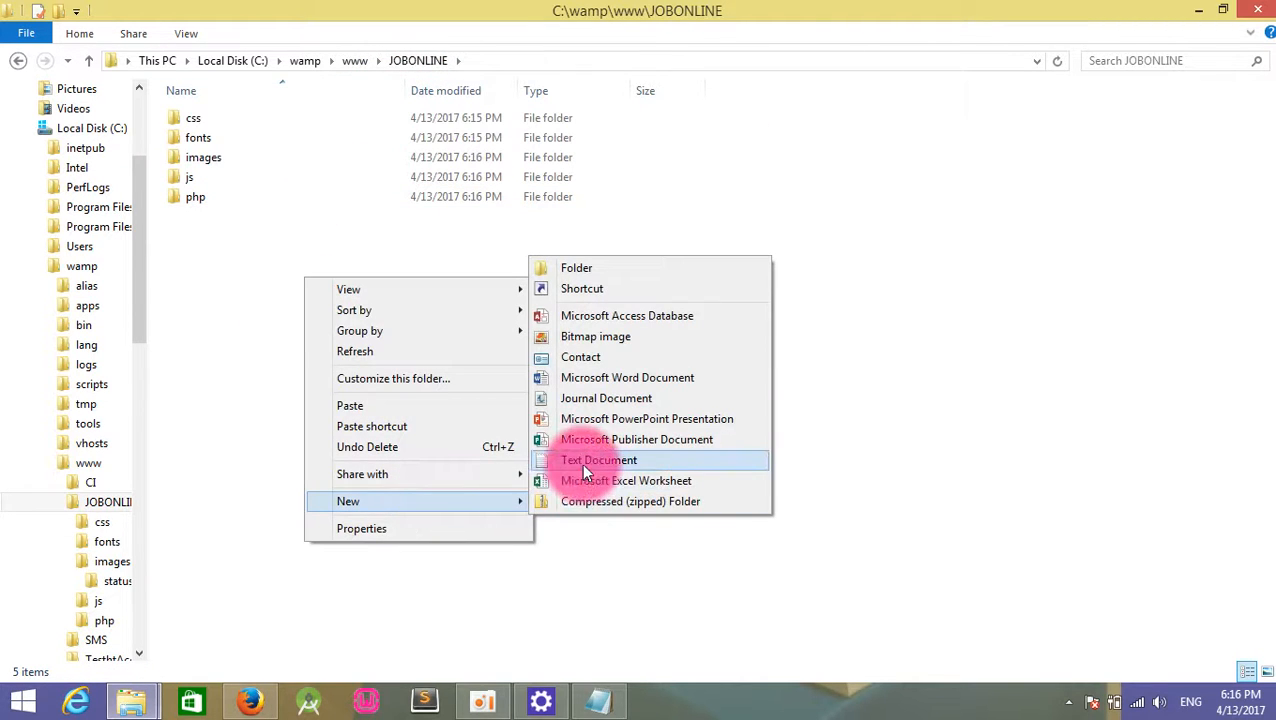
left_click(598, 460)
type("index.php")
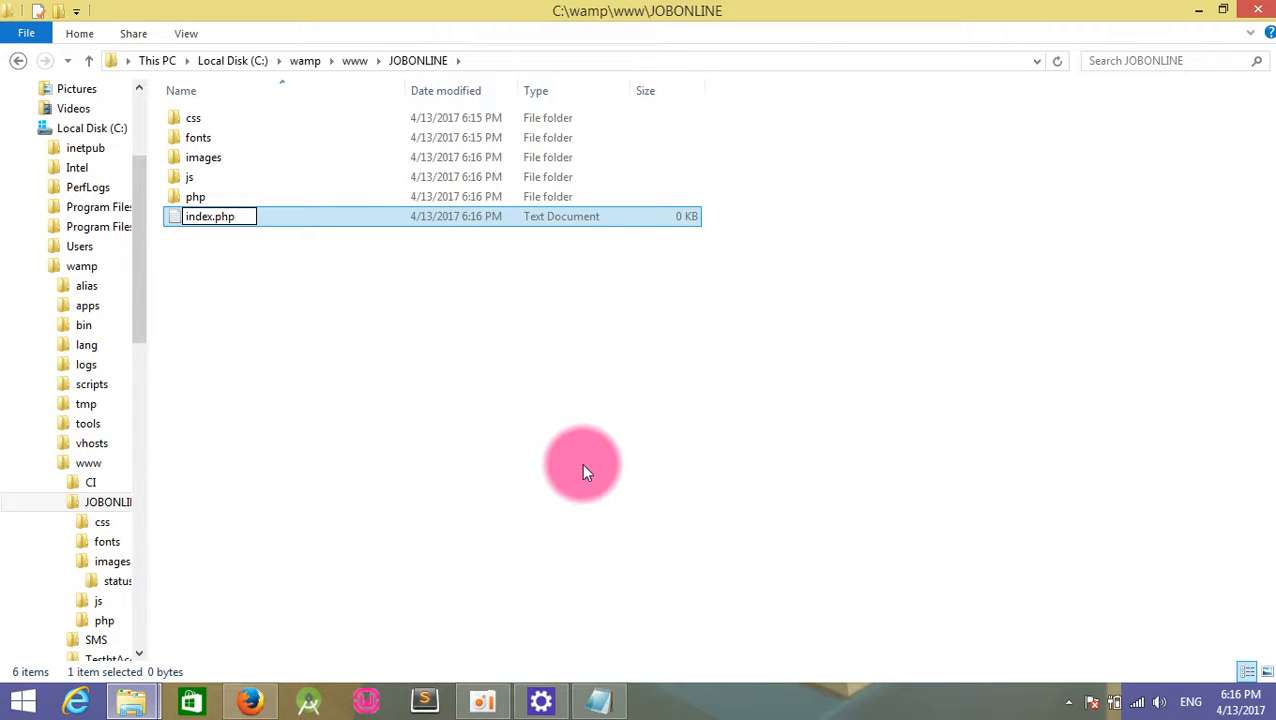
key("Return")
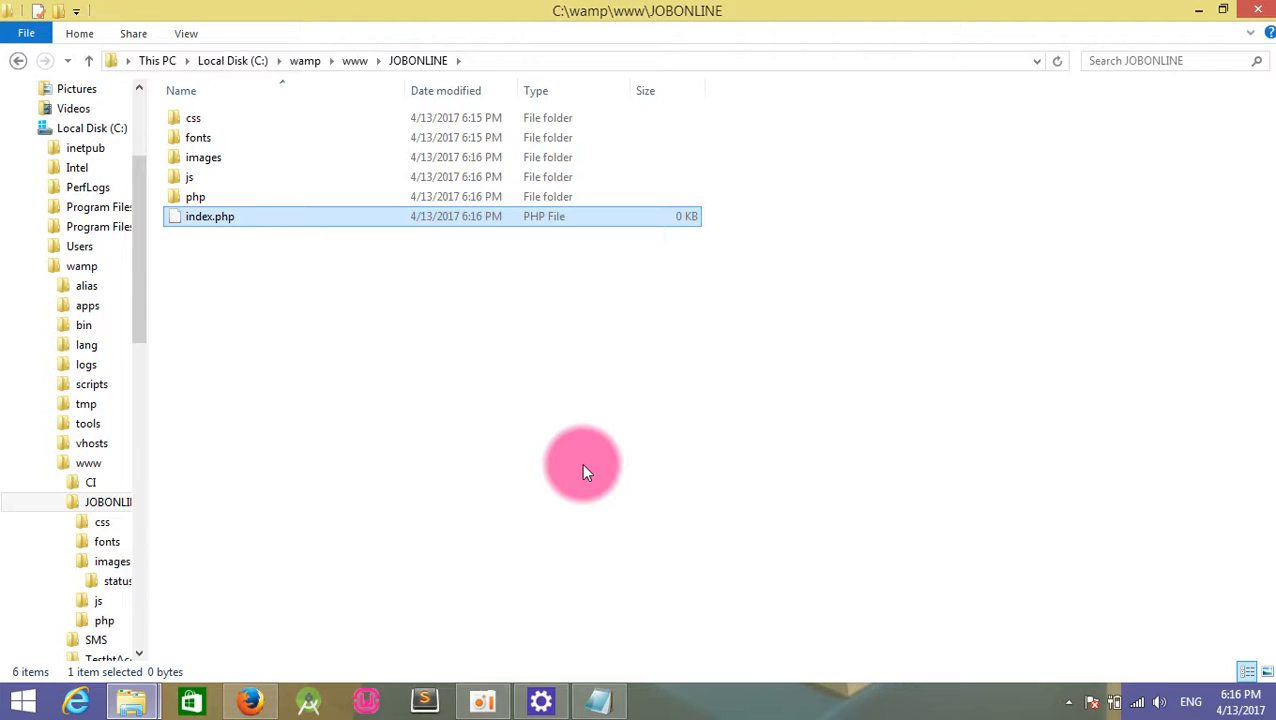
mouse_move(293, 610)
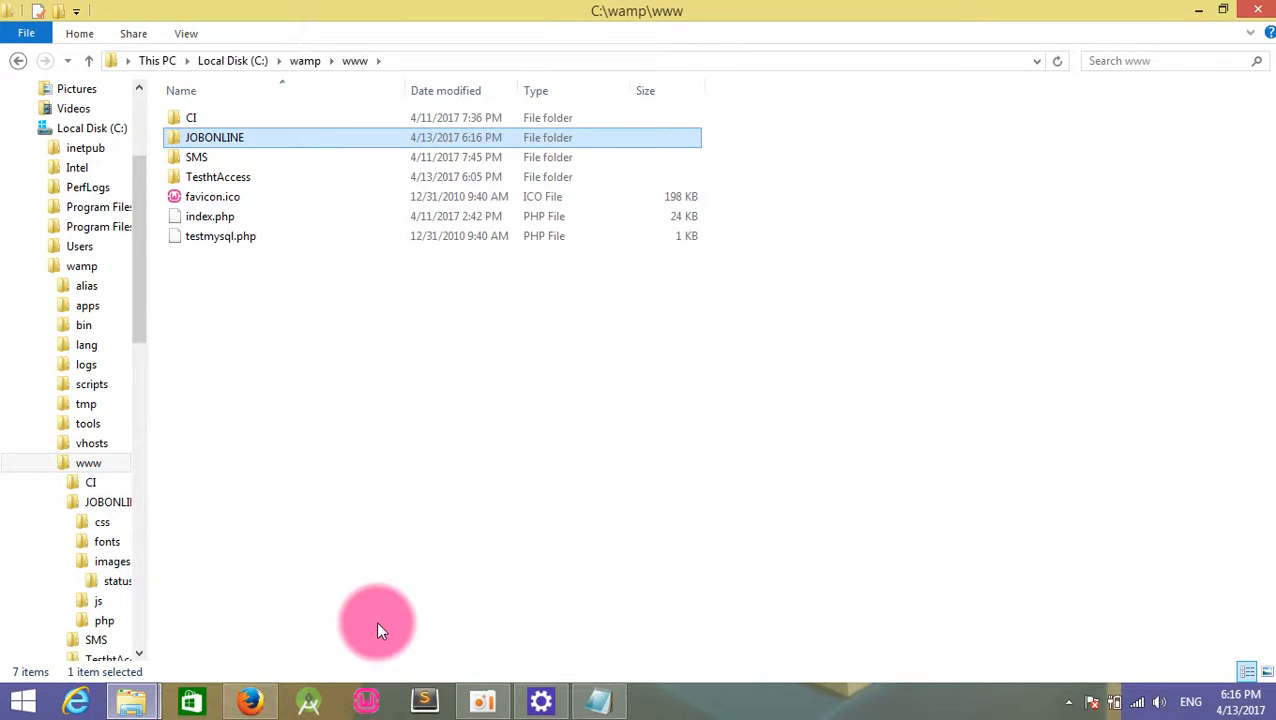
left_click(424, 700)
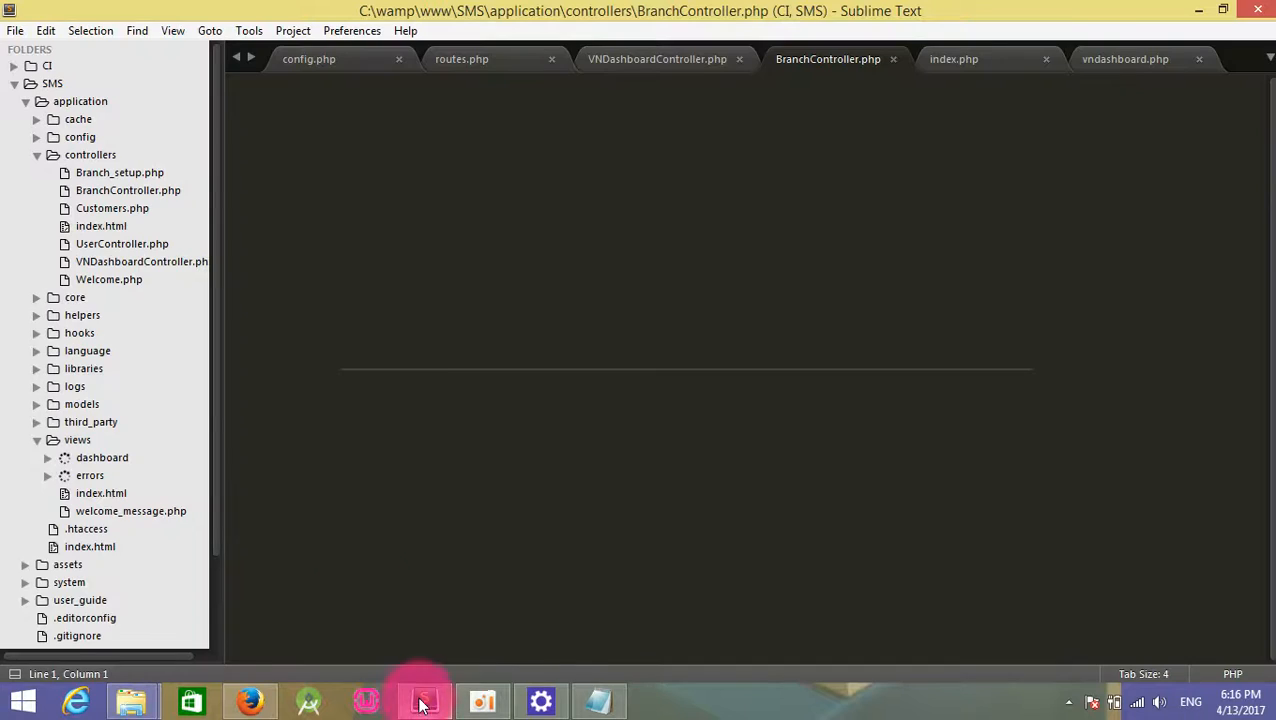
Close all the old SMS project tabs in Sublime Text, dismiss the update prompt and start a blank file.
left_click(423, 700)
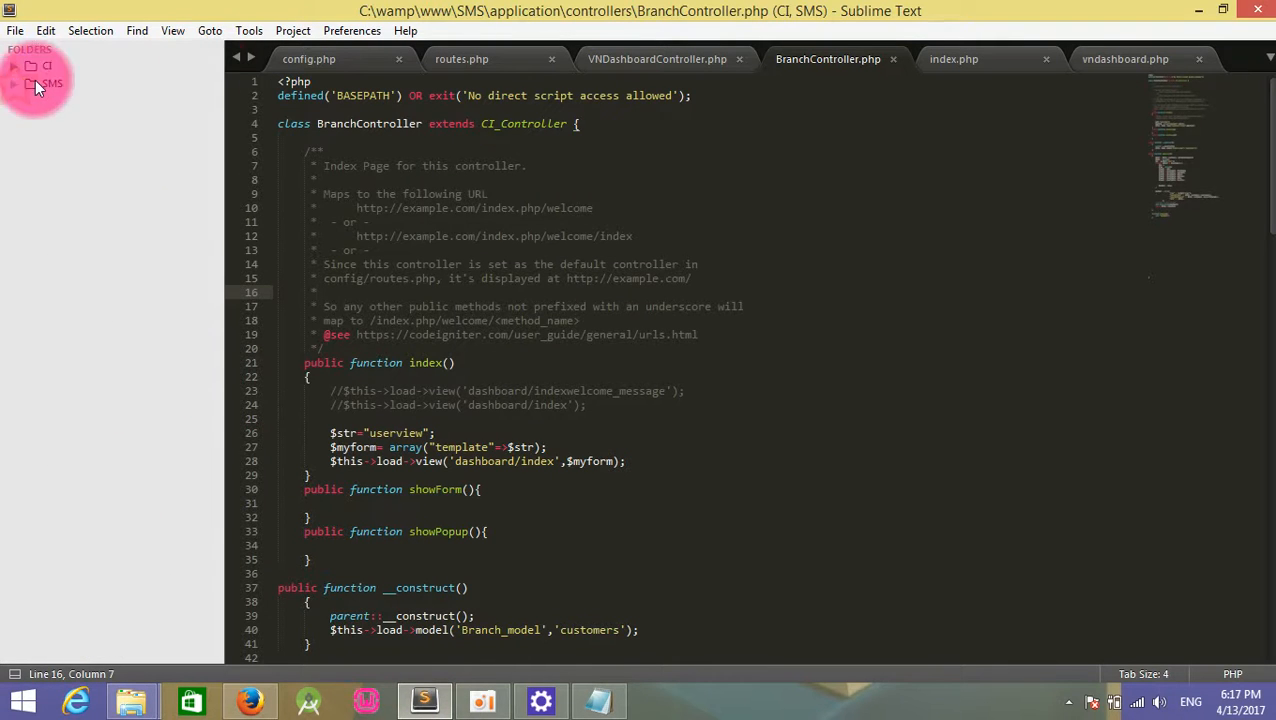
right_click(308, 58)
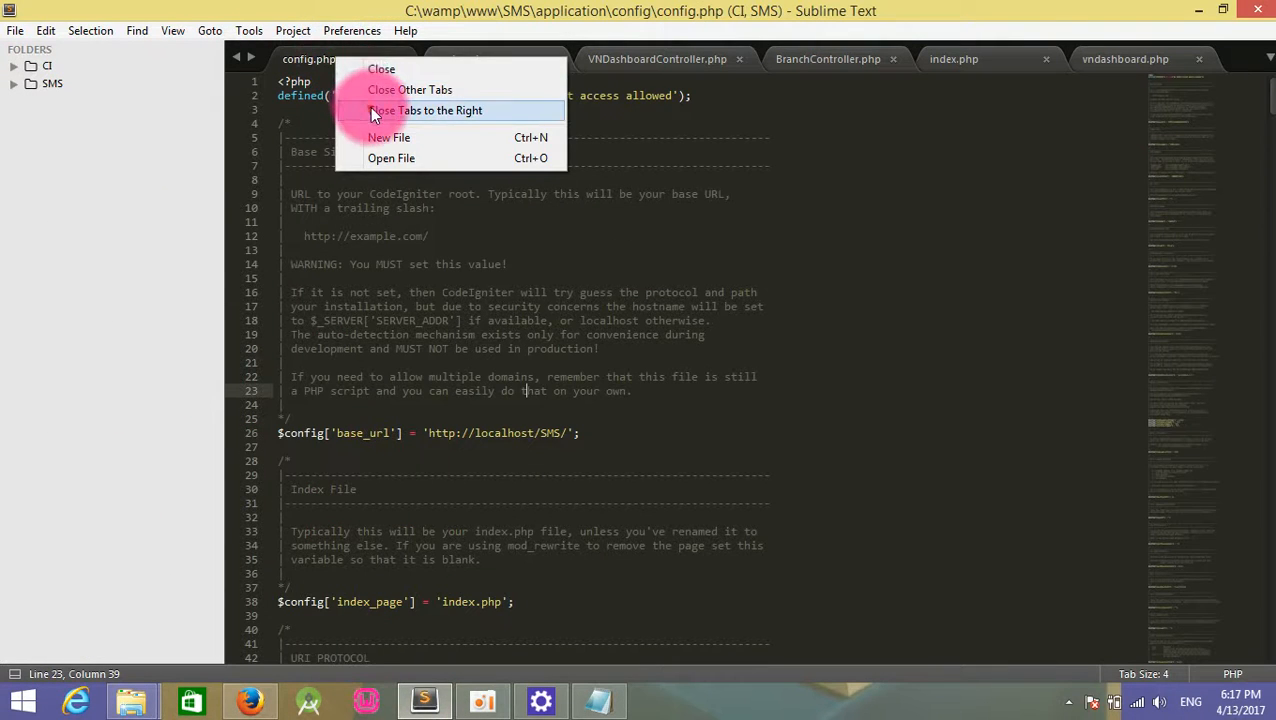
left_click(425, 110)
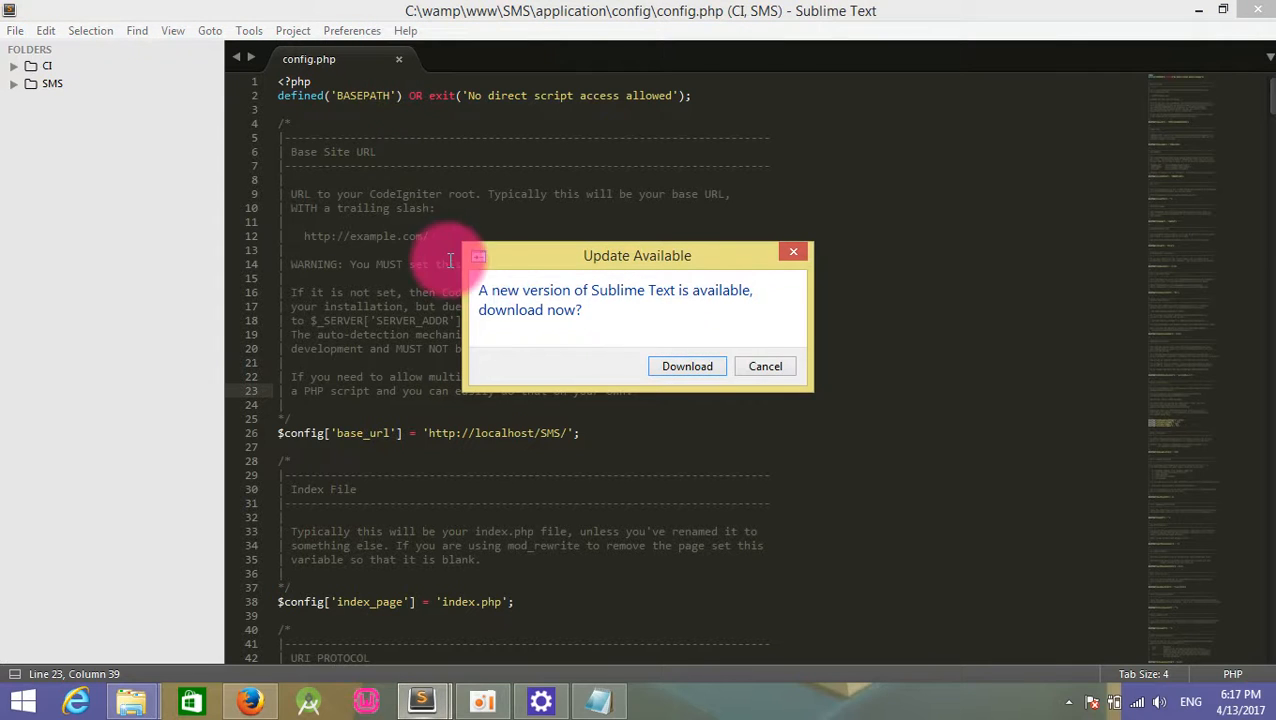
left_click(765, 366)
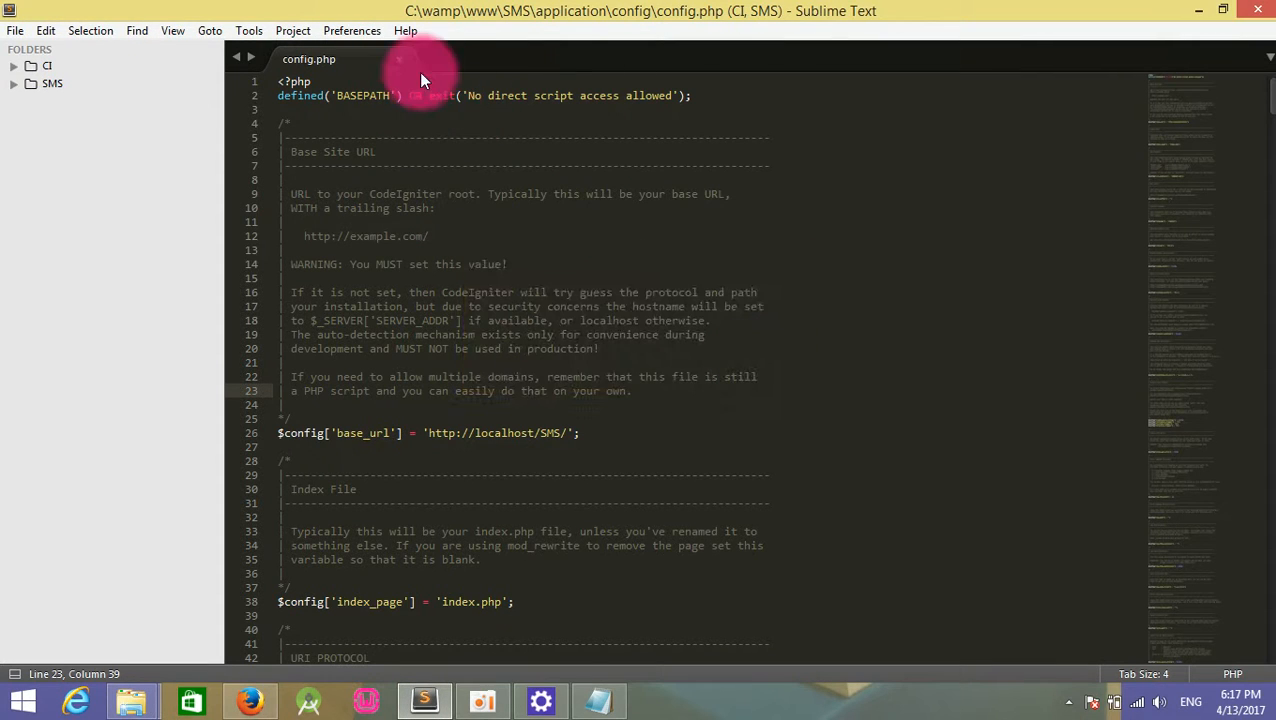
key("ctrl+n")
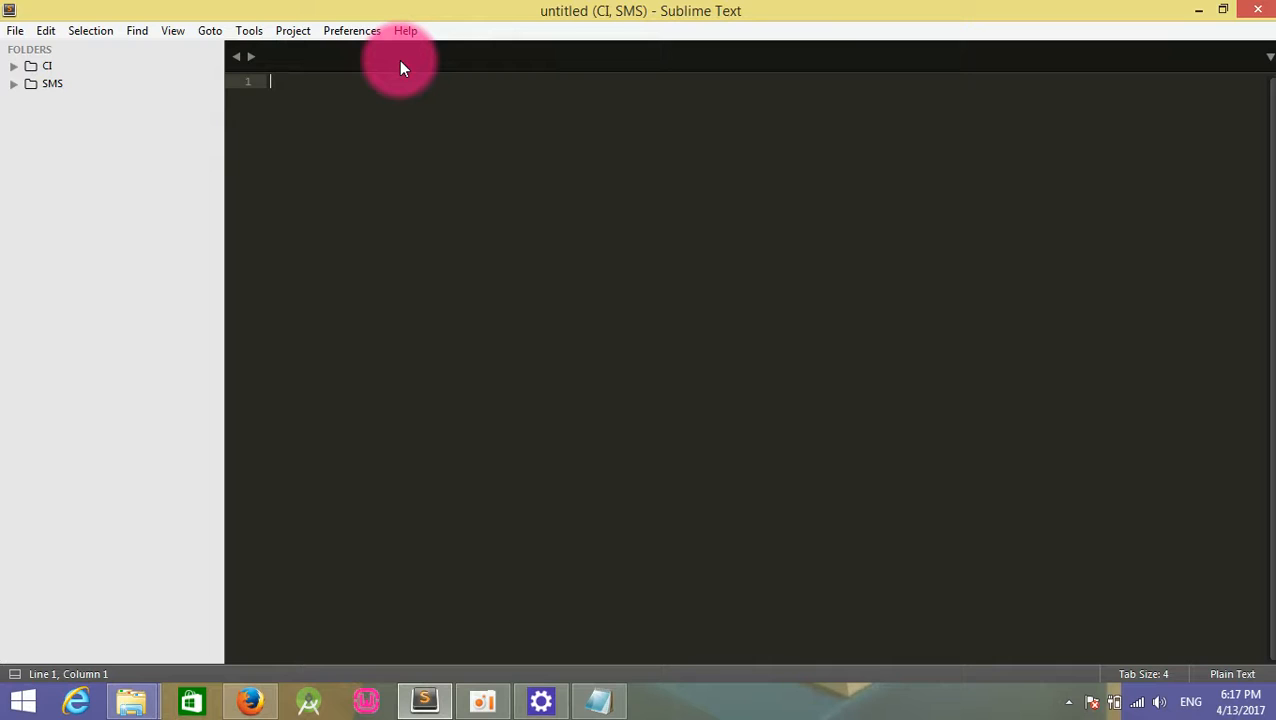
mouse_move(113, 95)
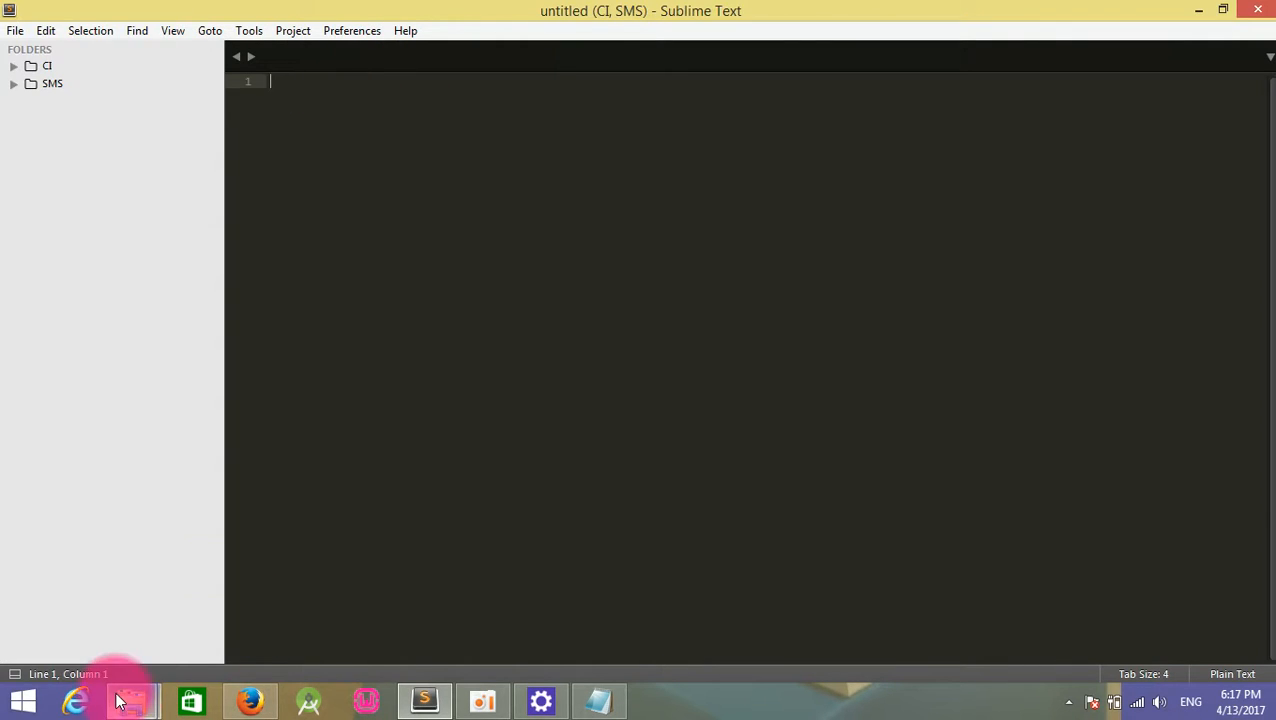
Bring the C:\wamp\www Explorer window with JOBONLINE back to the front.
left_click(131, 700)
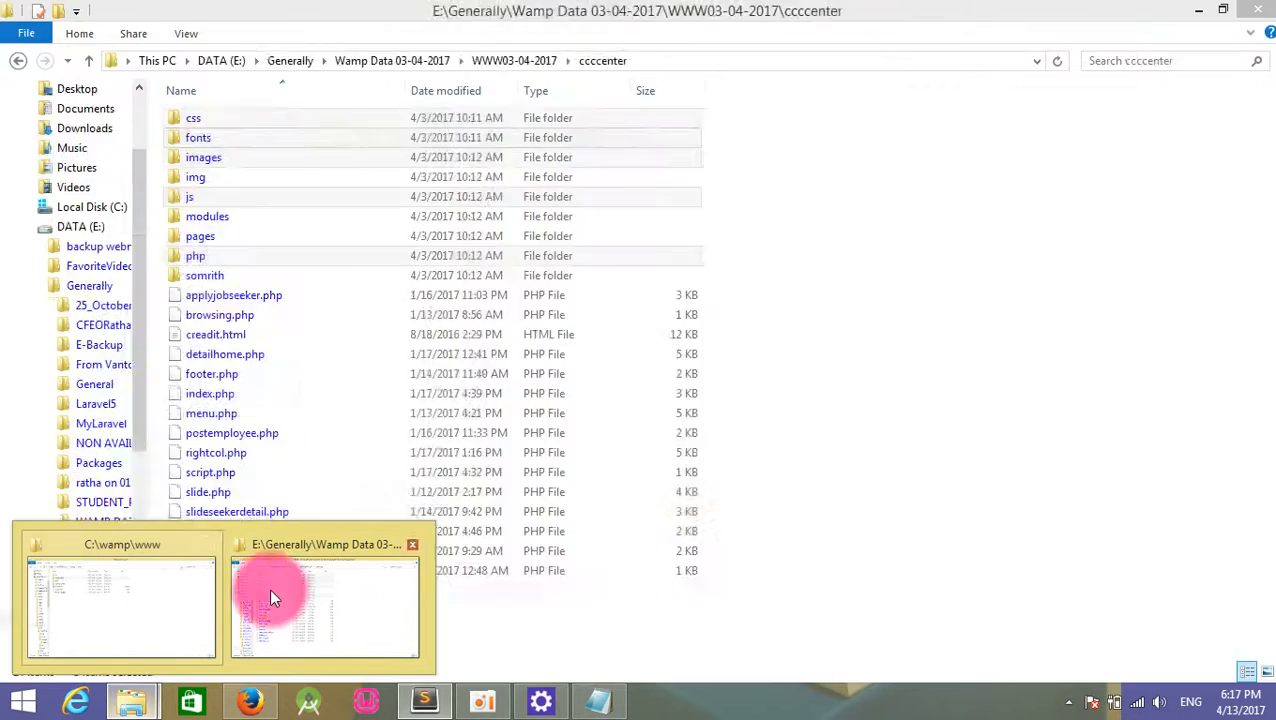
left_click(120, 605)
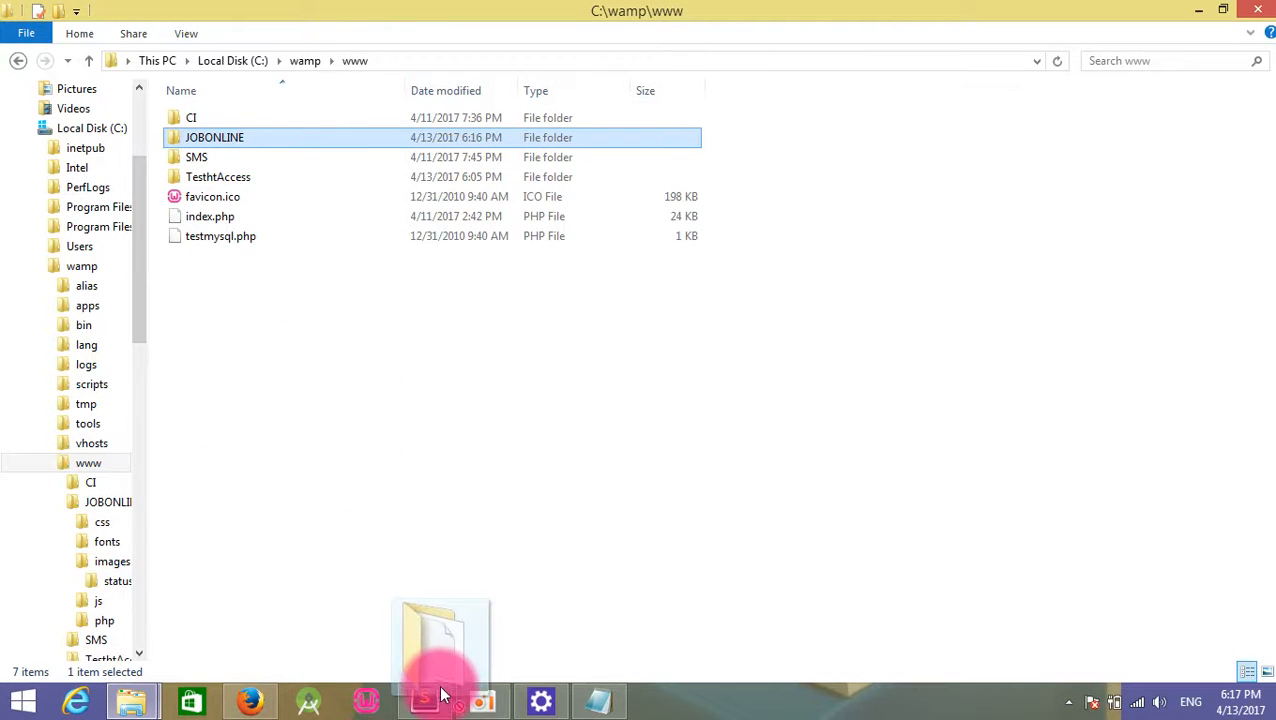
Open JOBONLINE in Sublime Text and set the index.php title to 'Job Online Project'.
left_click(424, 700)
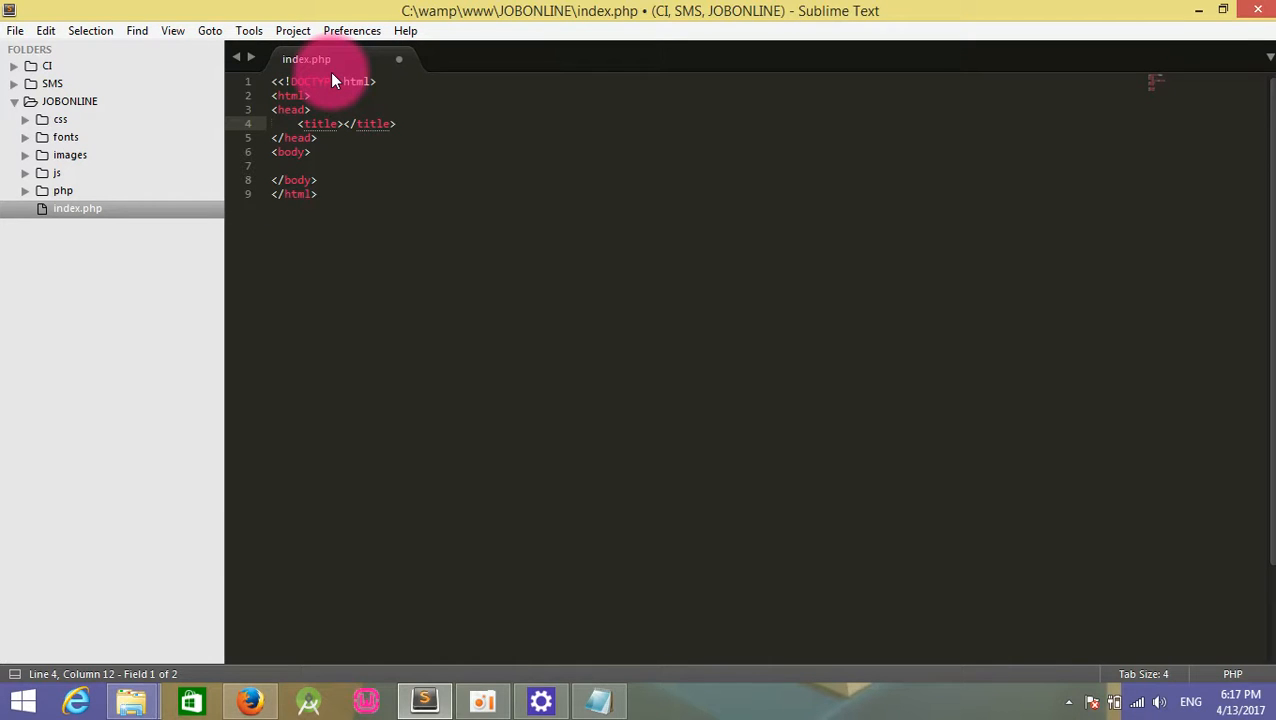
type("Job O")
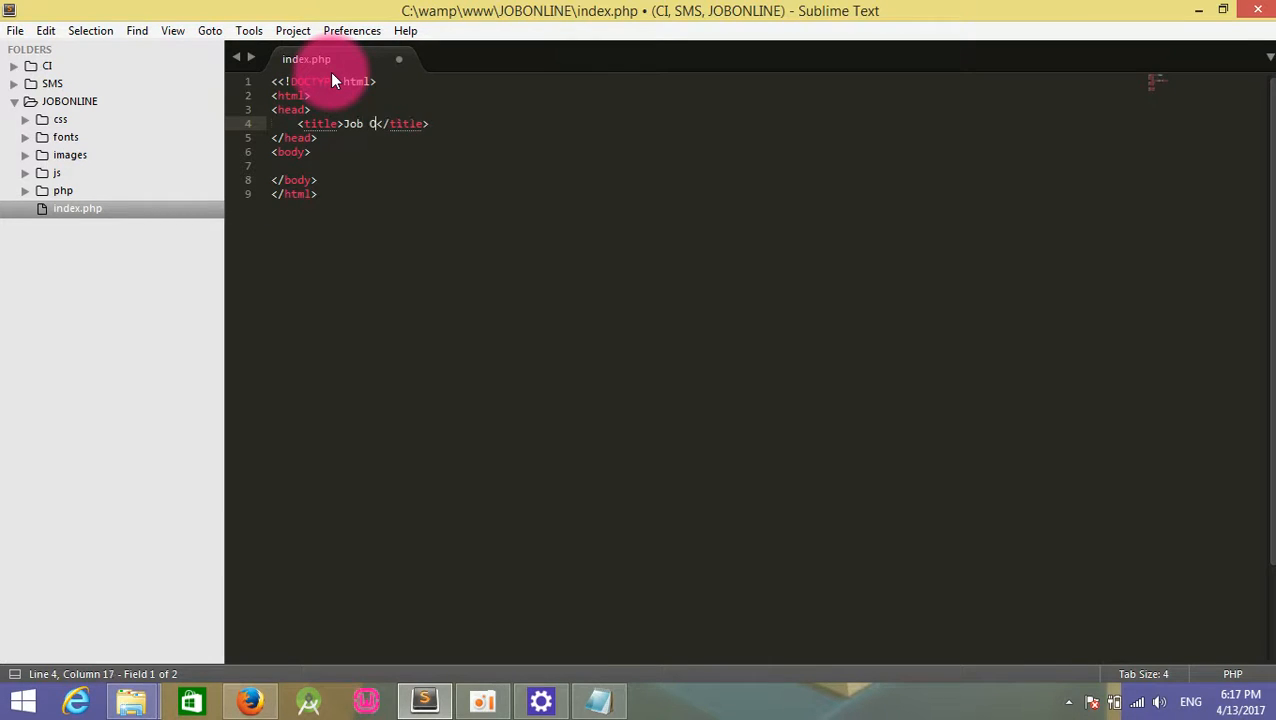
type("nline Projec")
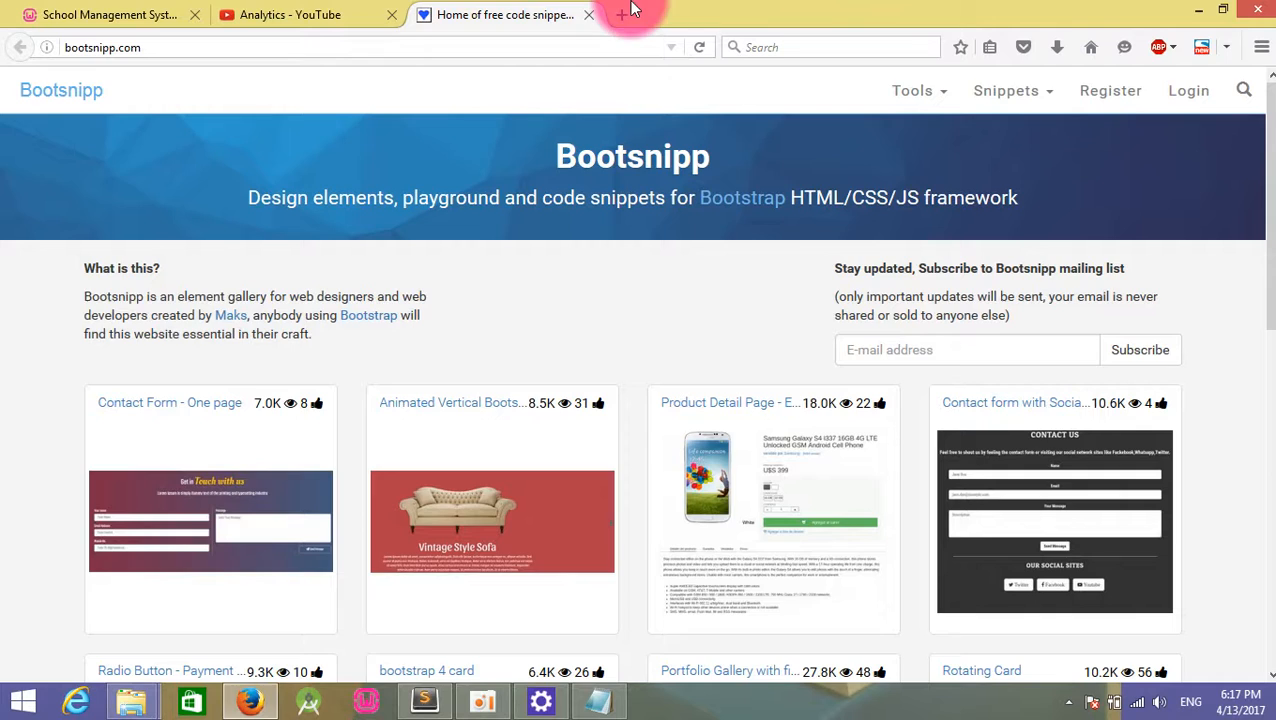
Open a new Firefox tab at localhost/JOBONLINE, then return to Sublime Text.
left_click(621, 14)
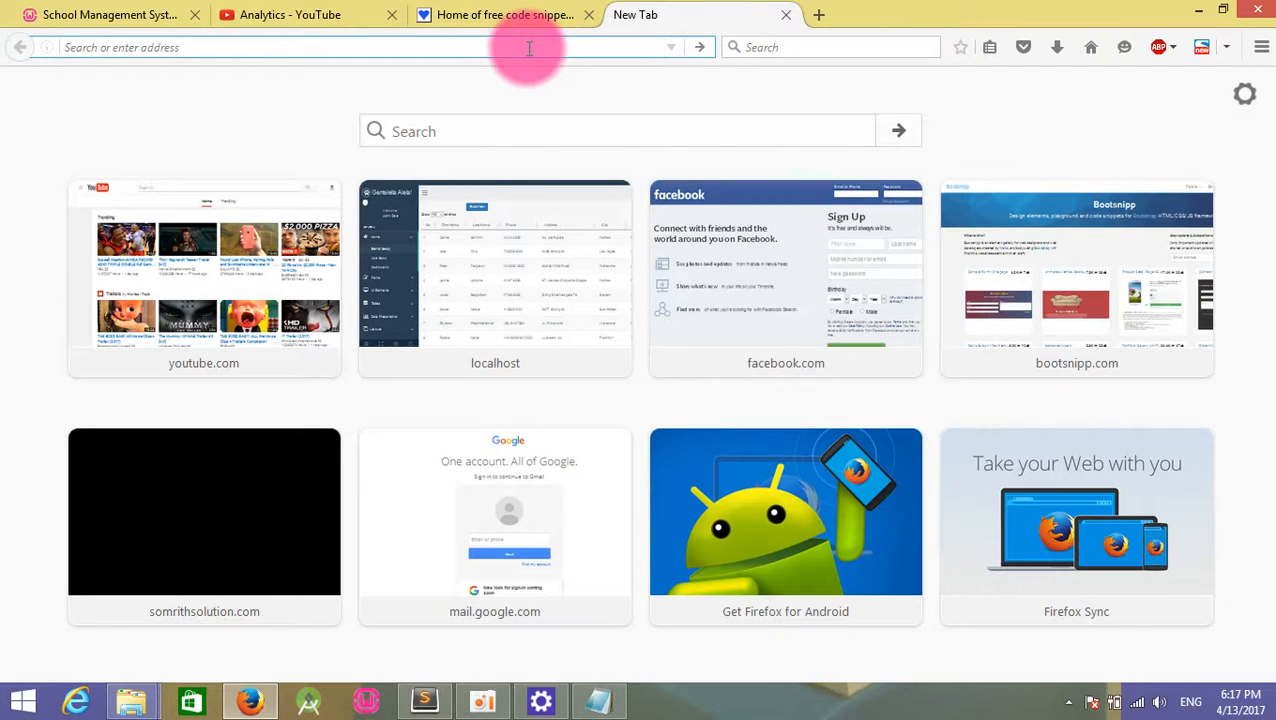
type("localhost/")
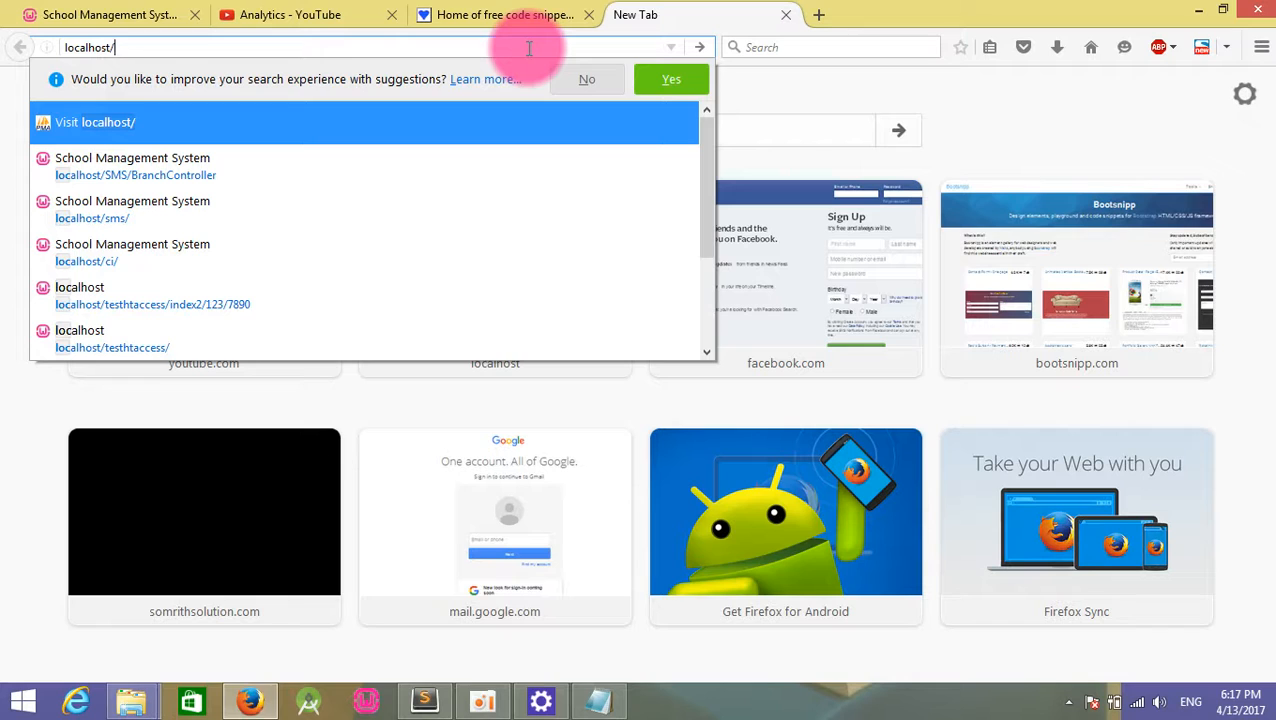
type("JOBONLINE")
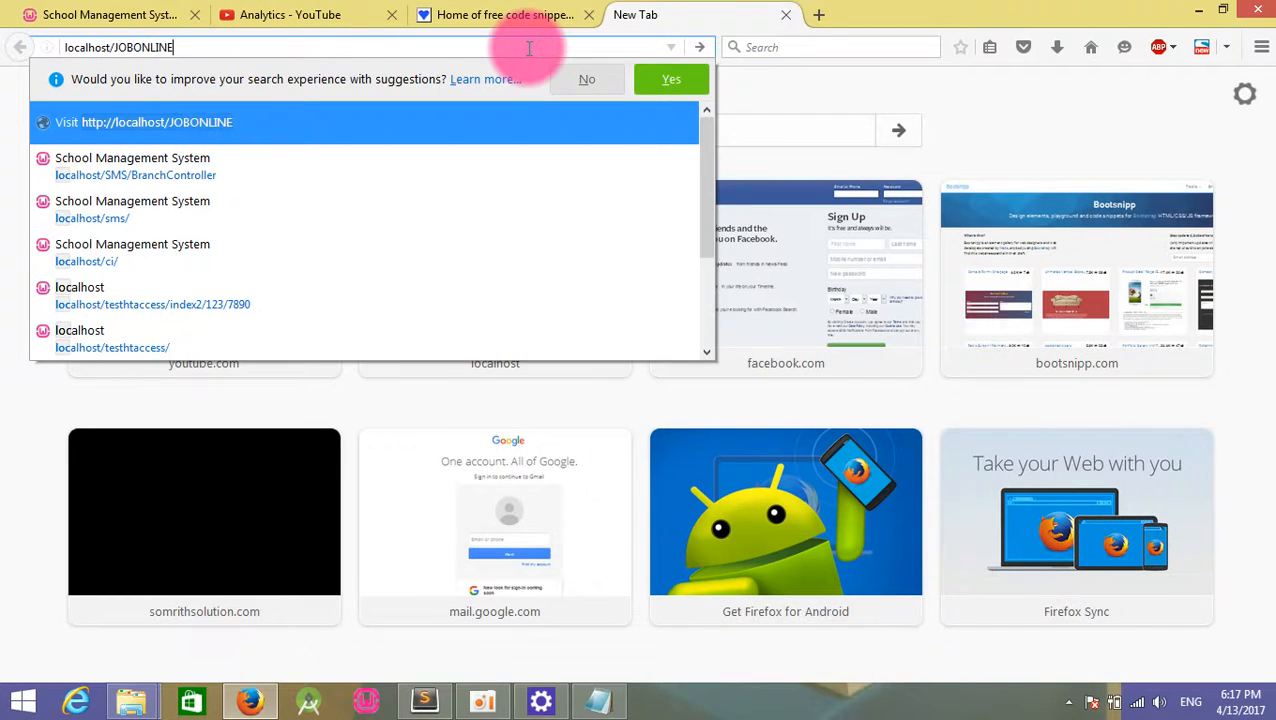
left_click(423, 700)
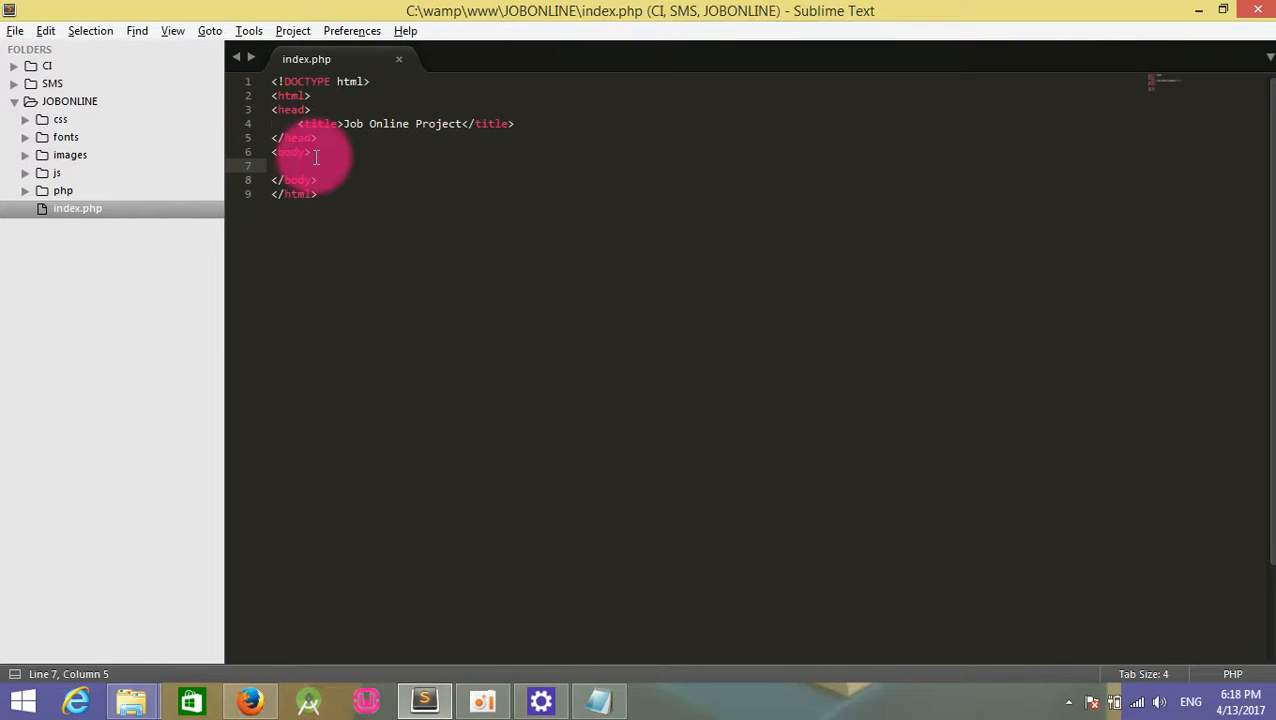
Add a div class="container" to the body of index.php with an indented blank line inside.
type("<div>")
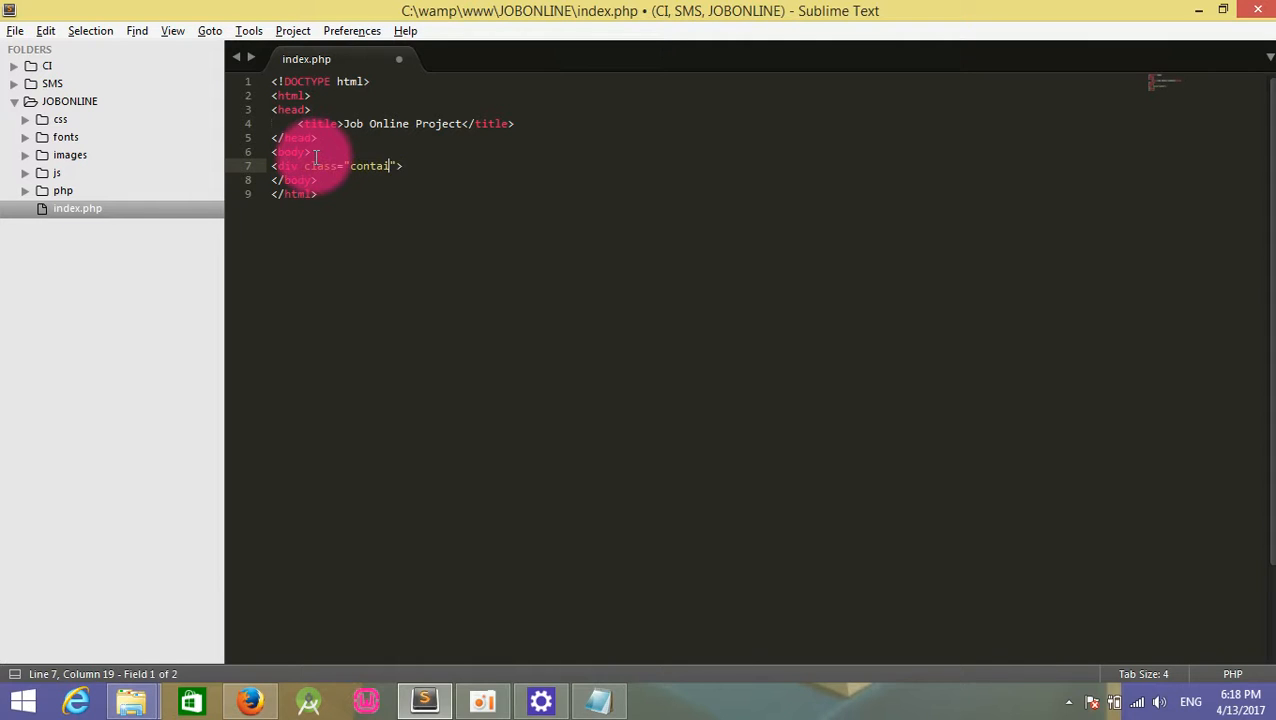
type("ner")
key("enter")
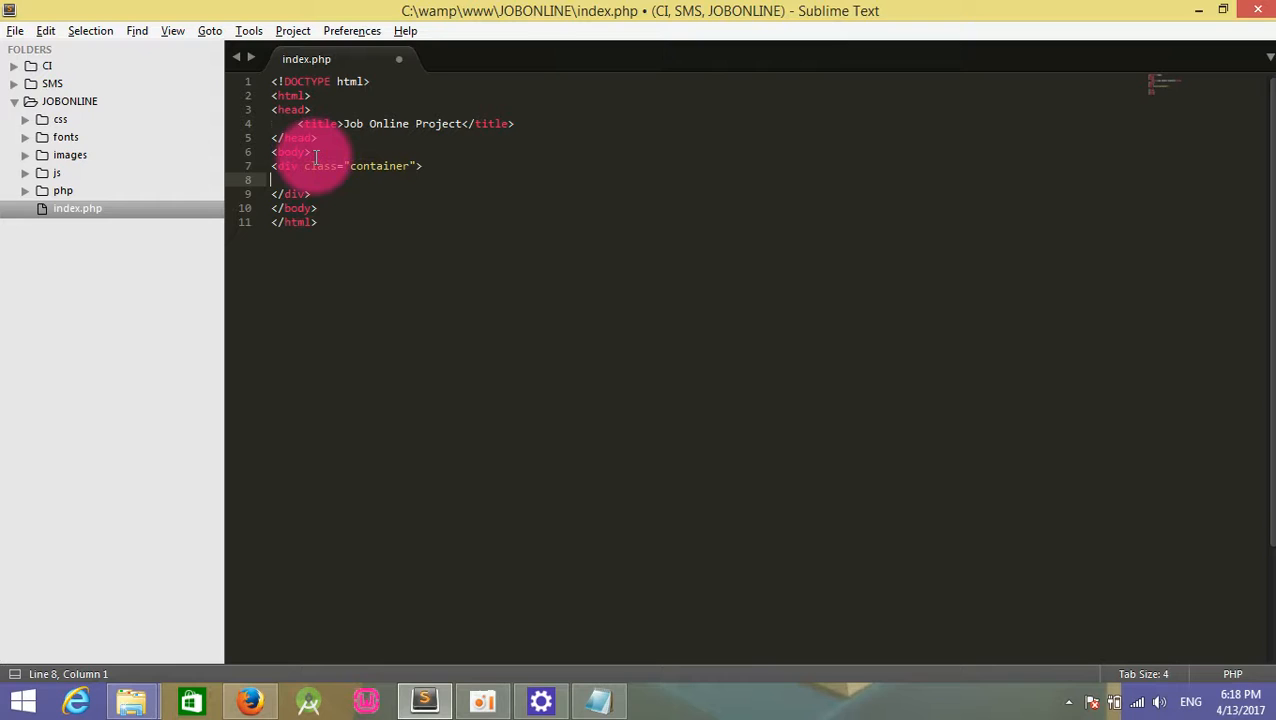
key("ctrl+s")
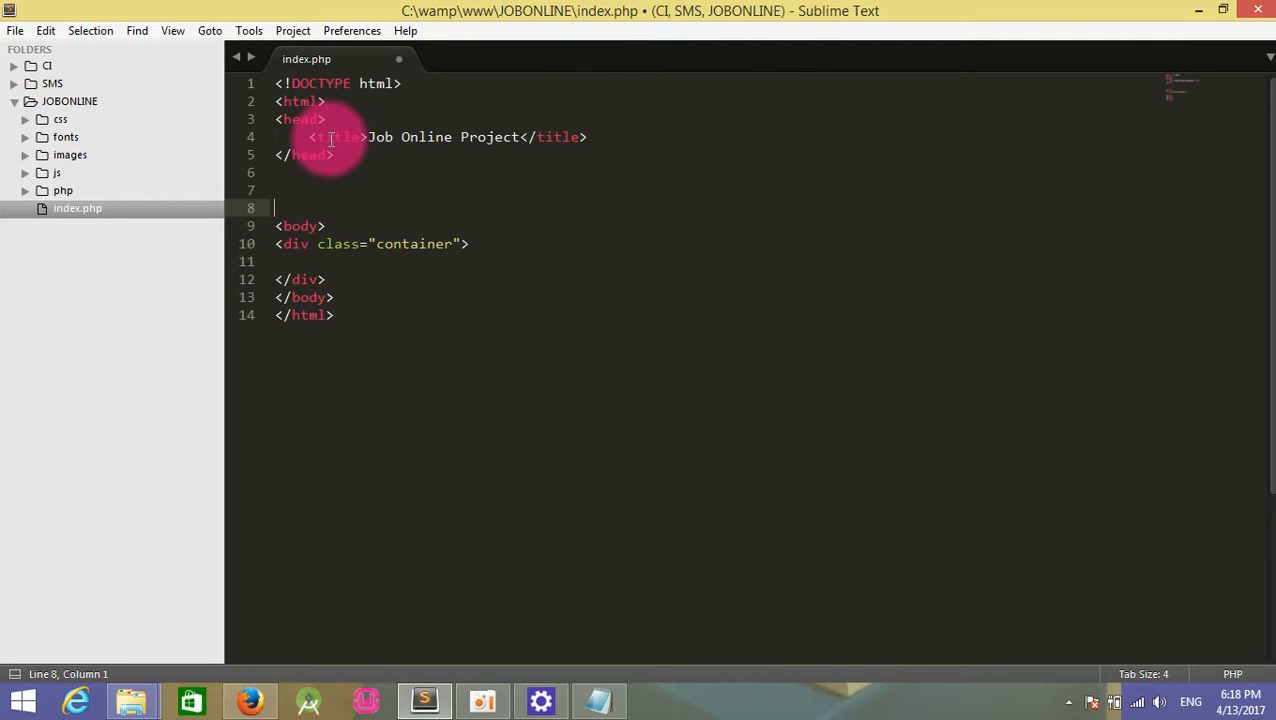
left_click(290, 261)
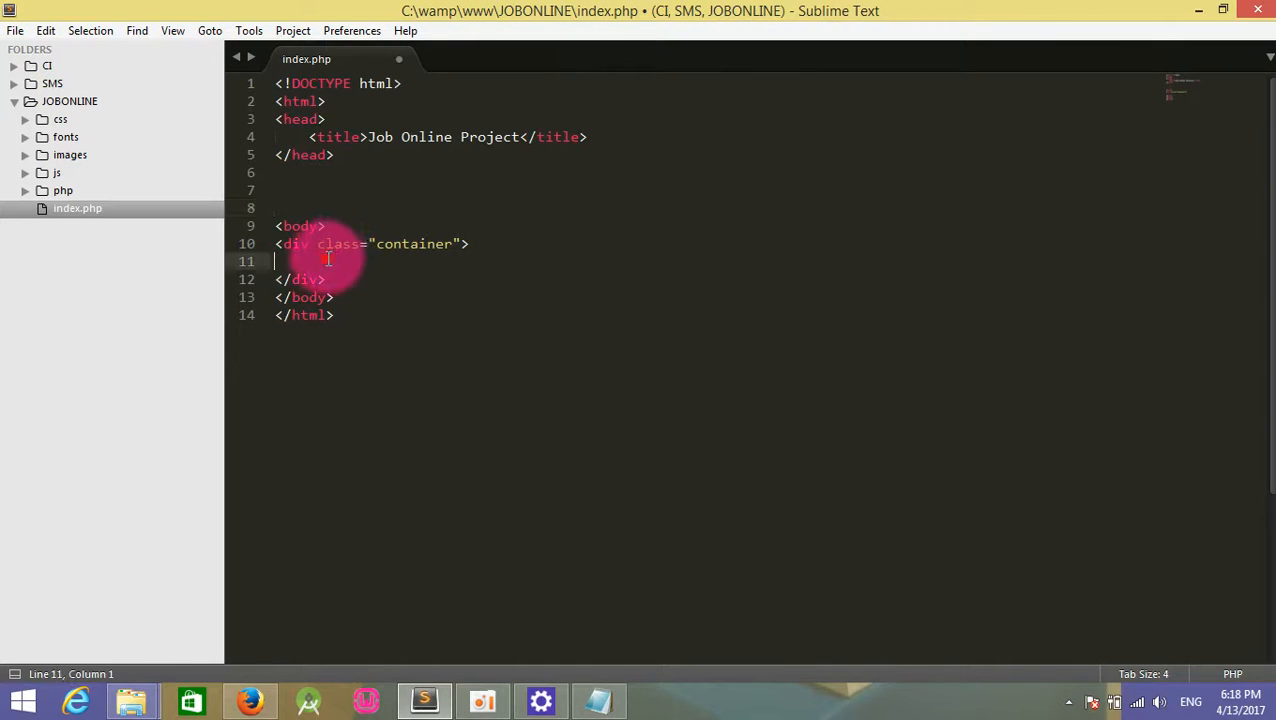
key("Tab")
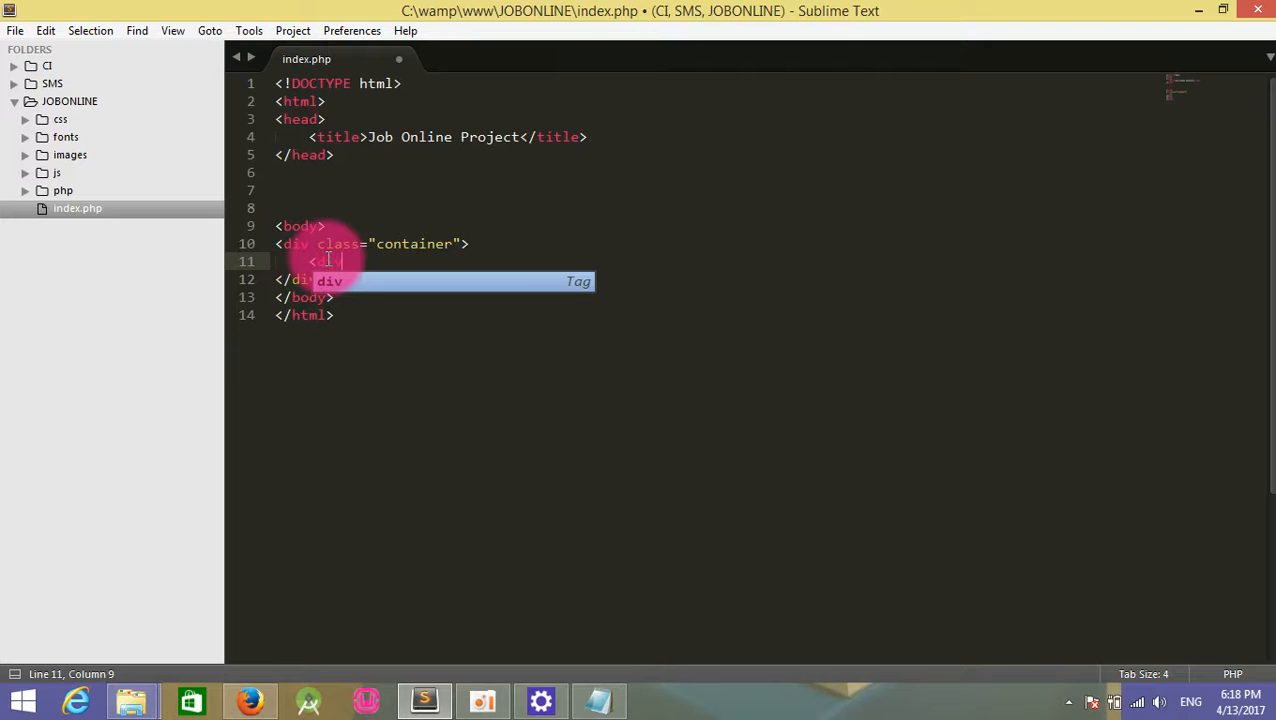
Nest row myheader and row mydashboard divs inside the container div.
type("div")
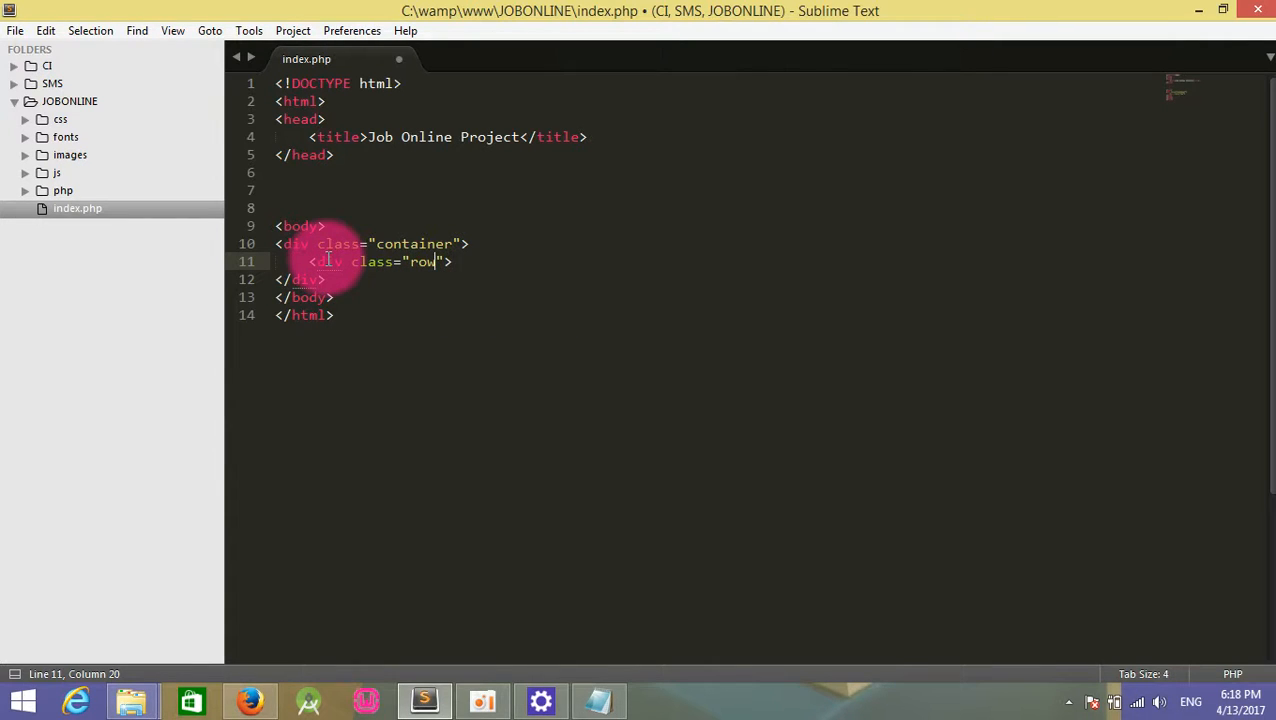
type("myhea")
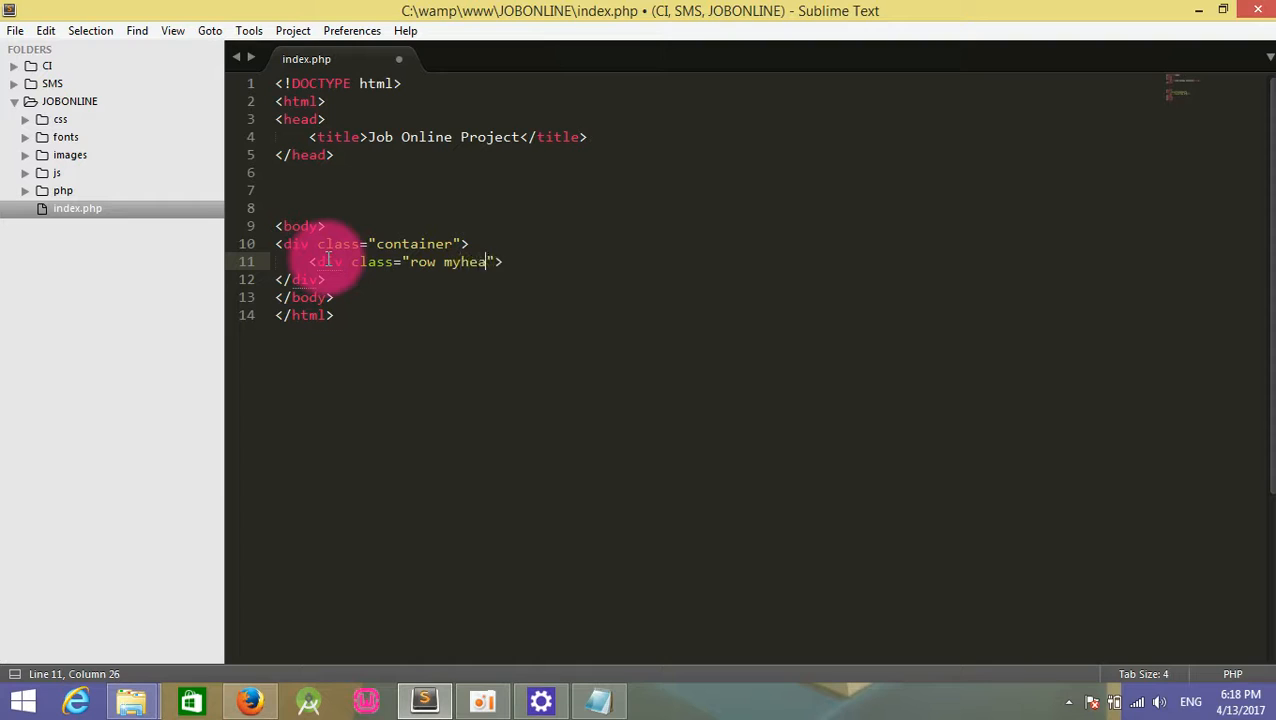
type("der")
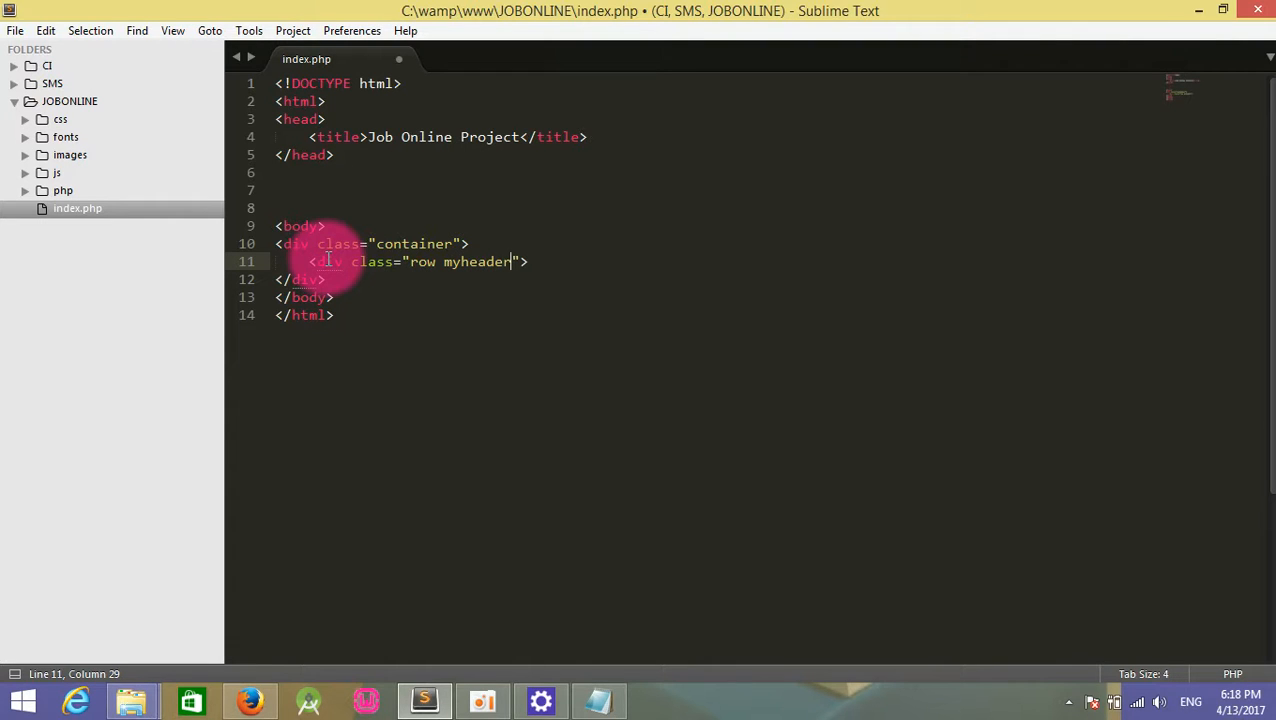
type(">")
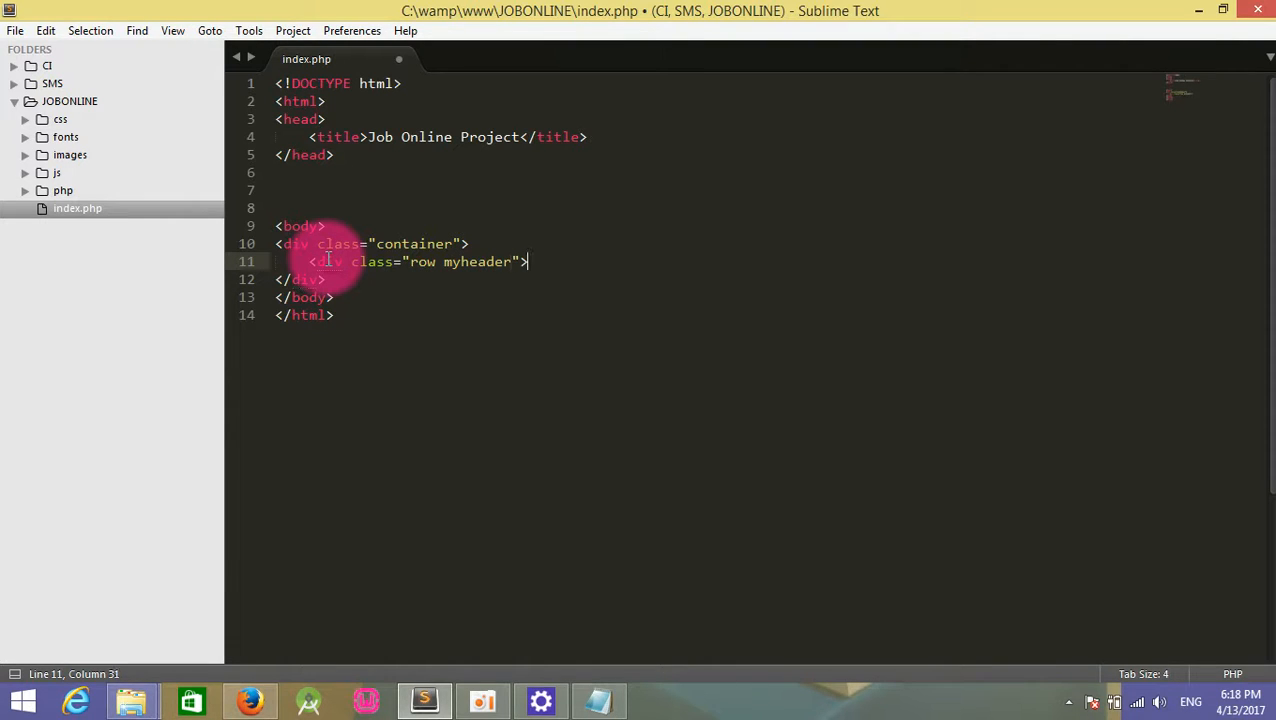
key("Enter")
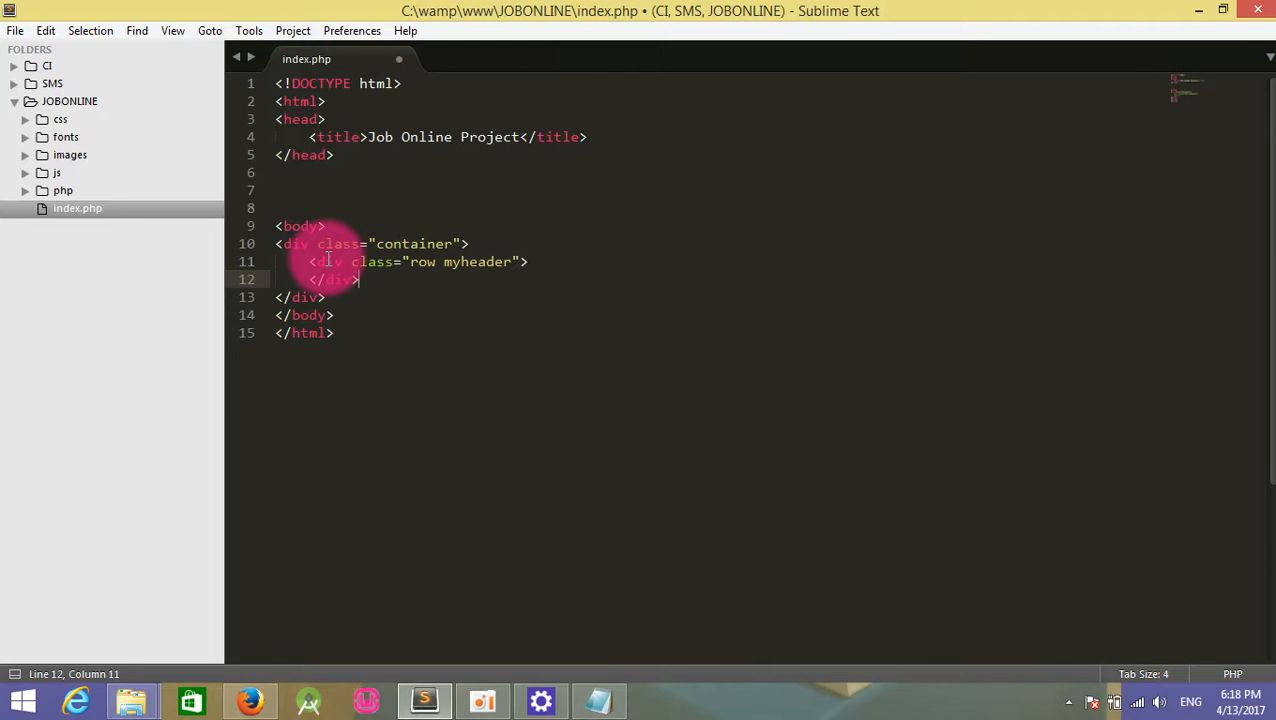
type("<div class=\"\">")
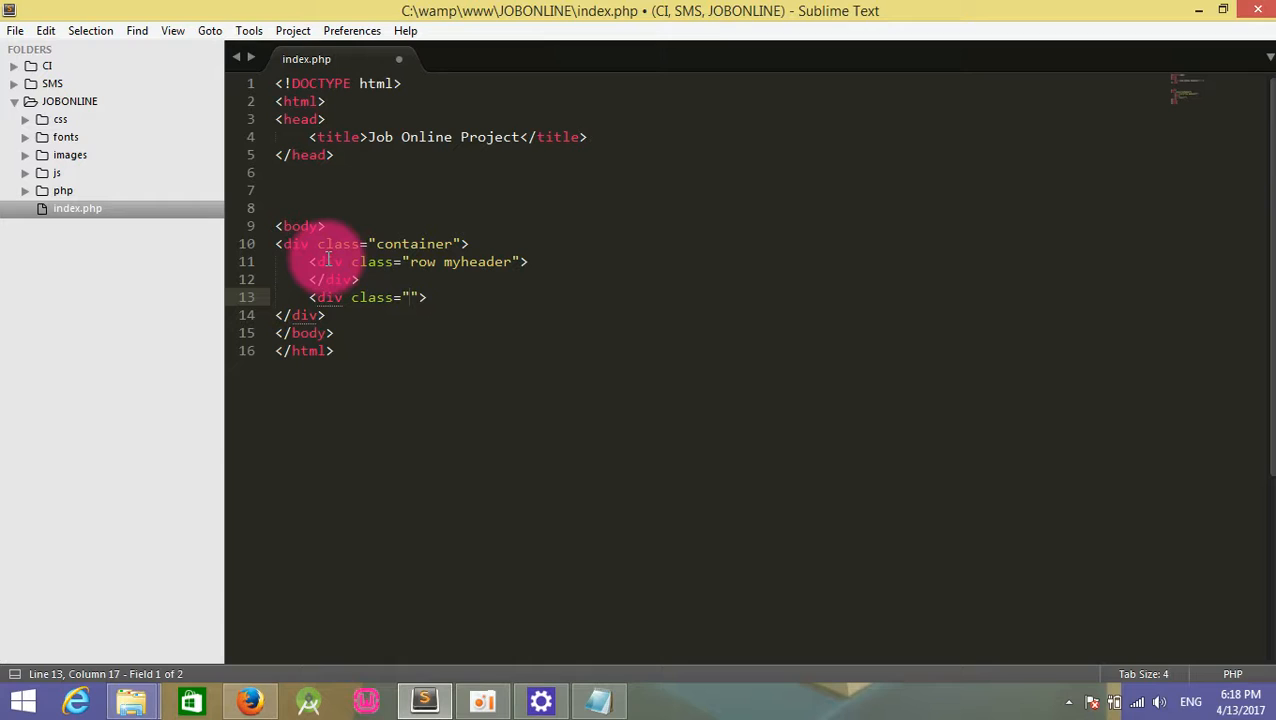
type("row mymenu")
type("</div>")
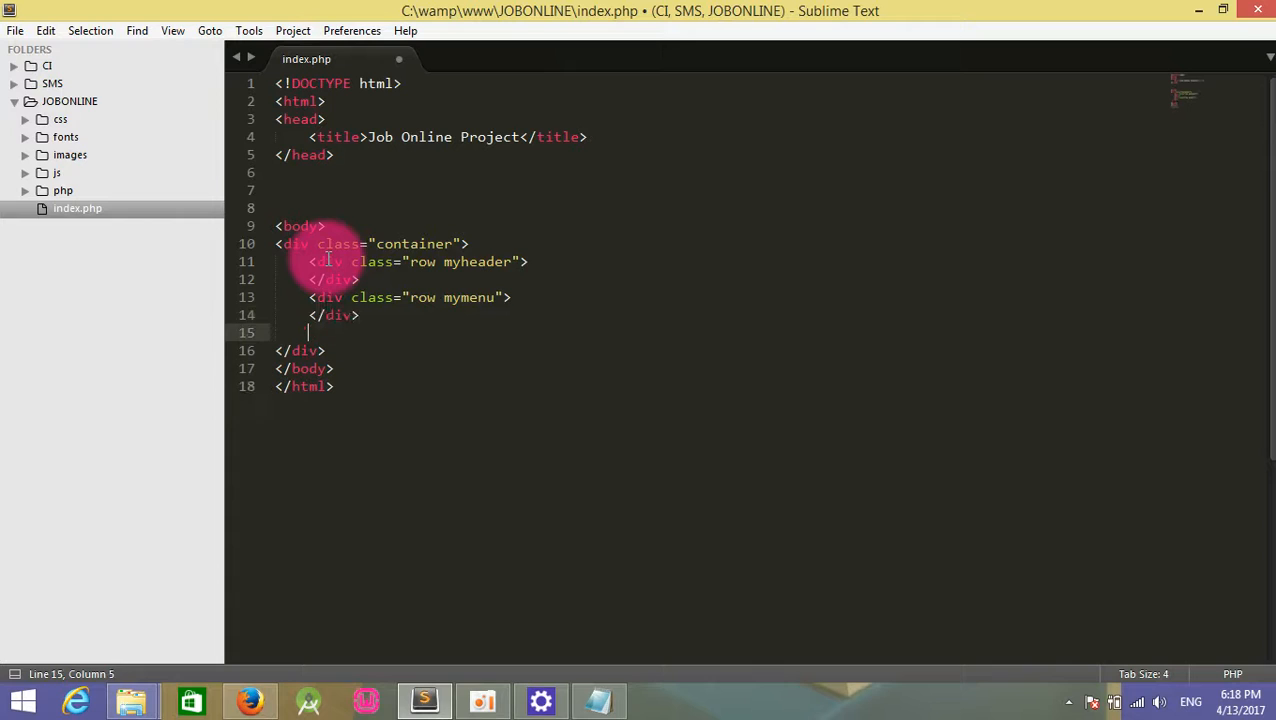
type("<div class=\"row my\">")
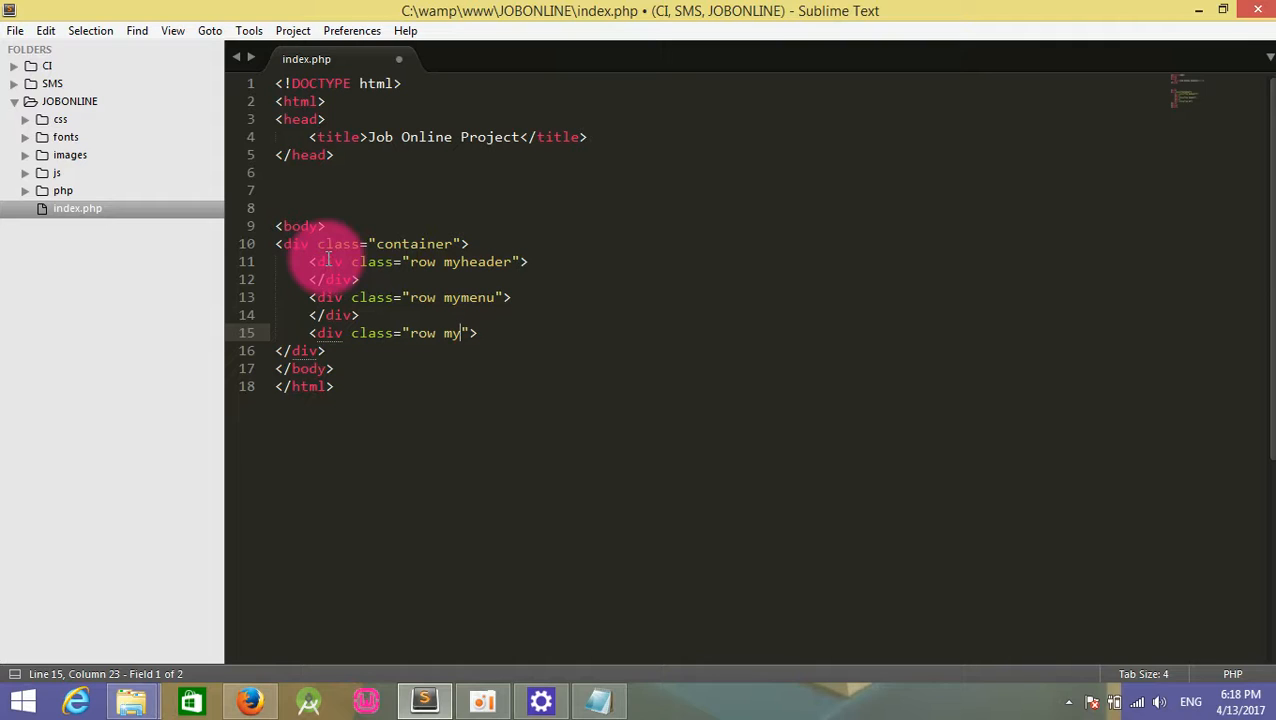
type("da")
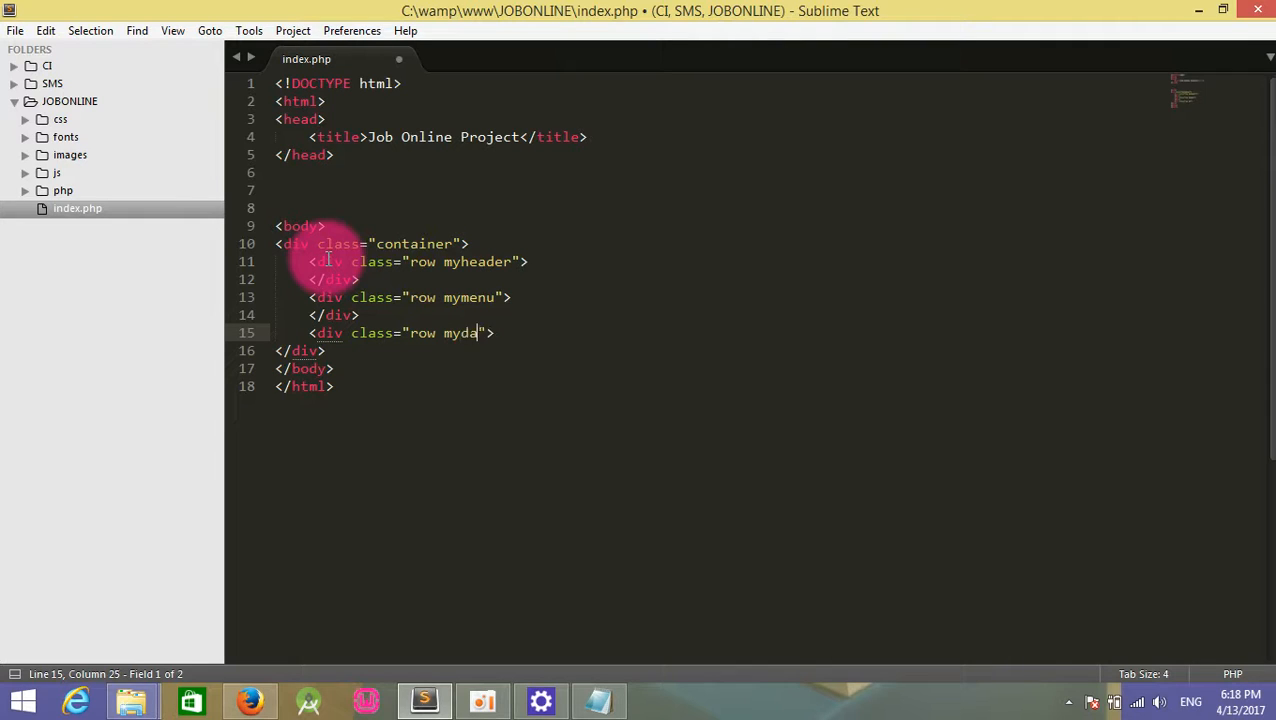
type("shboard")
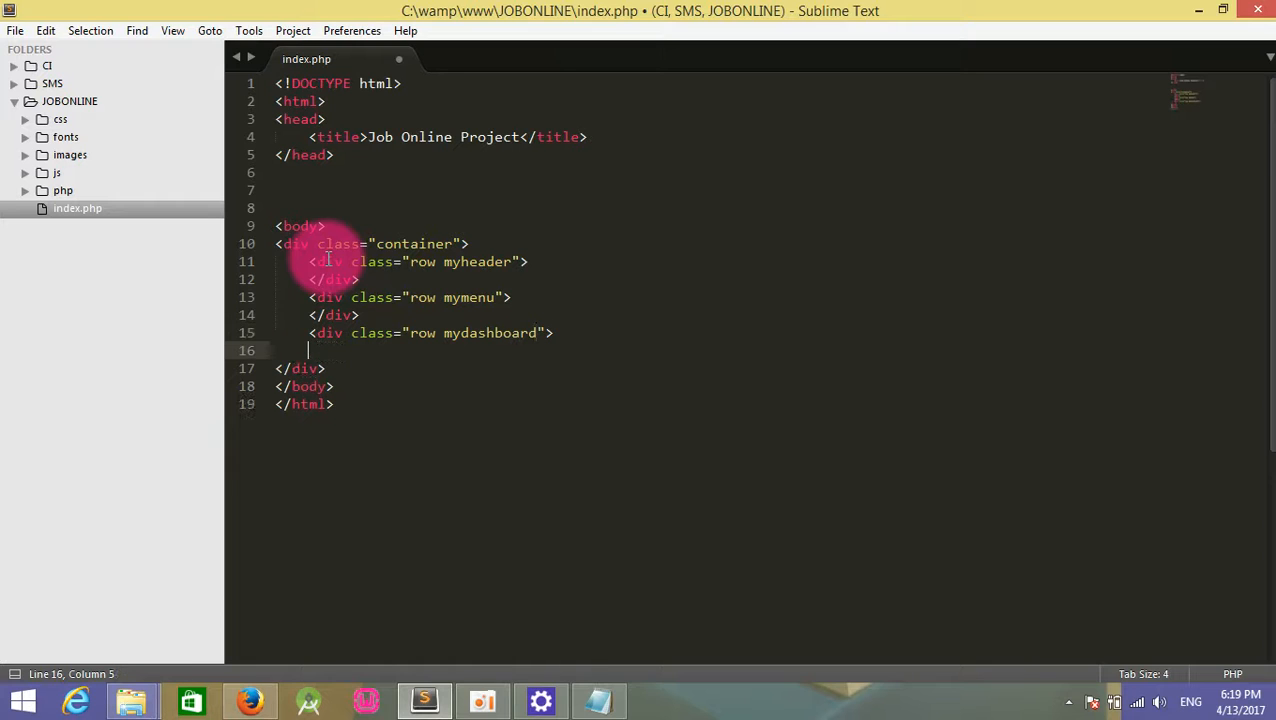
type("</div>")
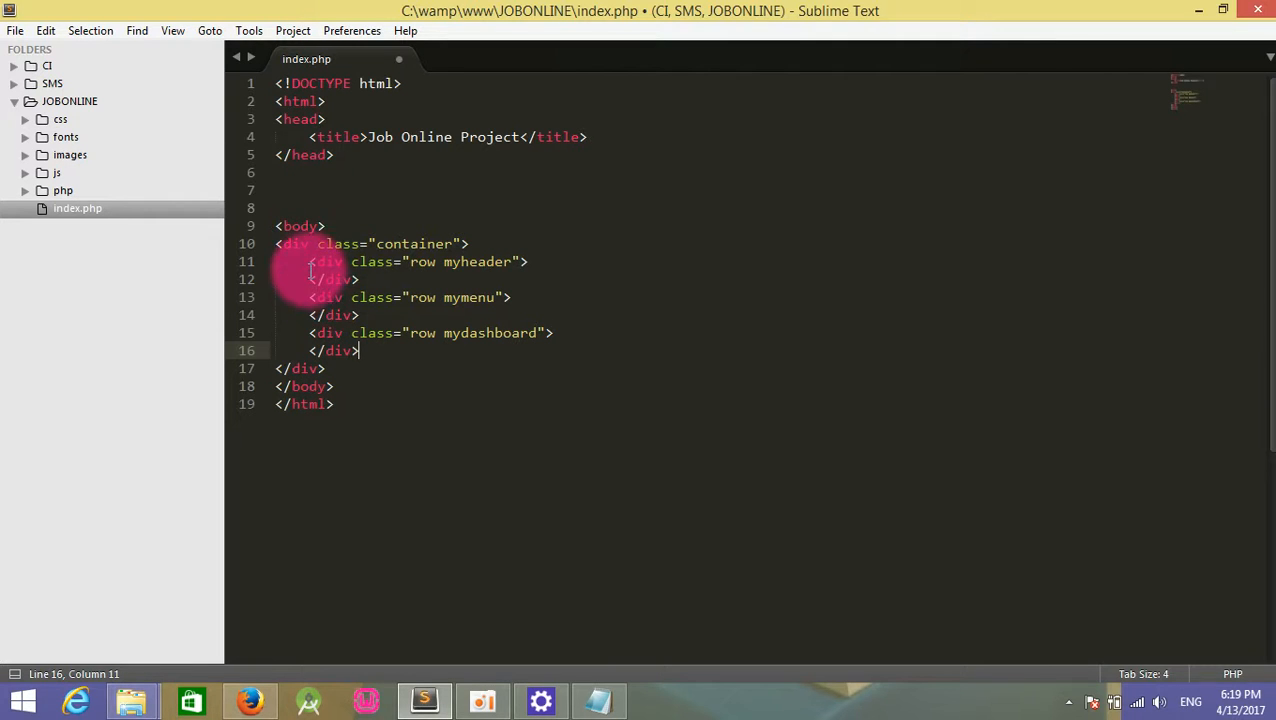
Delete the extra row div, keep the myheader and mydashboard rows, and save index.php.
left_click_drag(310, 261, 360, 279)
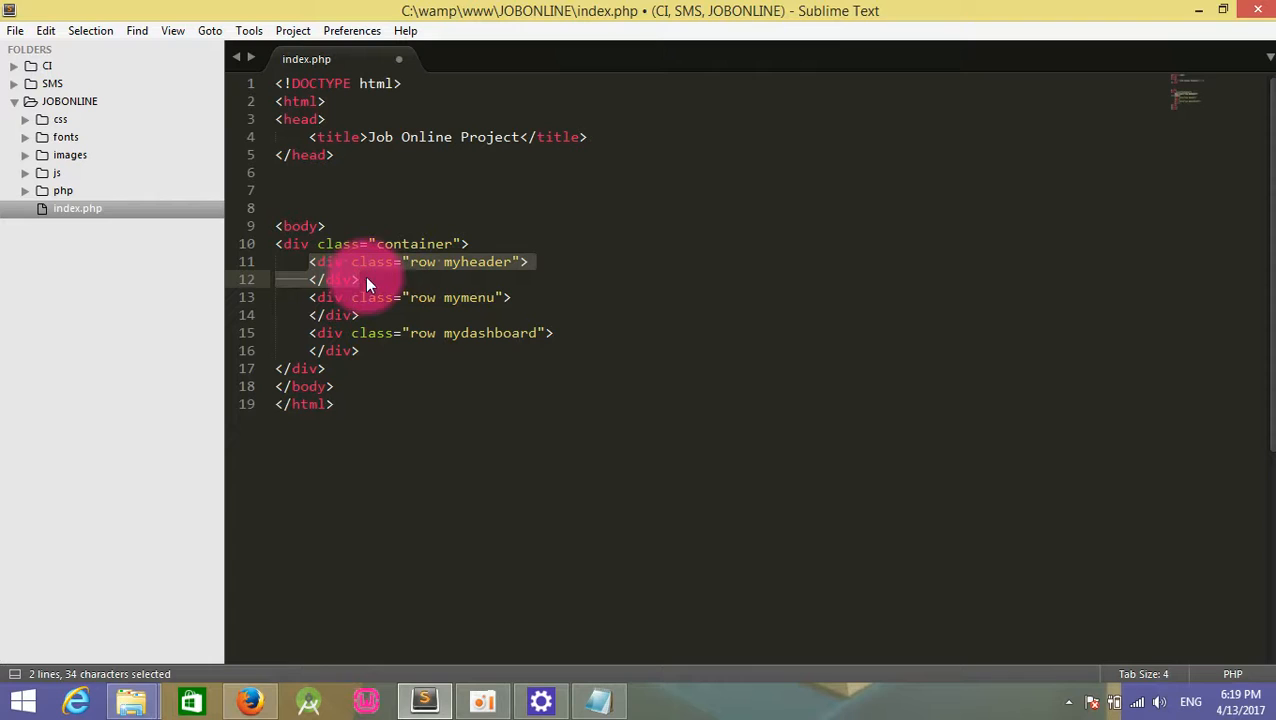
key("Delete")
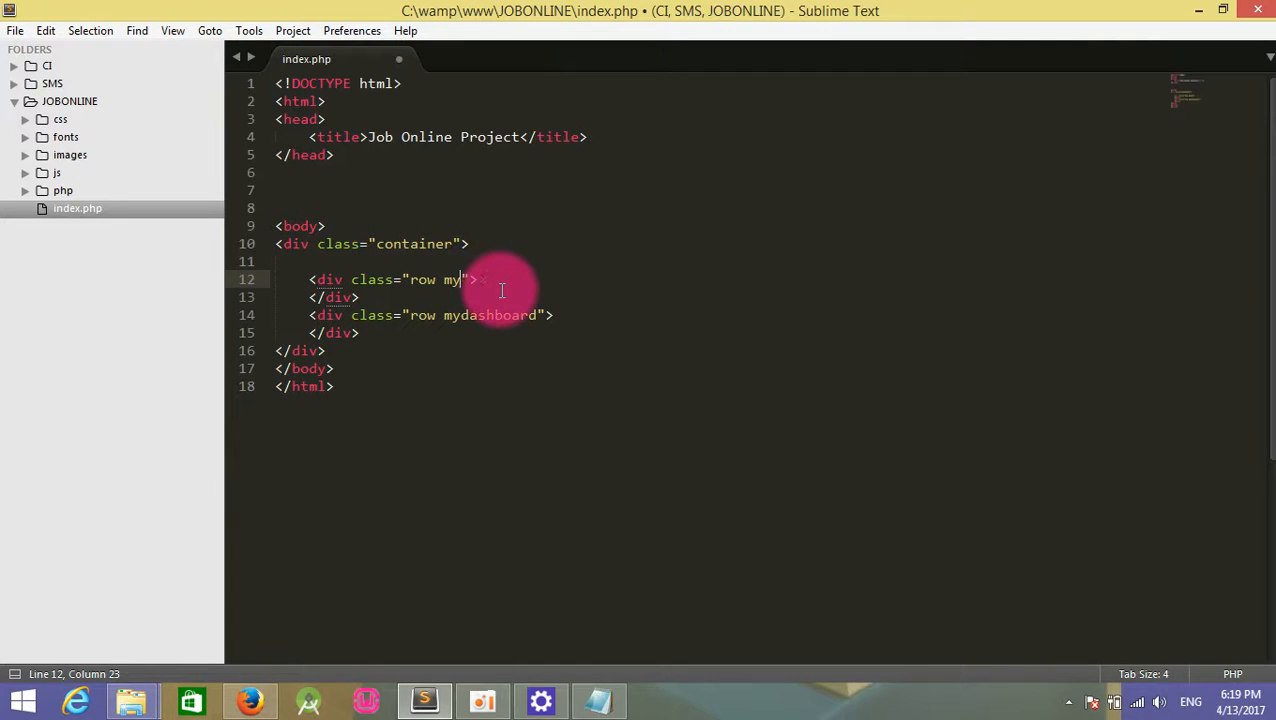
type("header")
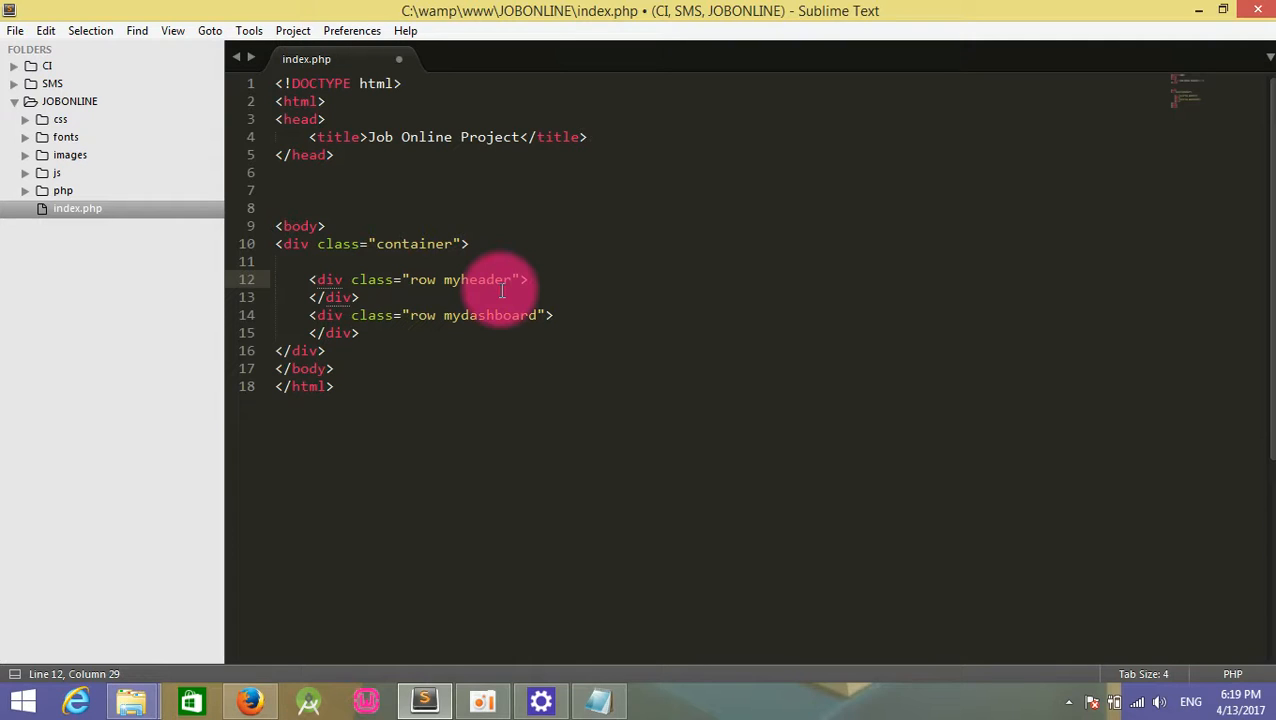
key("ctrl+s")
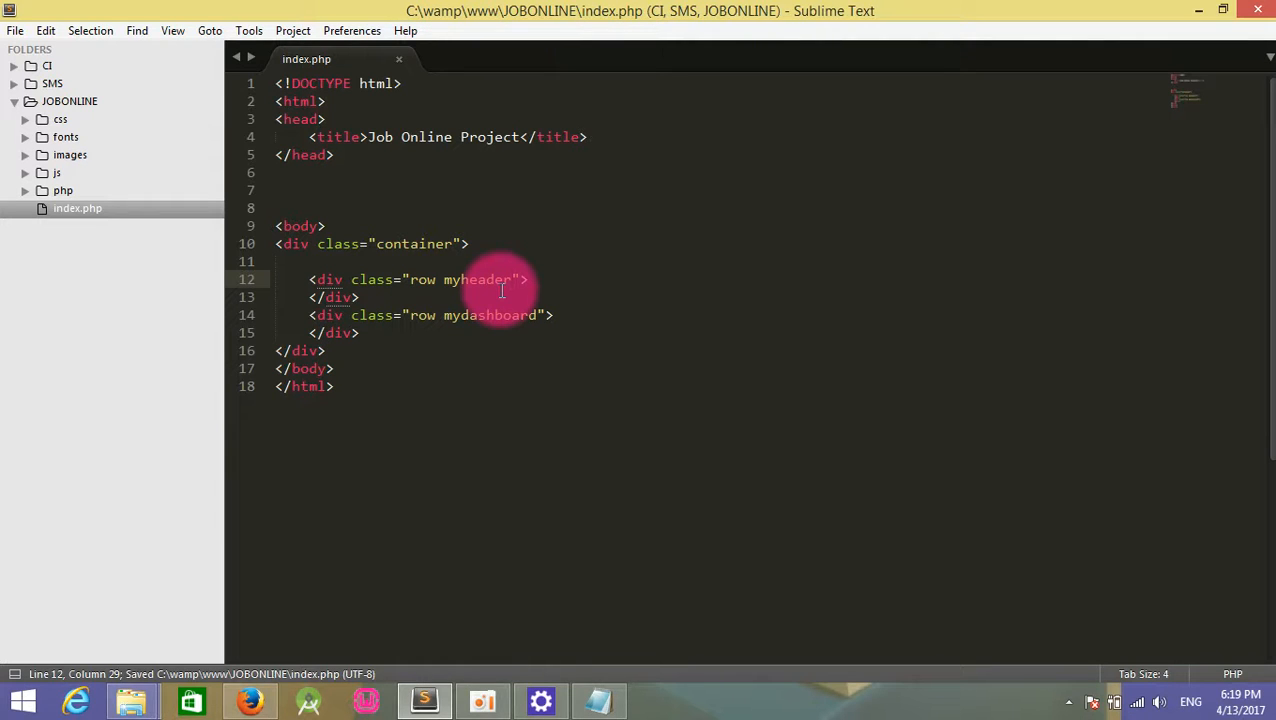
Link css/bootstrap.css as a stylesheet in the head of index.php.
left_click(589, 137)
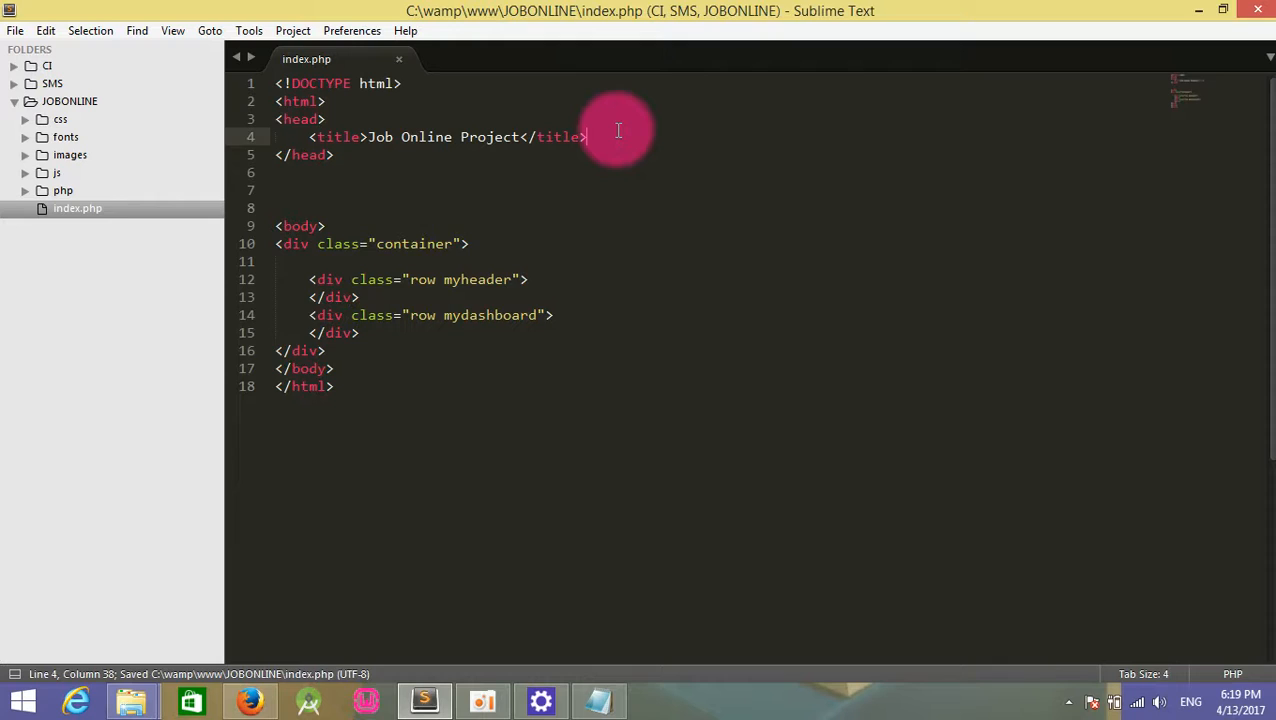
key("enter")
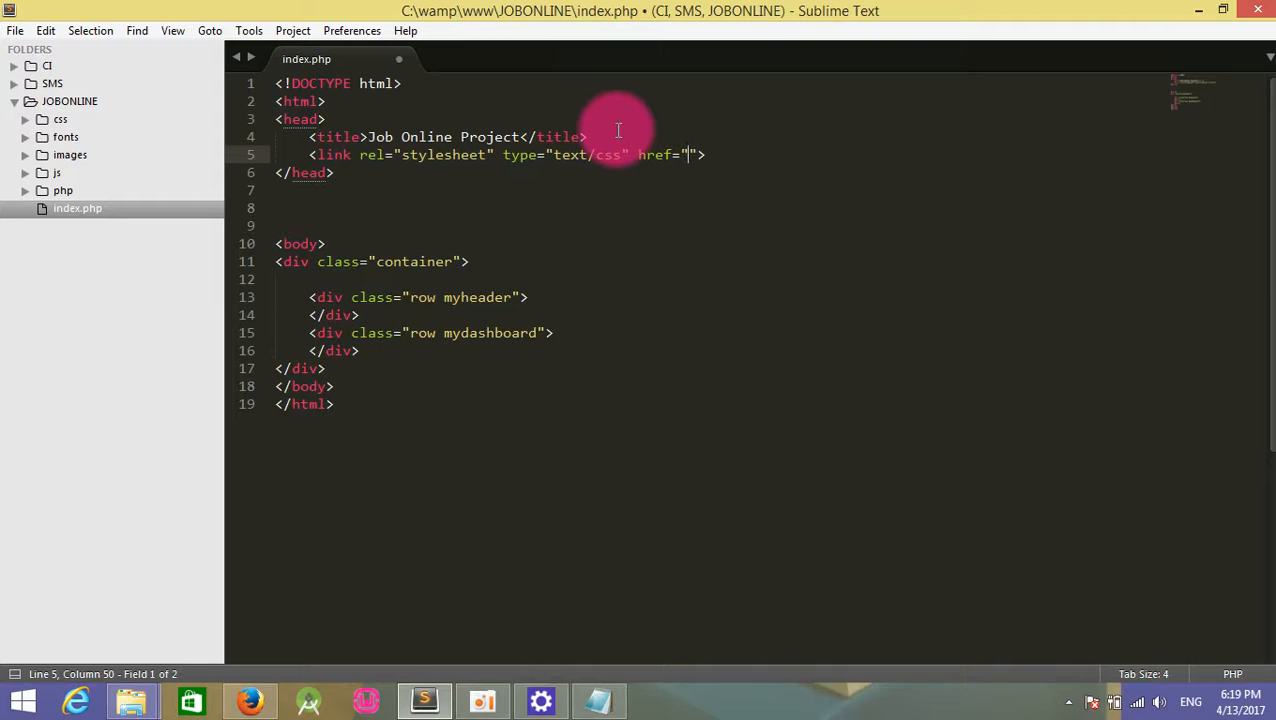
type("css")
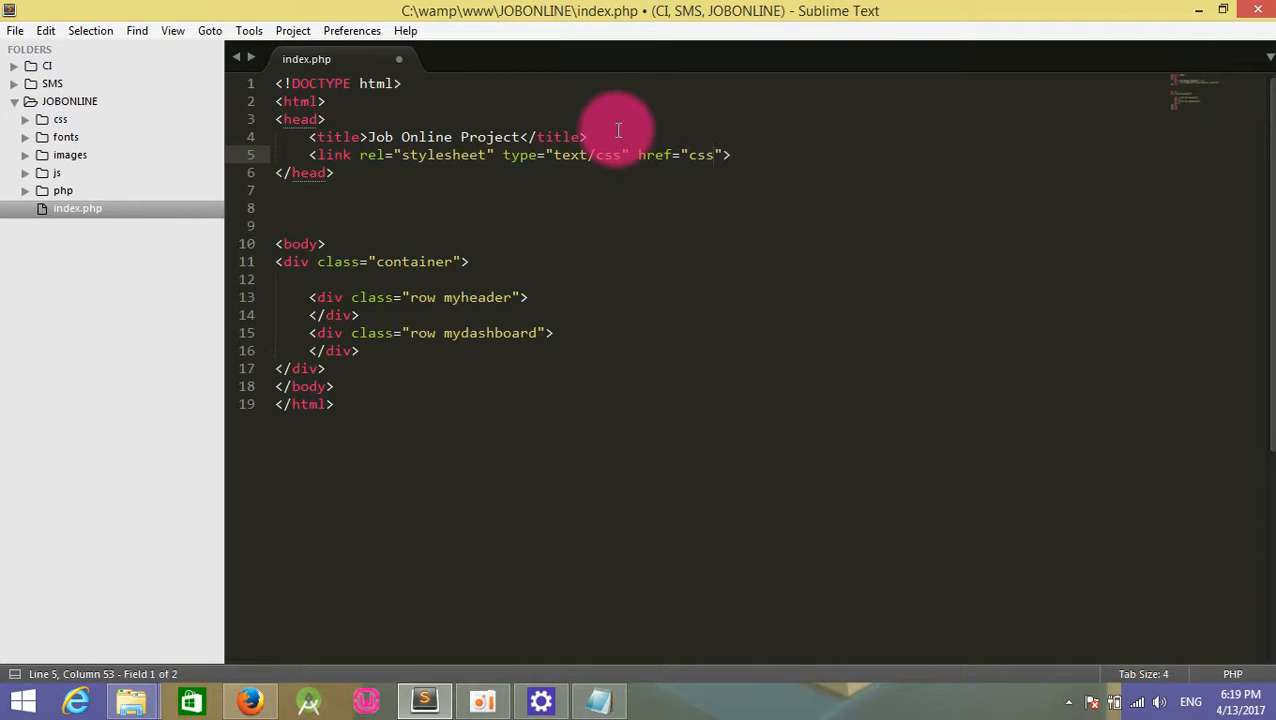
type("/")
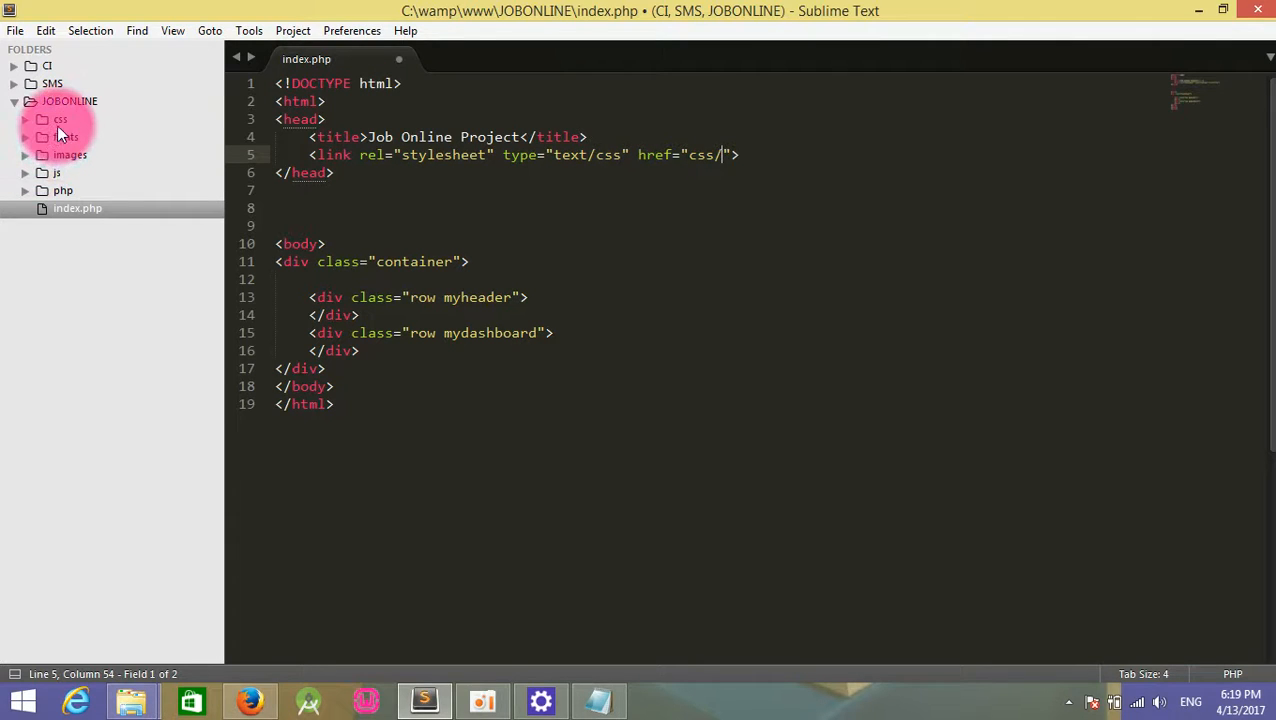
left_click(60, 119)
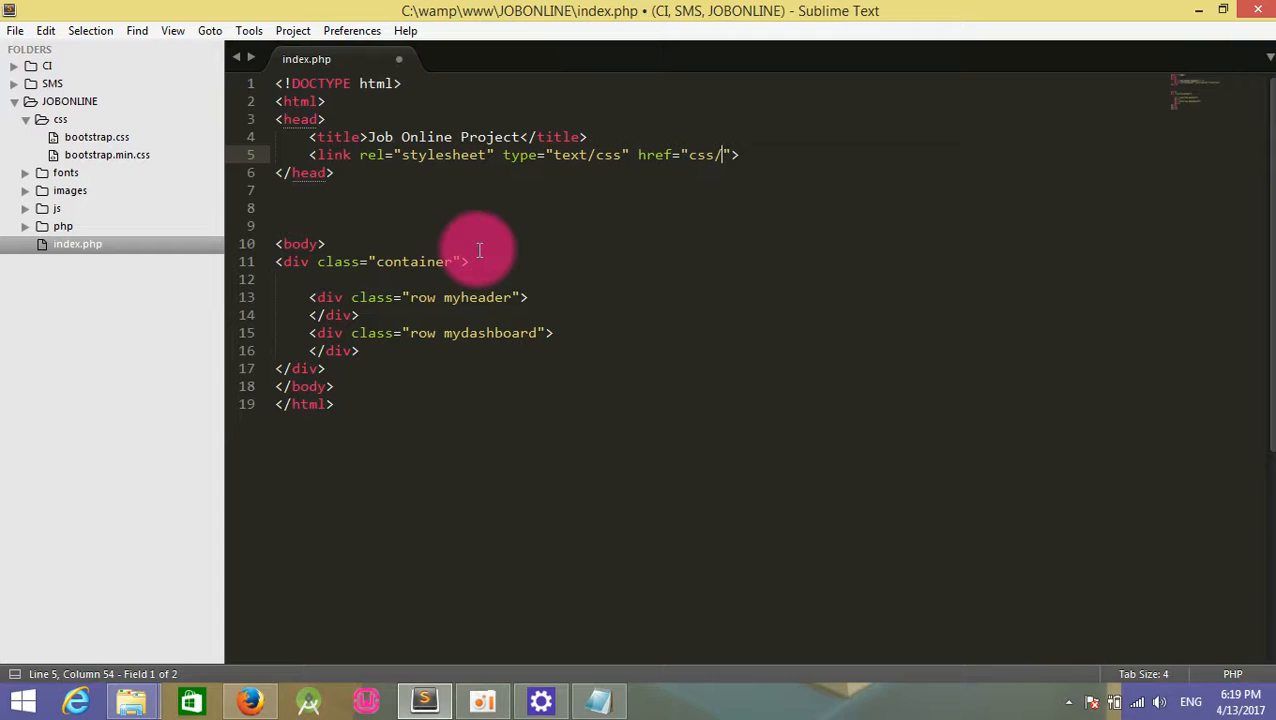
type("boots")
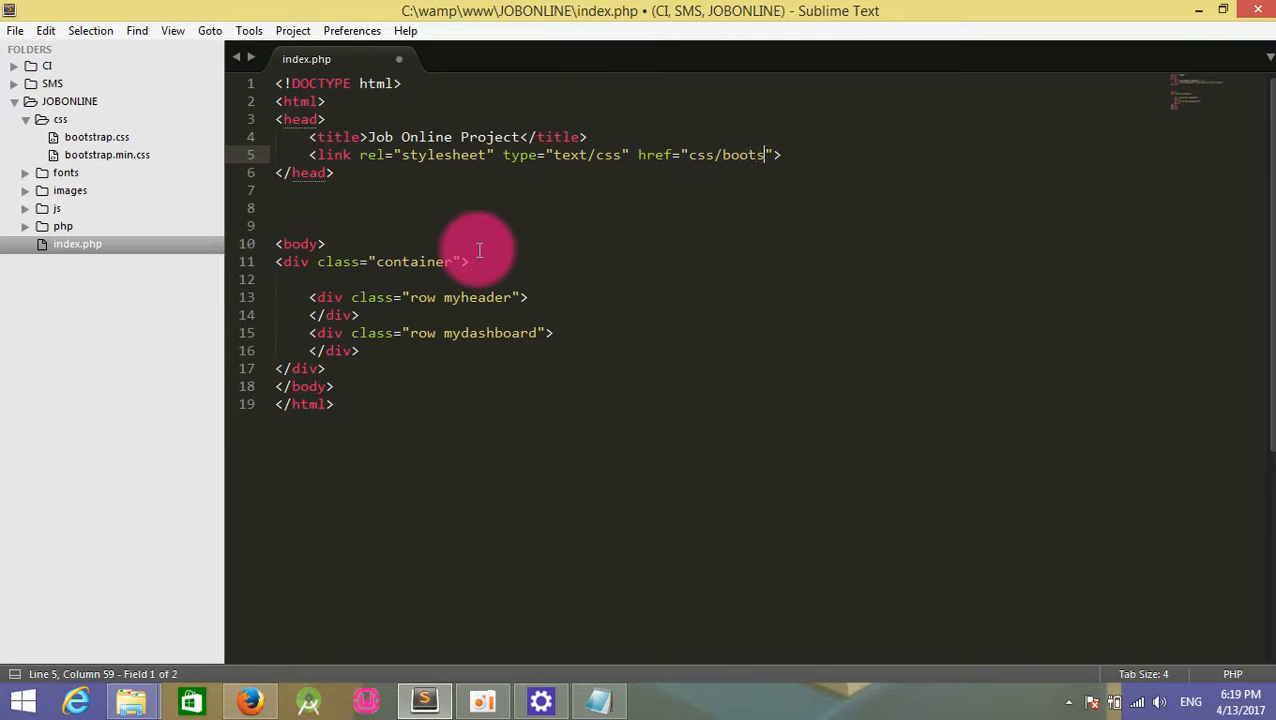
type("trap.css")
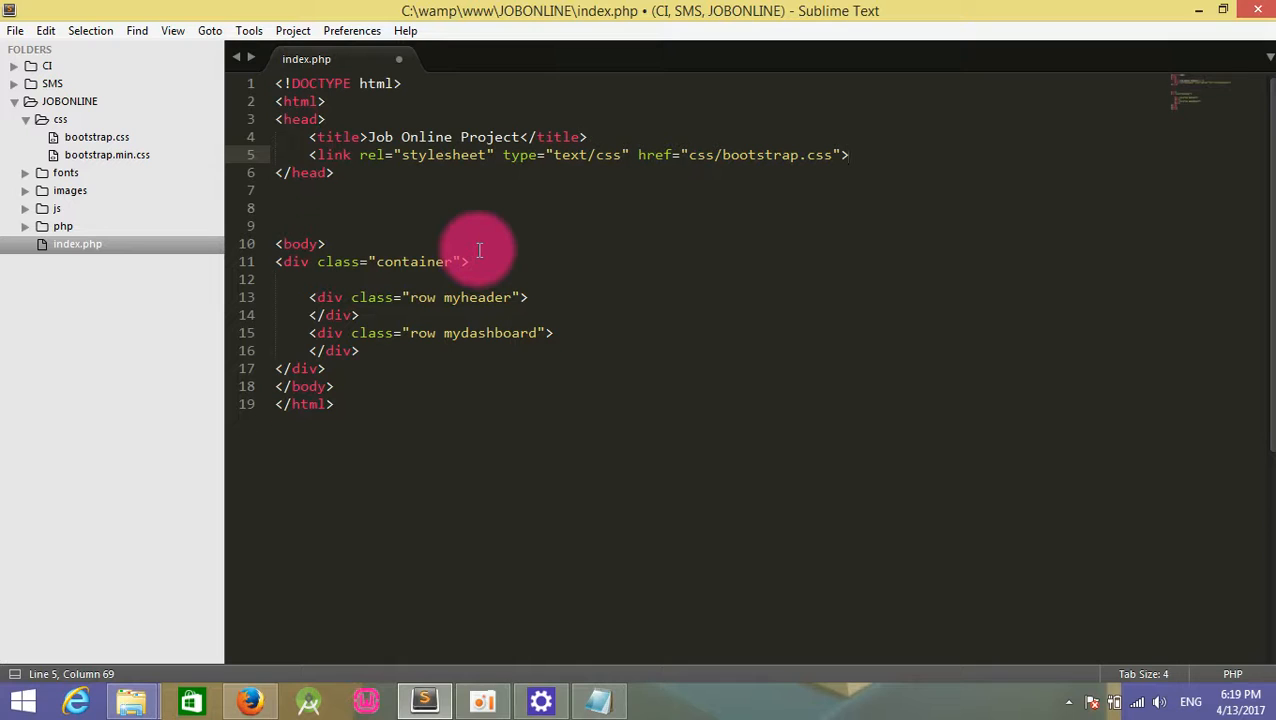
Add a script tag loading js/bootstrap.js below it and save index.php.
type("<l")
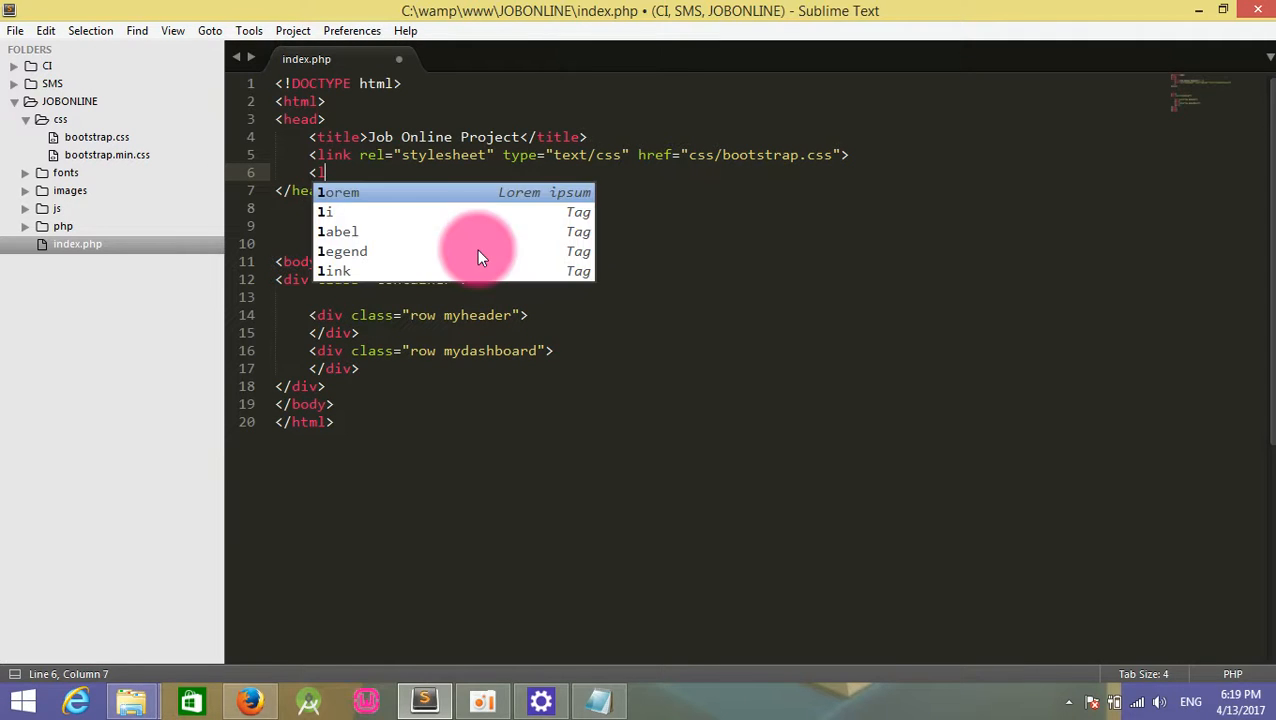
type("scr")
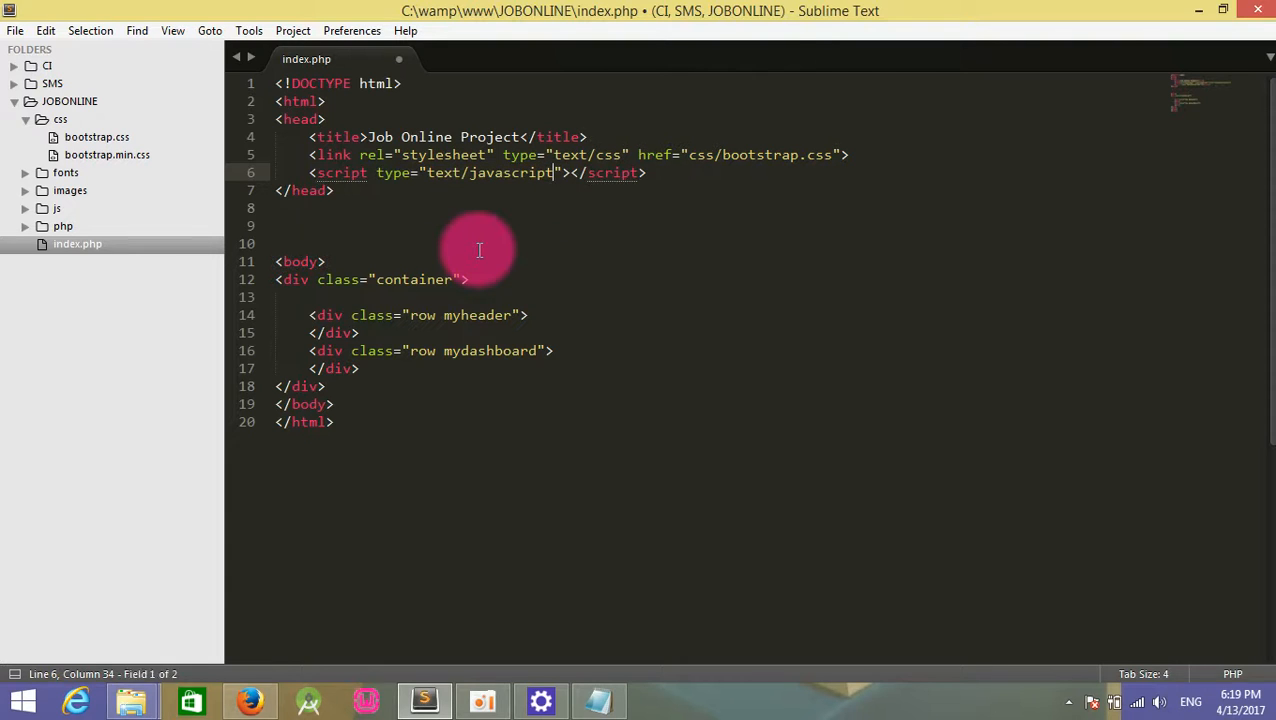
type("src=\"\"")
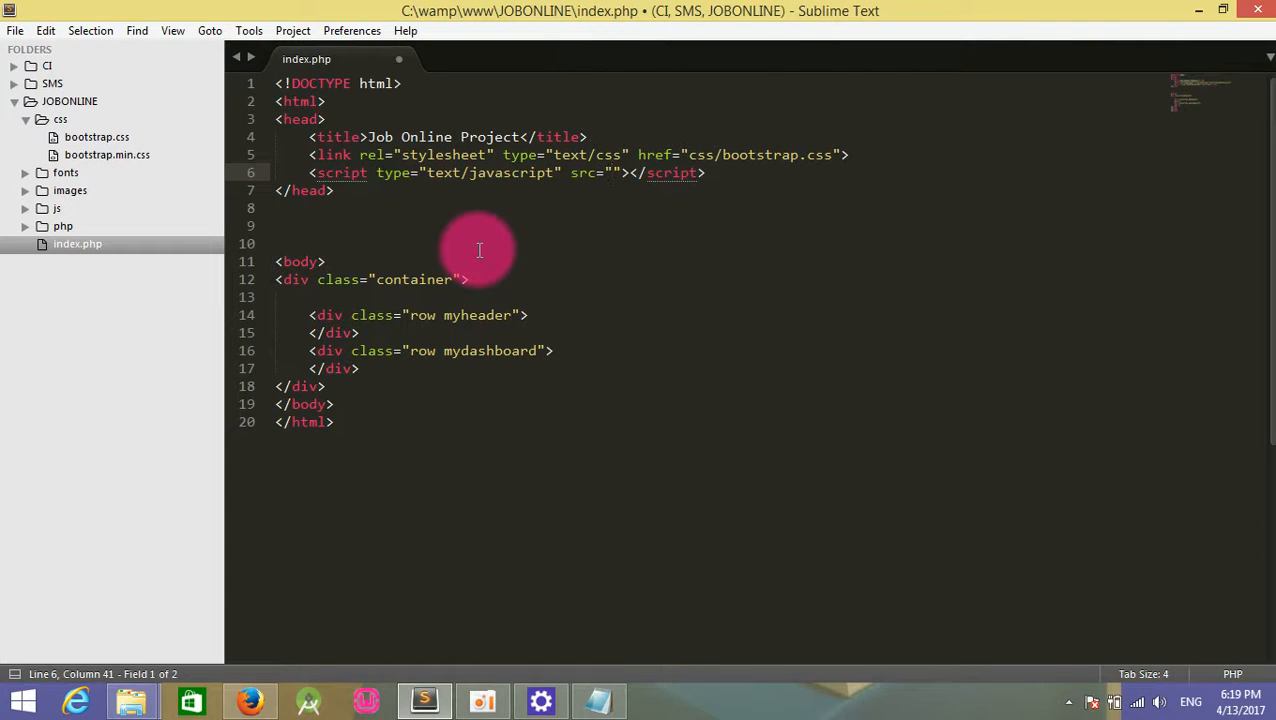
type("js")
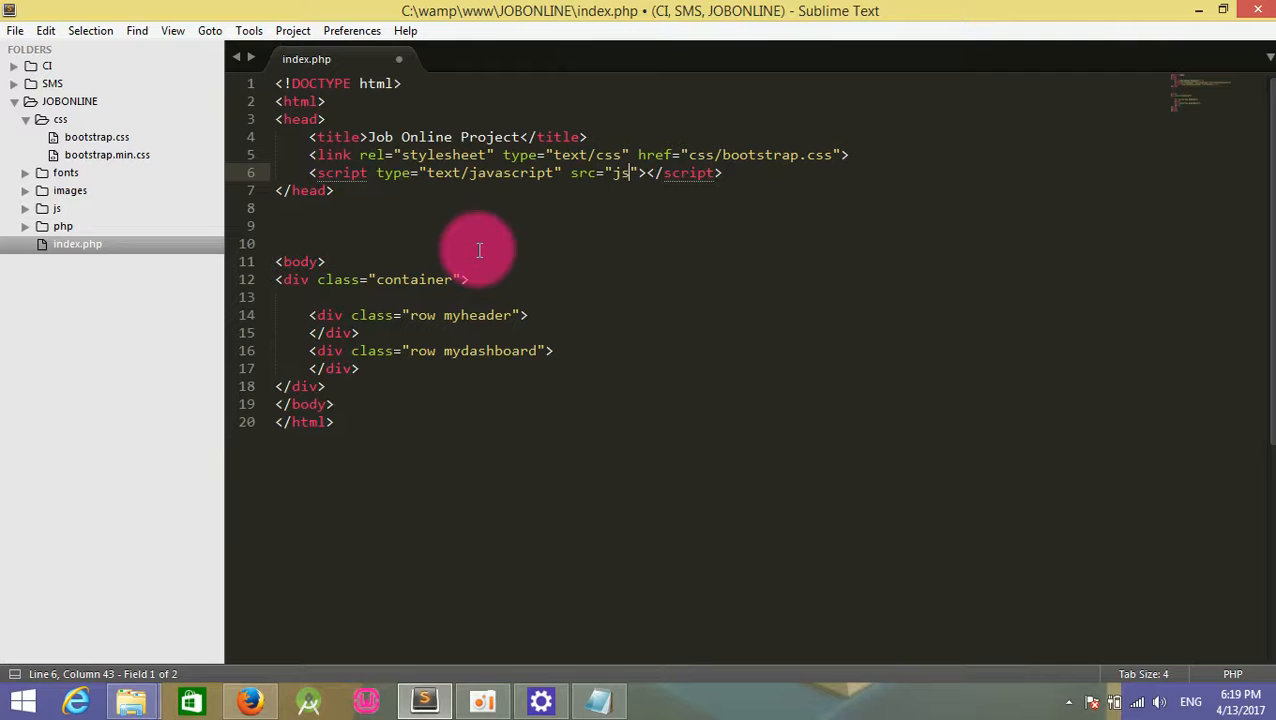
left_click(57, 208)
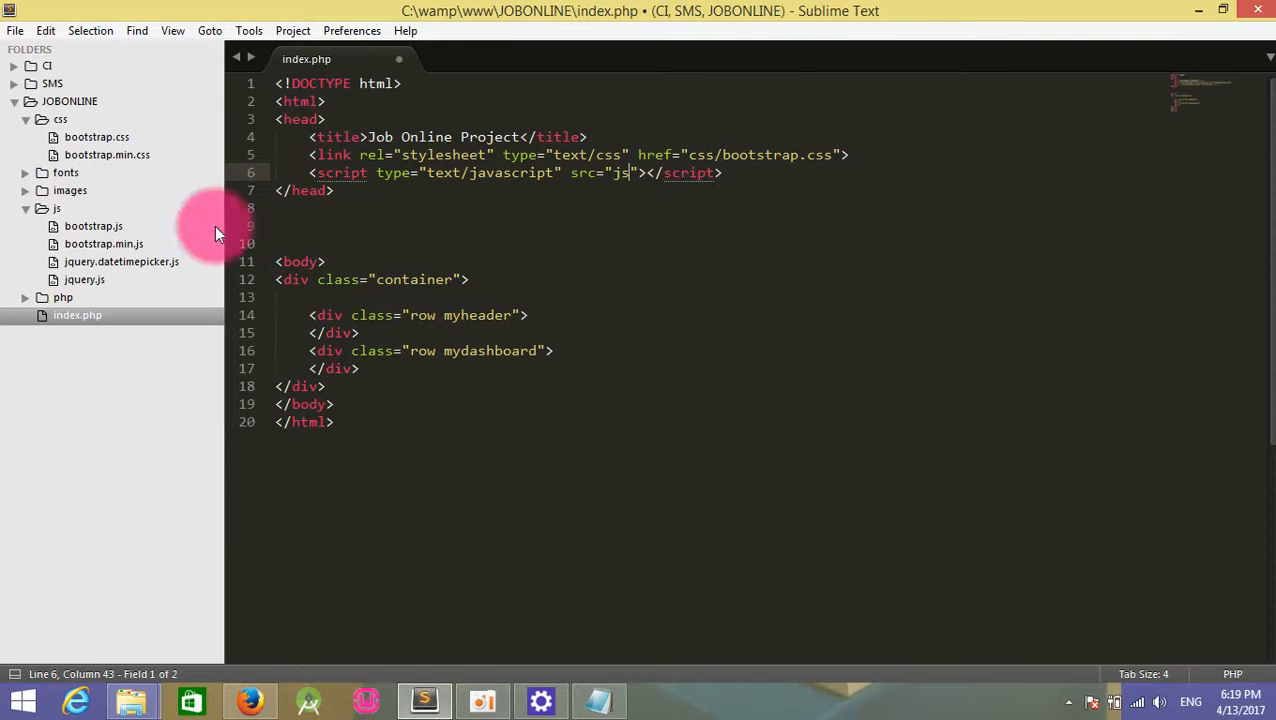
type("/")
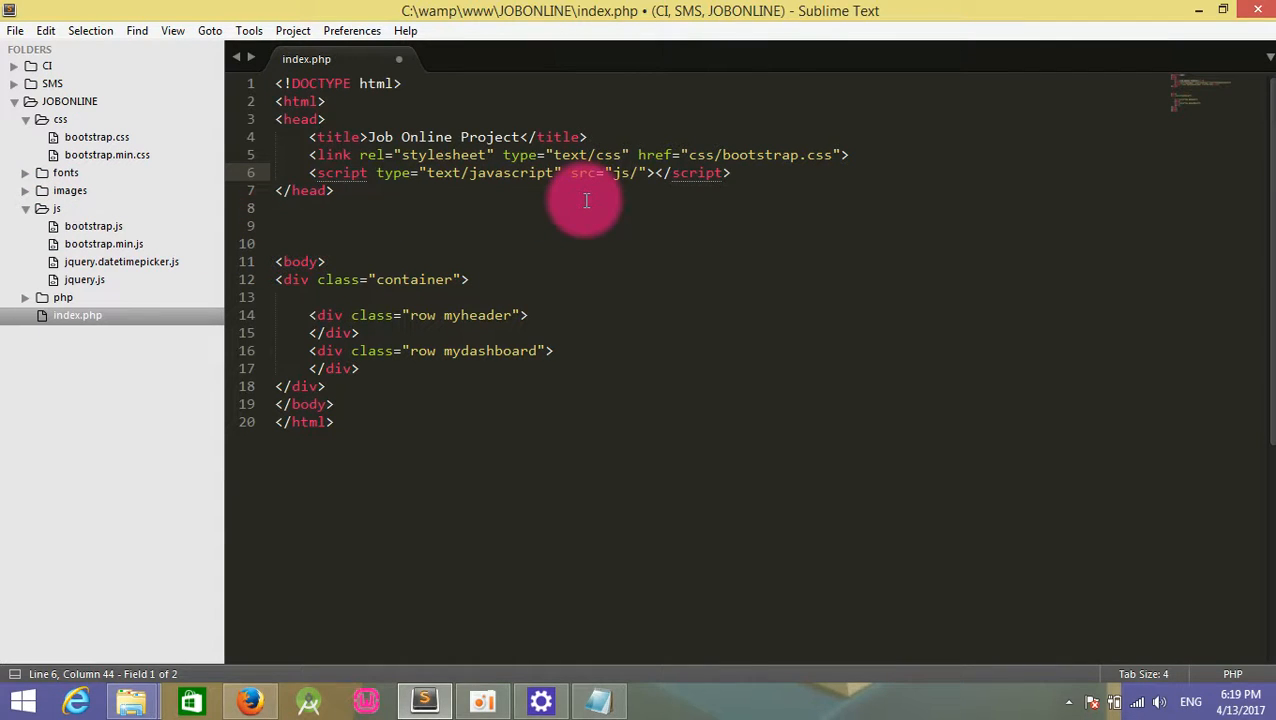
type("/bootstrap.js")
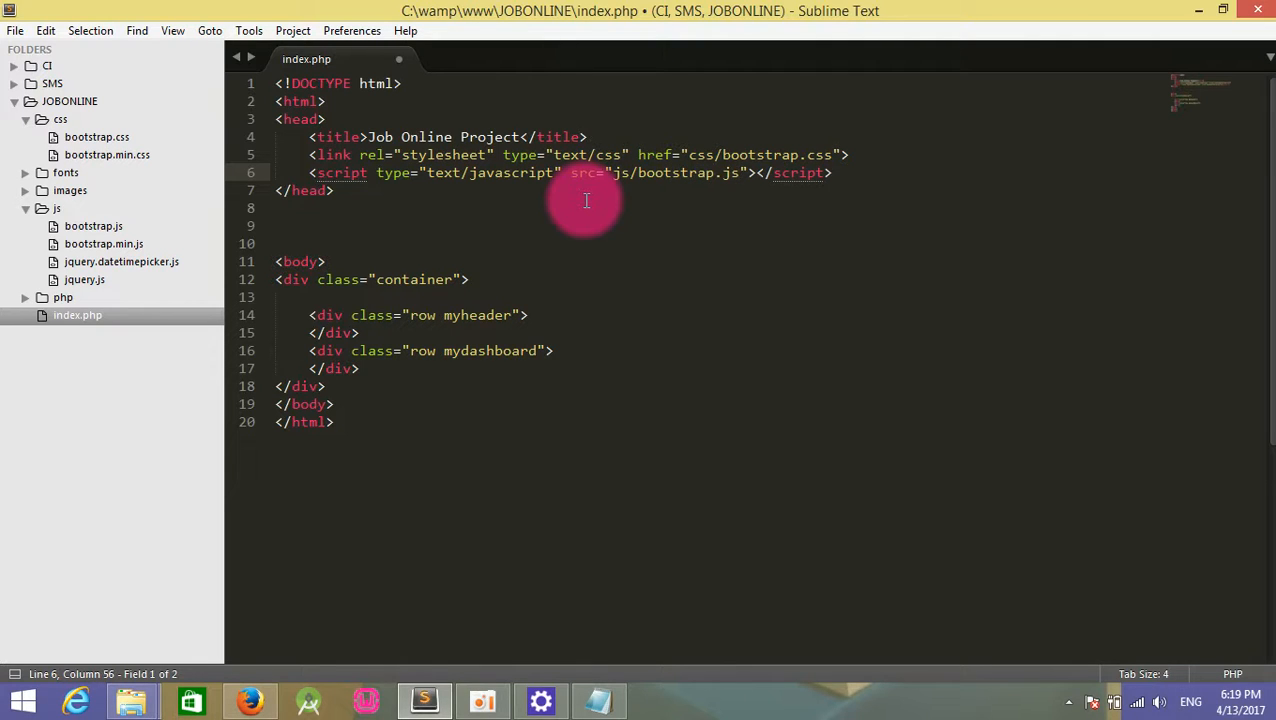
key("ctrl+s")
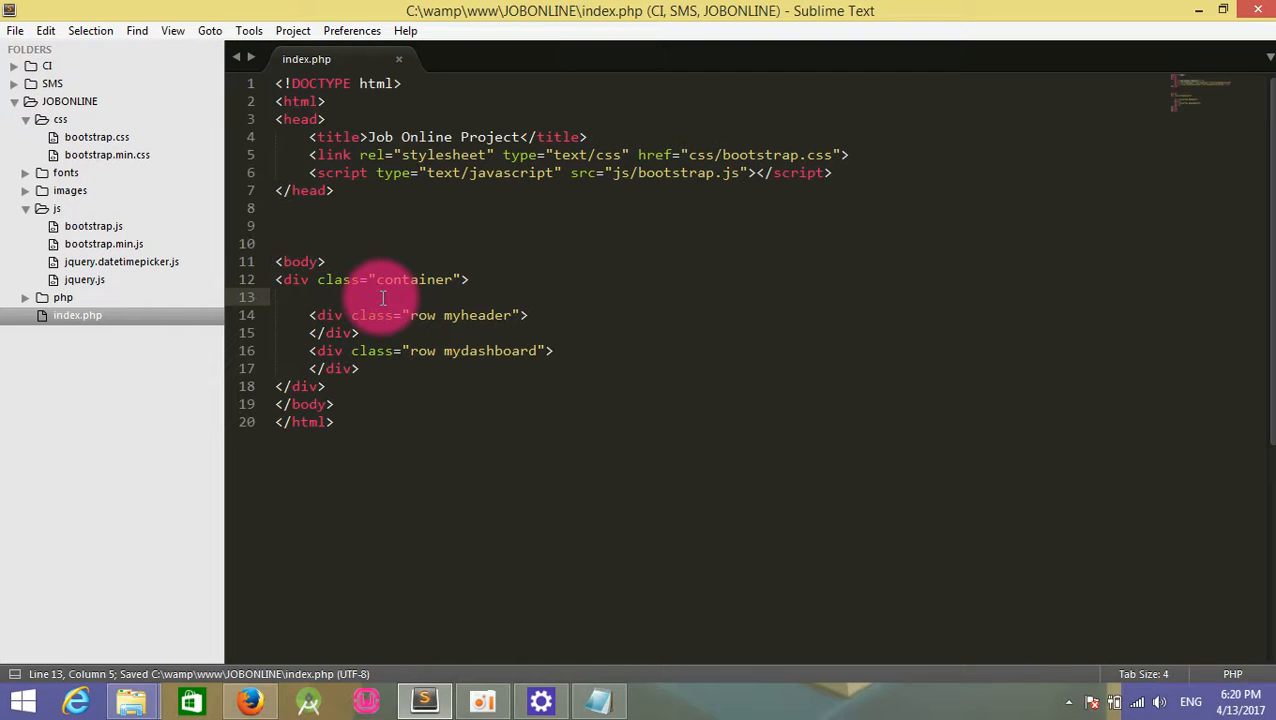
Add an input type="button" with classes btn btn-success inside the container div.
type("<")
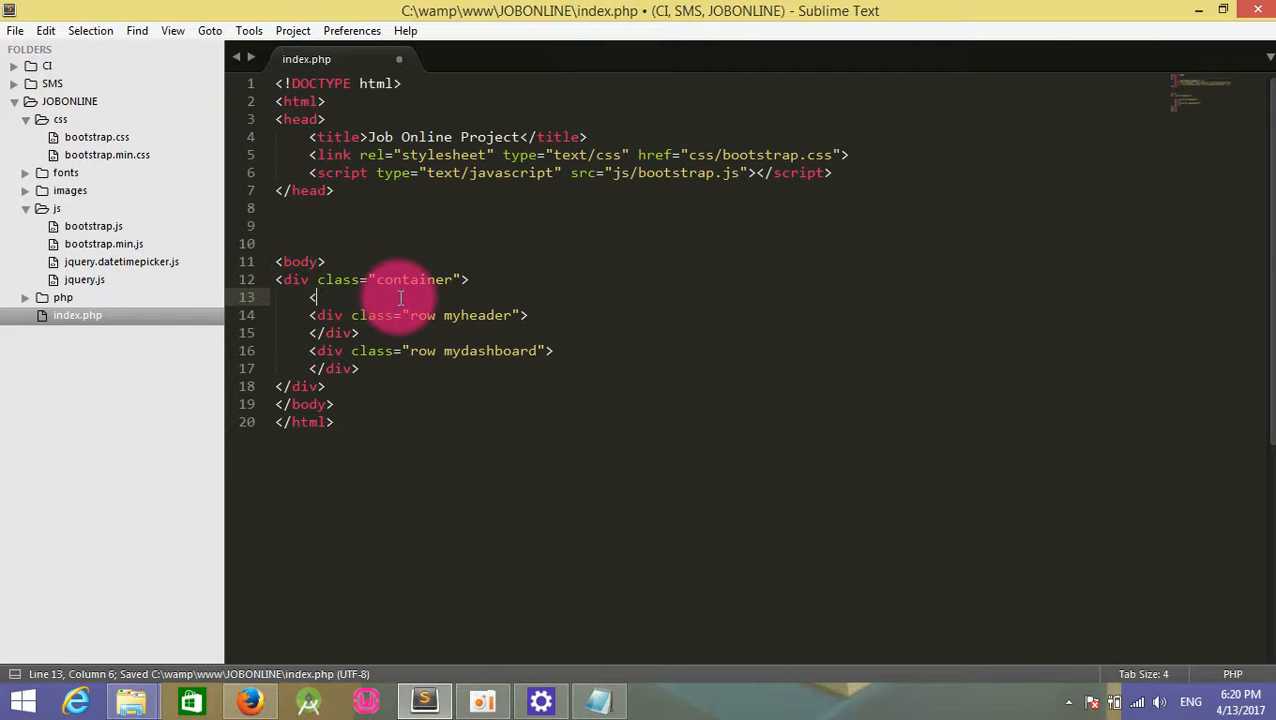
type("input type=\"button\" class=\"\">")
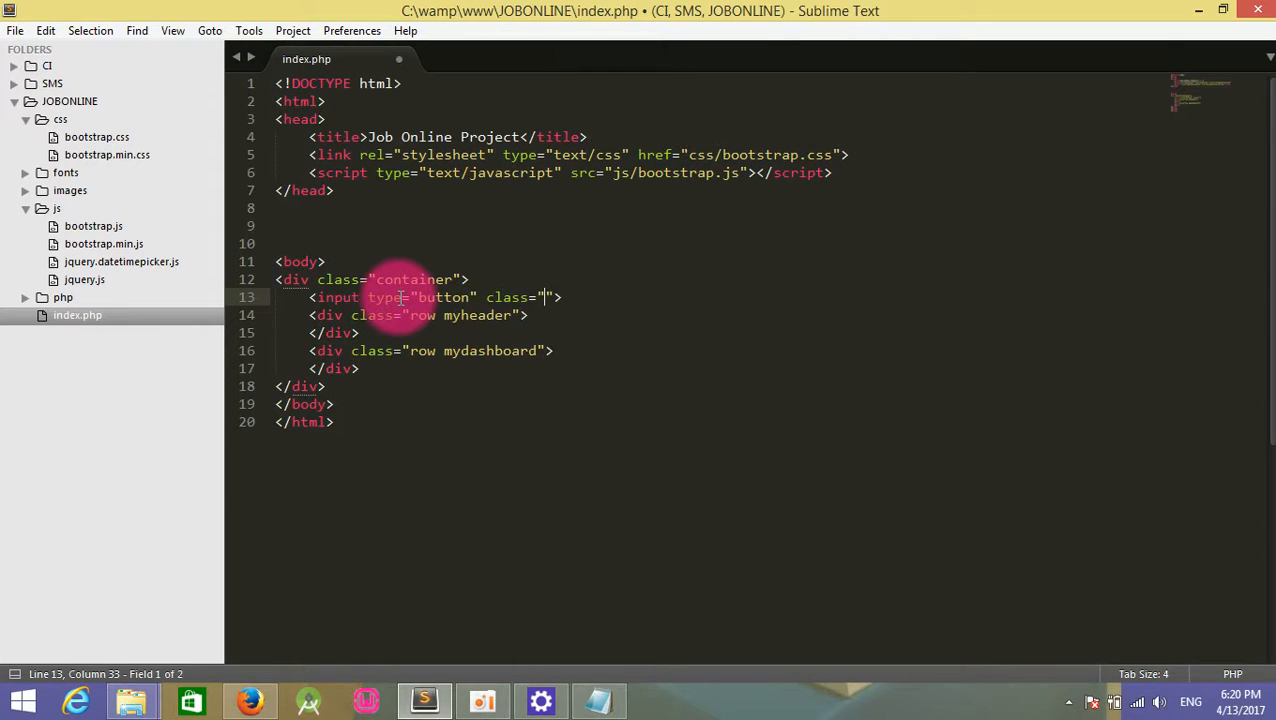
type("btn btn-success")
type("<link rel=\"stylesheet\" type=\"text/css\" href=\"\">")
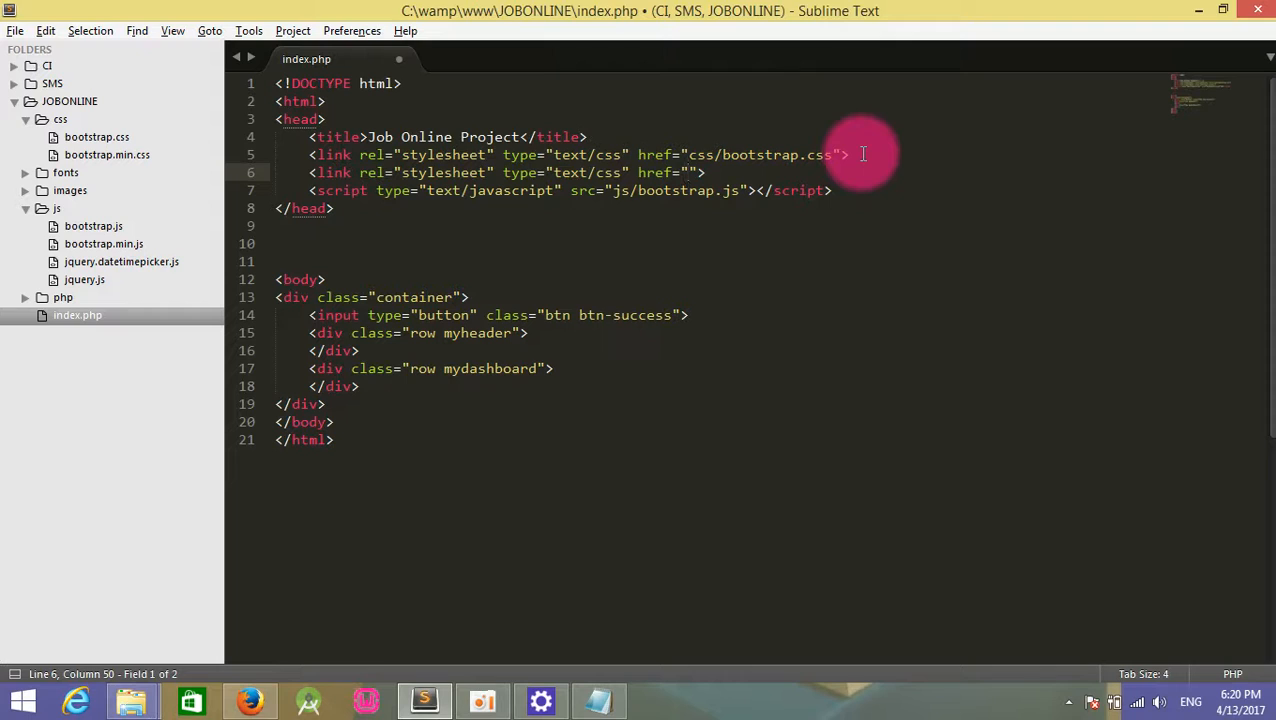
Set the second stylesheet link's href to css/dashboard.css.
type("css/cu")
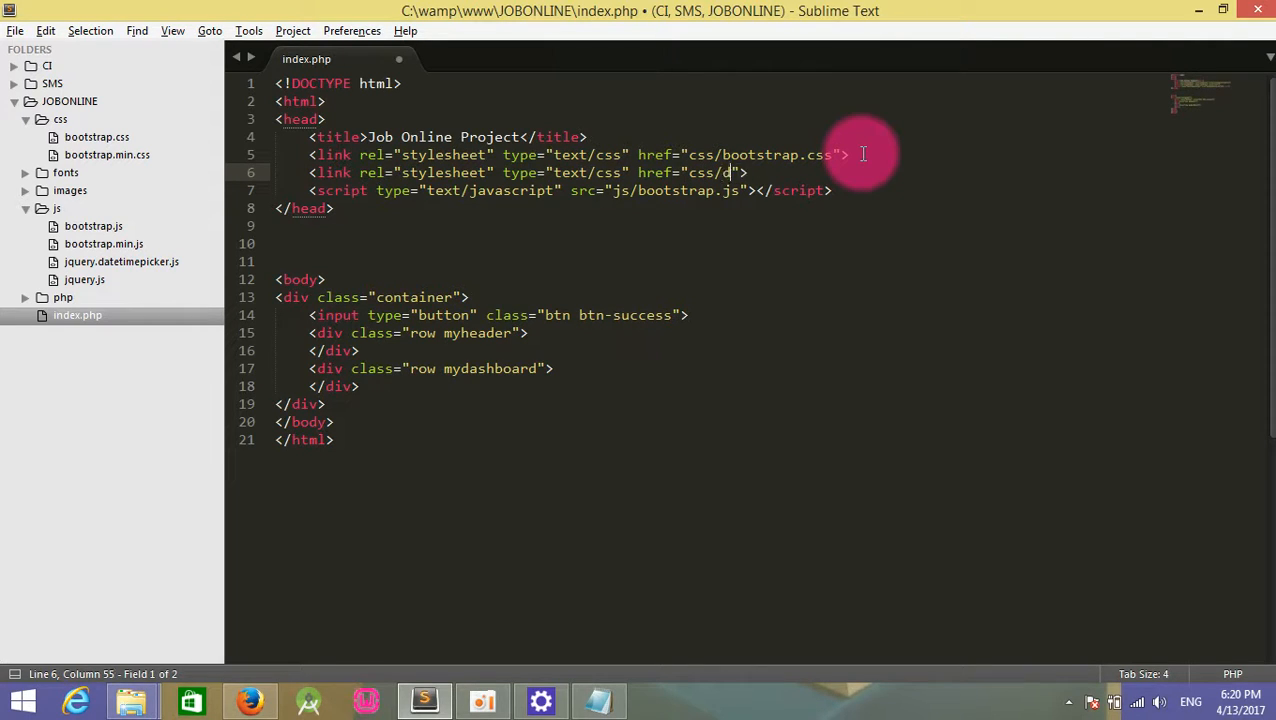
type("ashboard.")
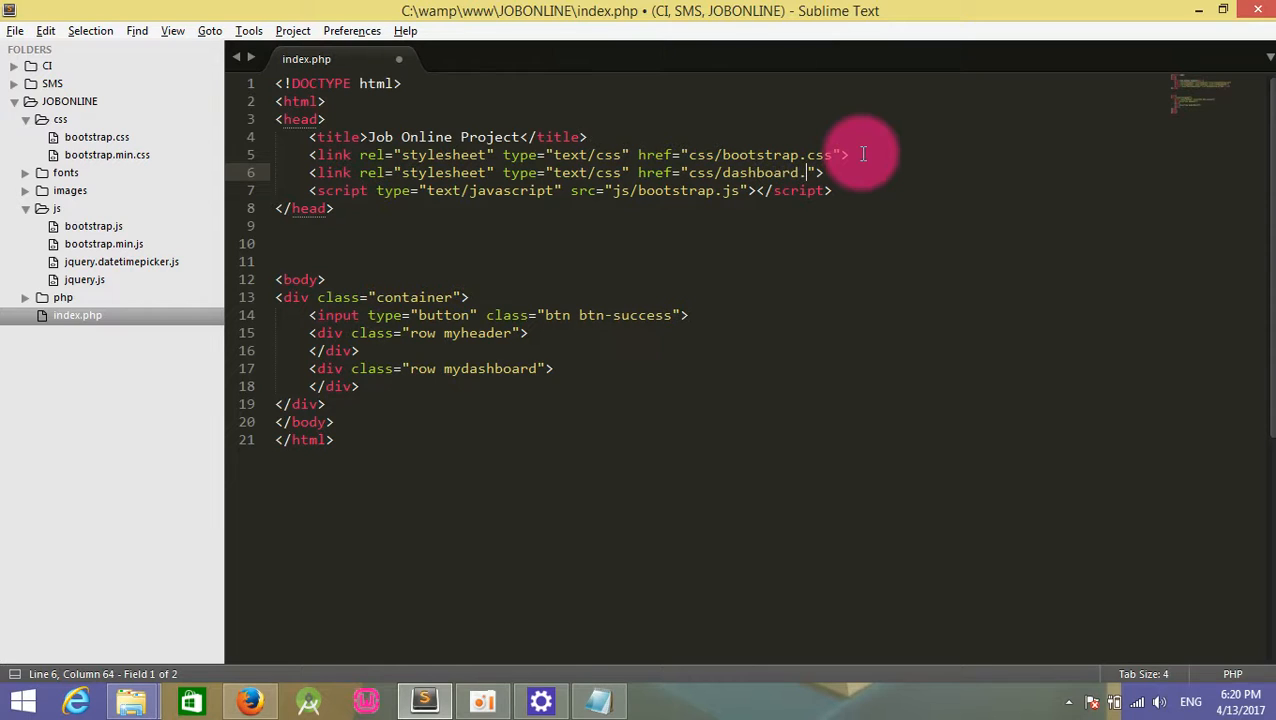
type("css")
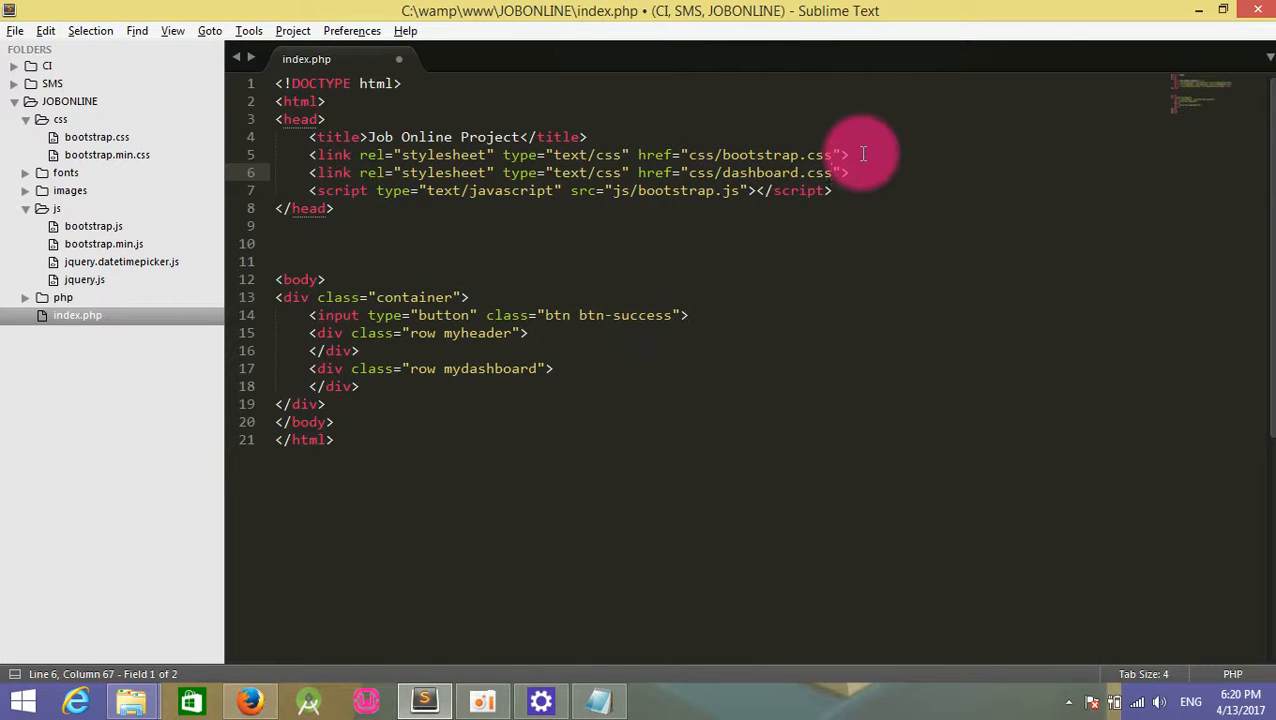
Create an empty dashboard.css in the css folder and preview the page in Firefox.
key("ctrl+s")
type("dashboa")
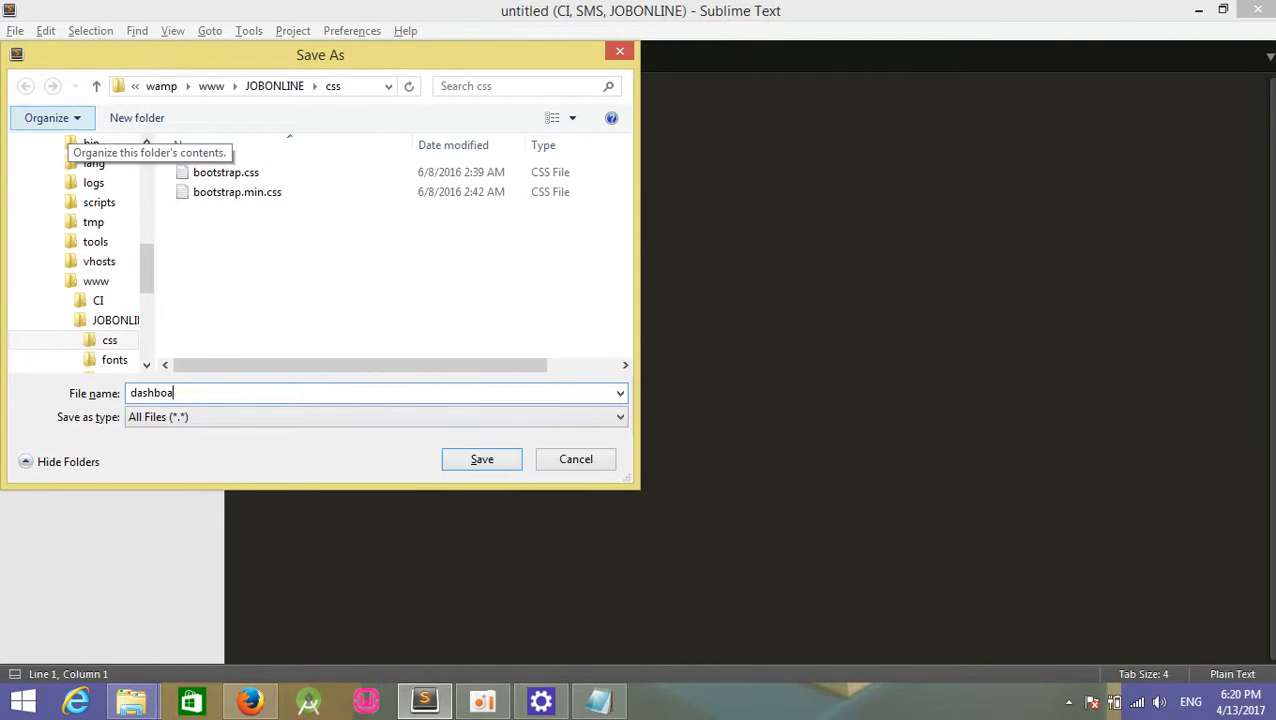
left_click(481, 458)
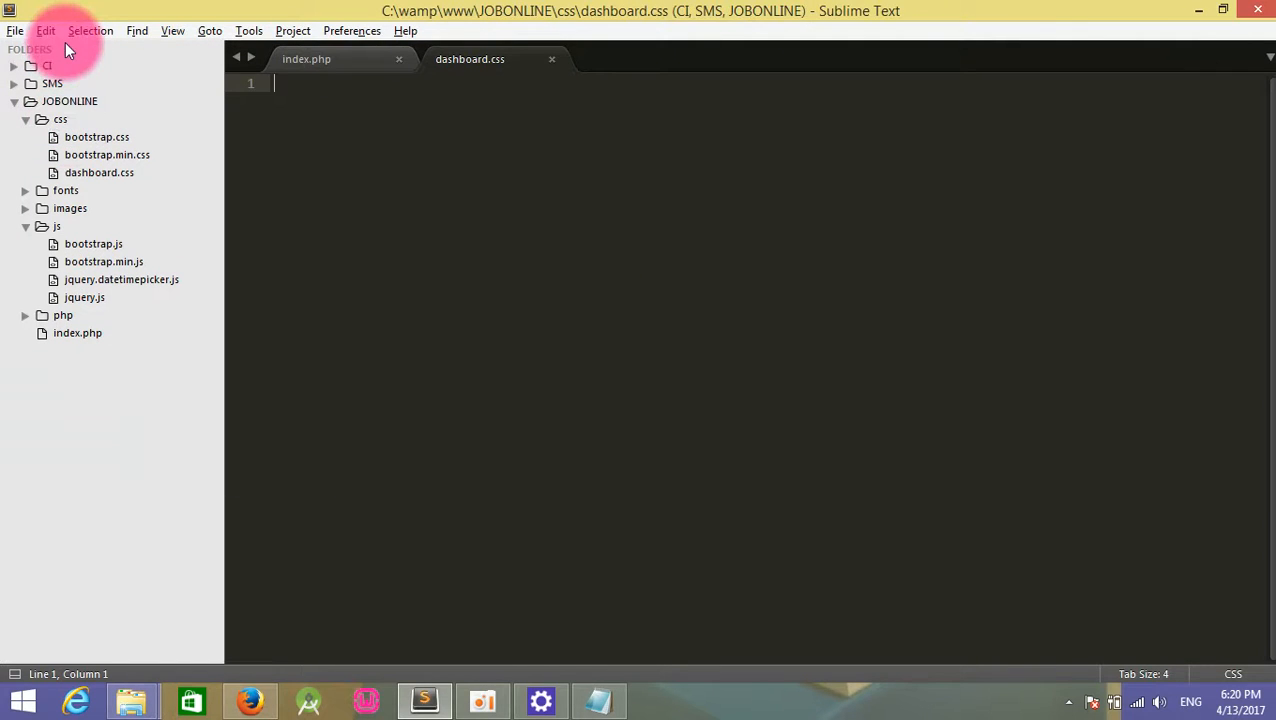
left_click(306, 58)
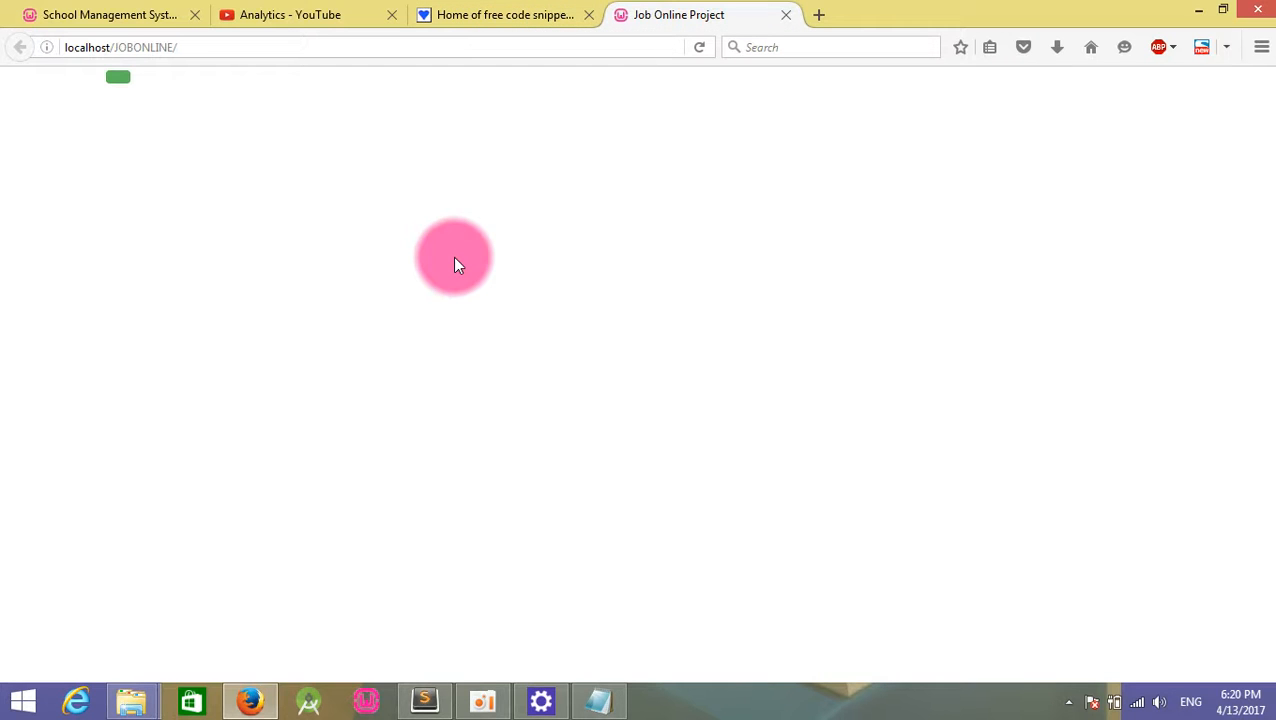
left_click(424, 700)
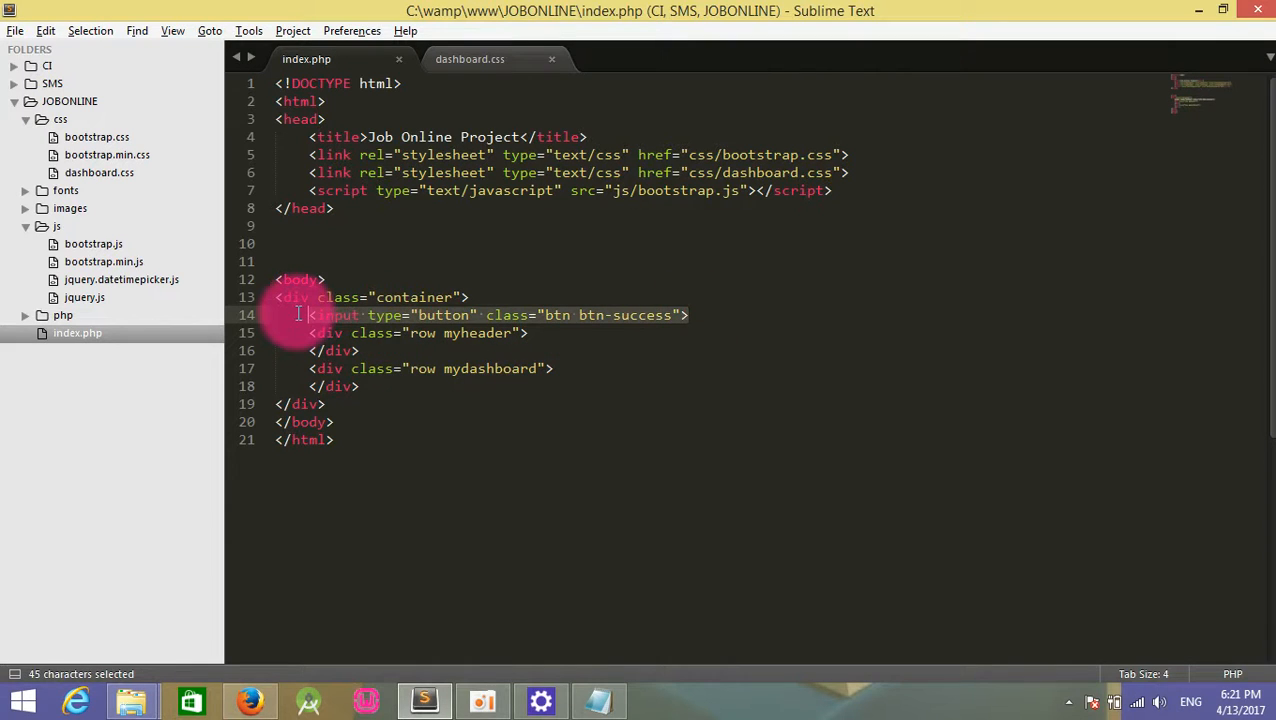
Delete the test button line from the container div and save index.php.
key("Delete")
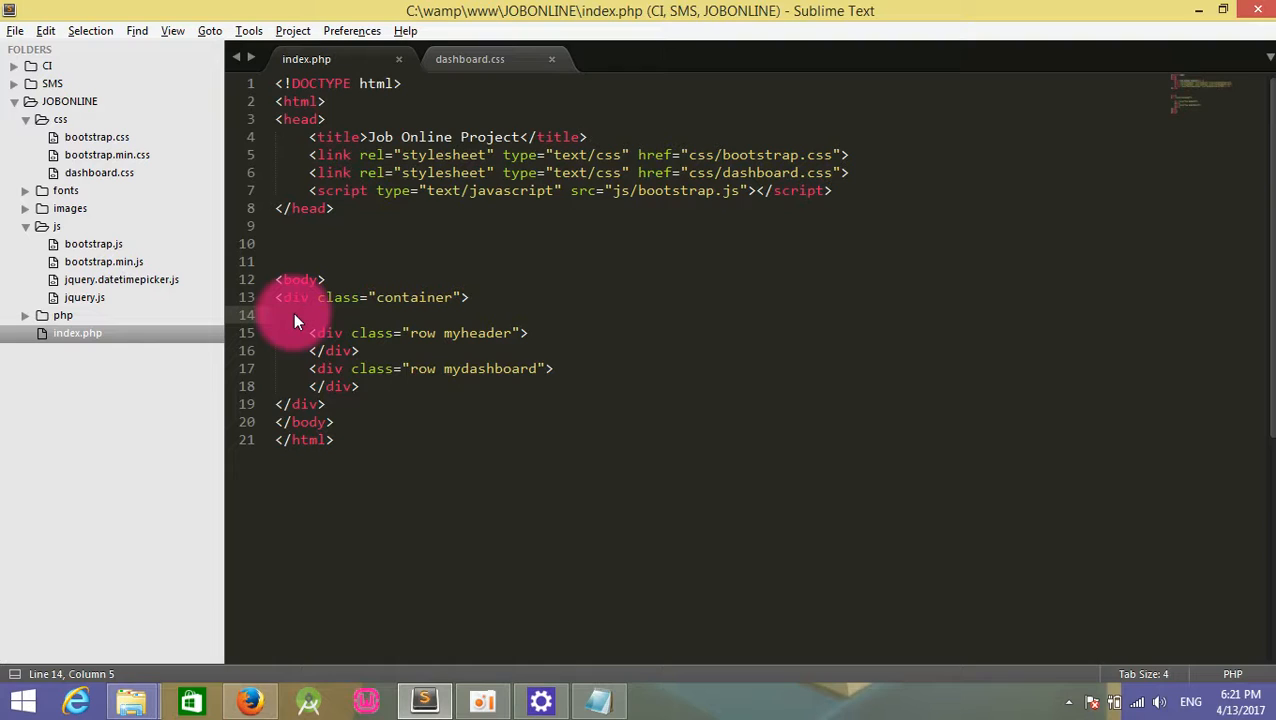
key("ctrl+s")
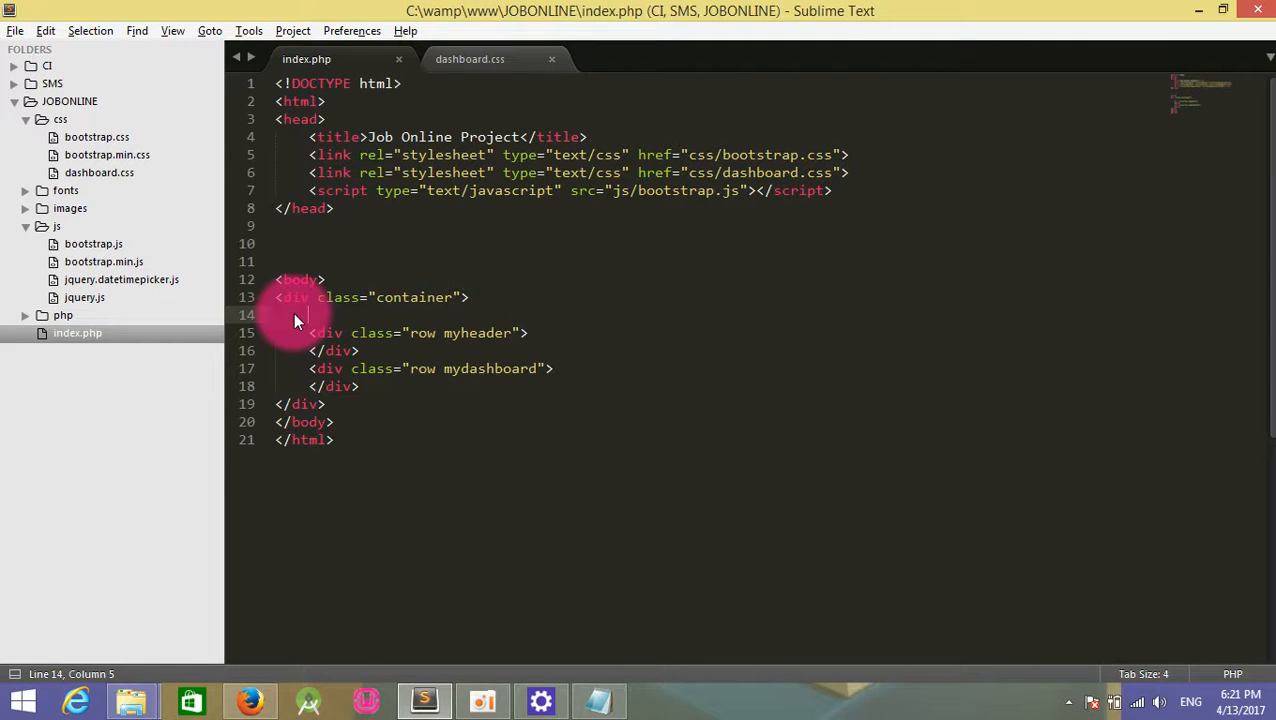
key("ctrl+s")
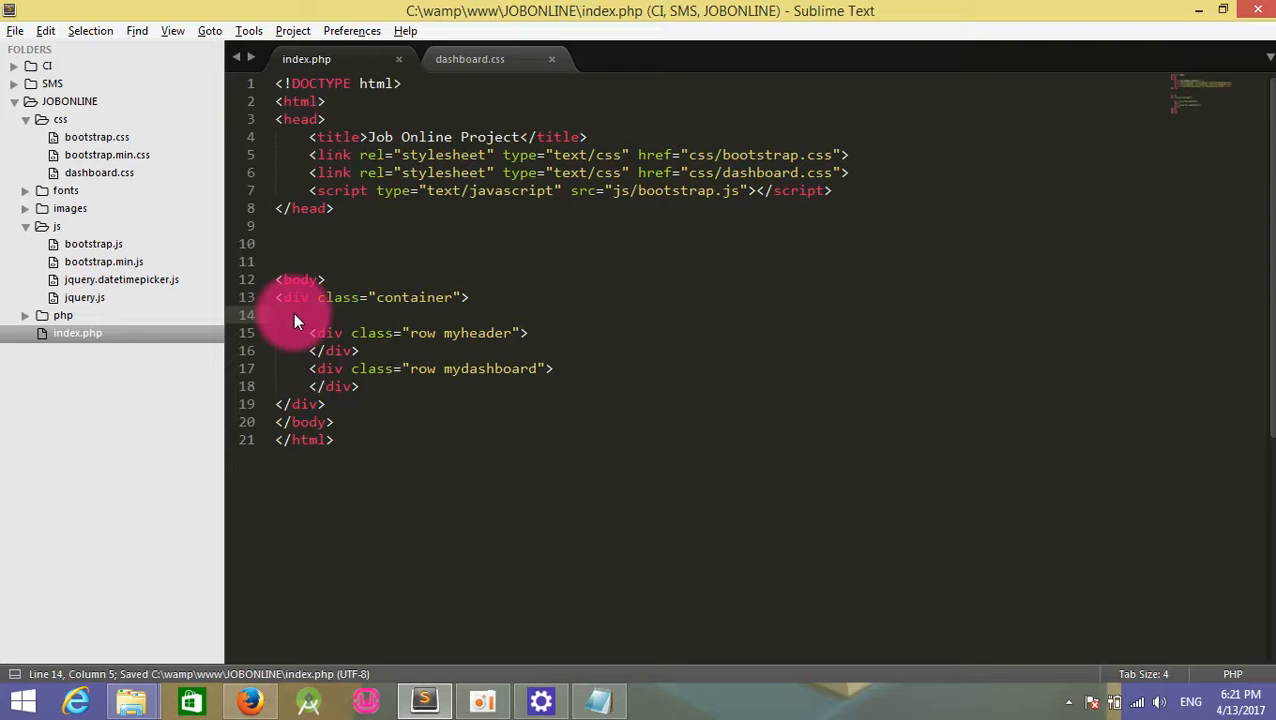